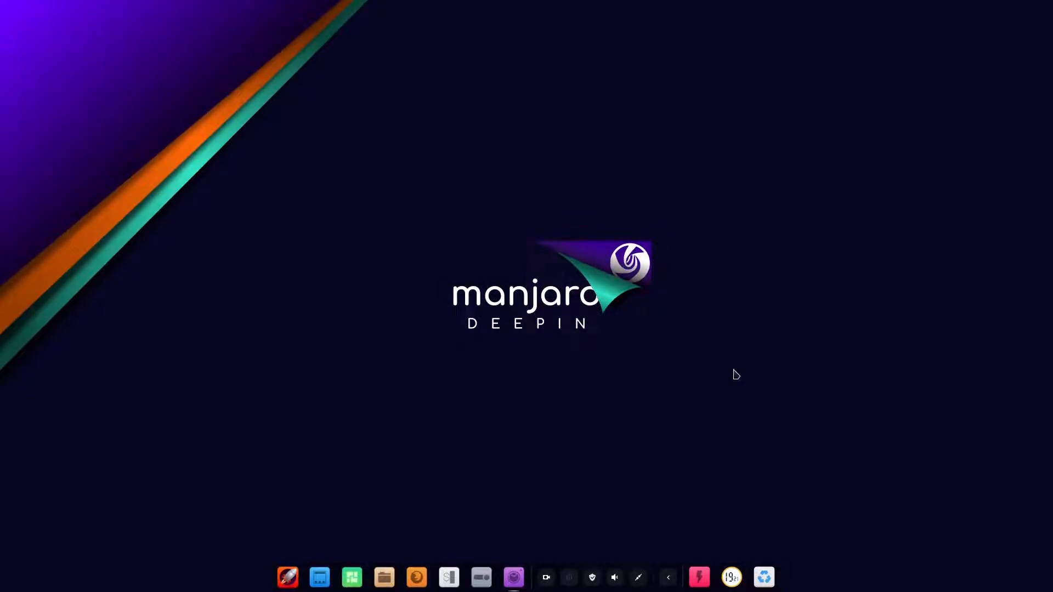
pyautogui.moveTo(787, 351)
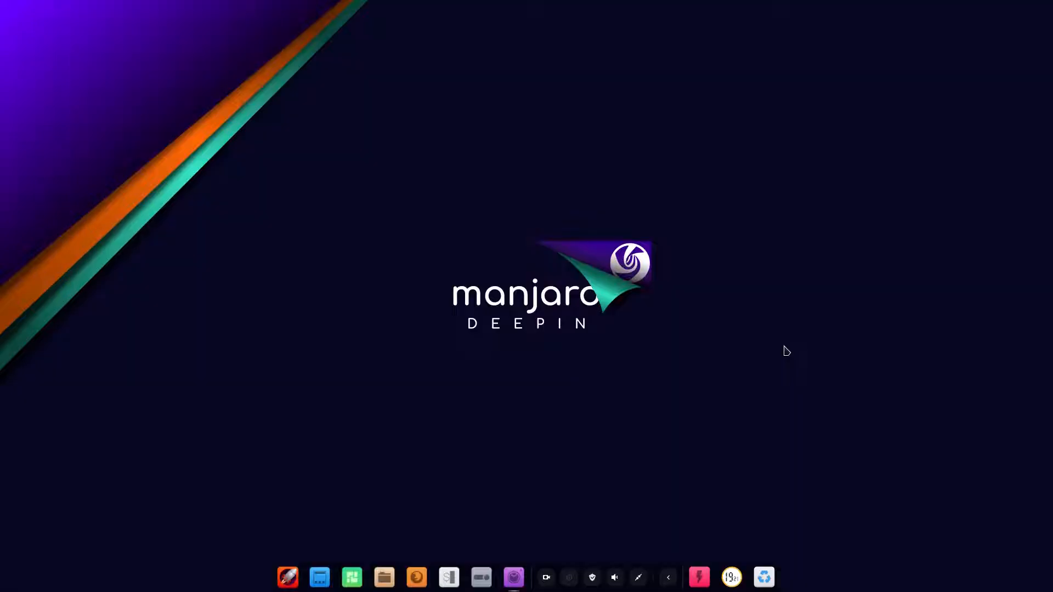
pyautogui.moveTo(539, 416)
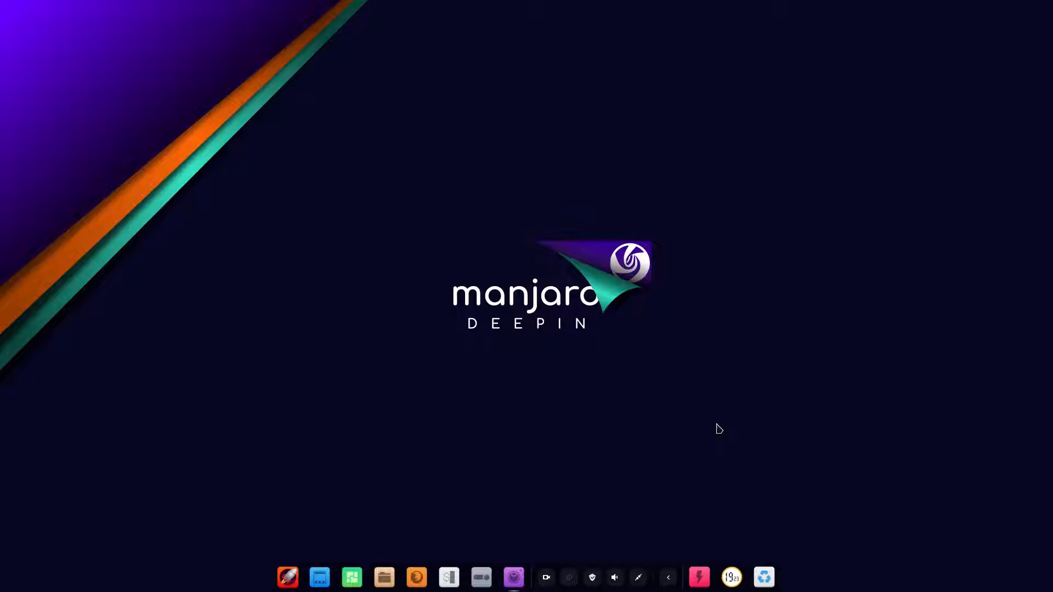
pyautogui.moveTo(448, 321)
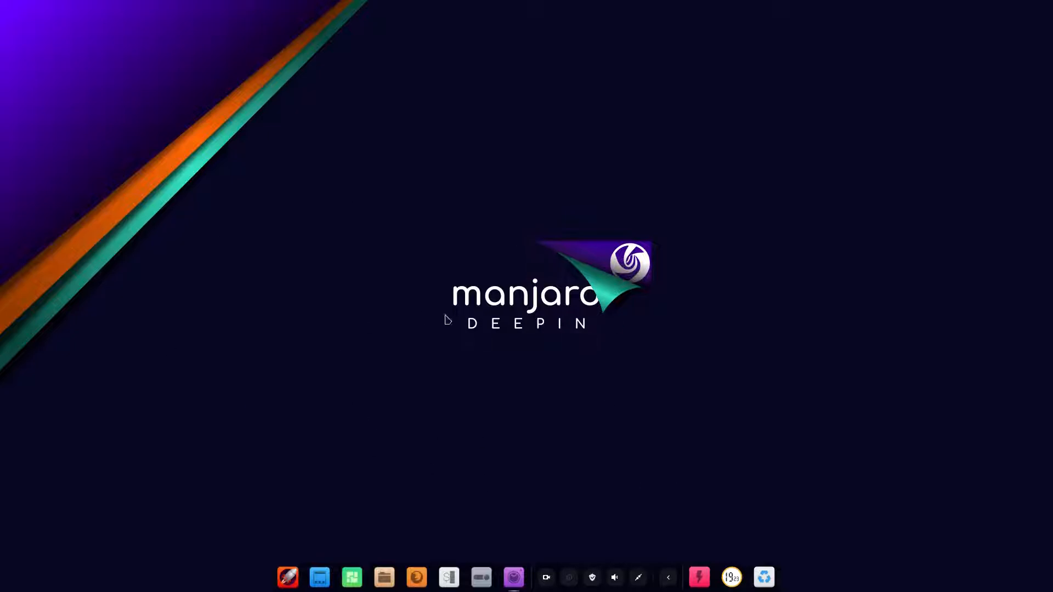
pyautogui.moveTo(316, 383)
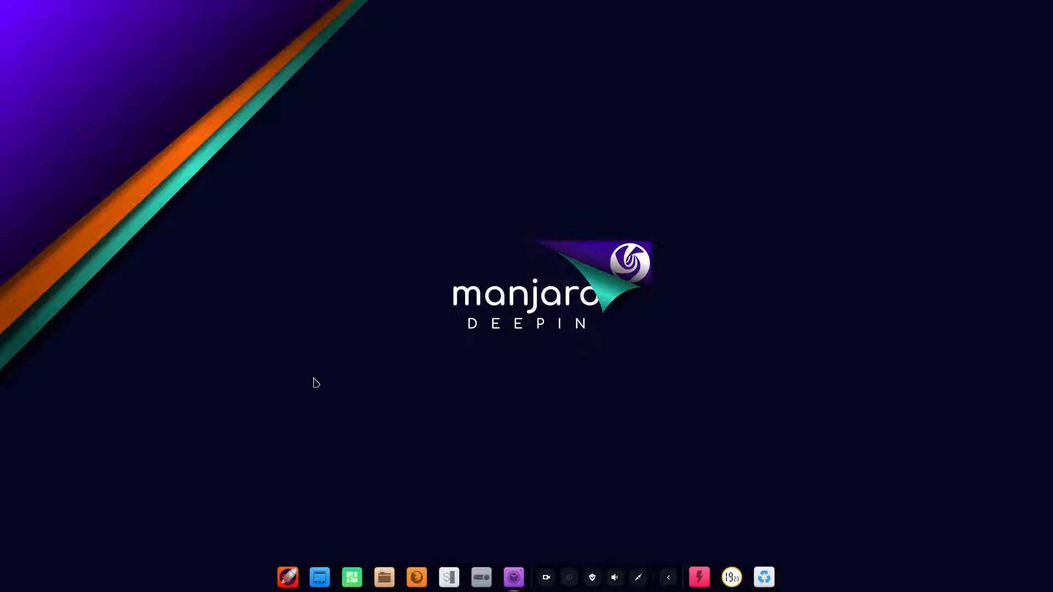
pyautogui.moveTo(332, 329)
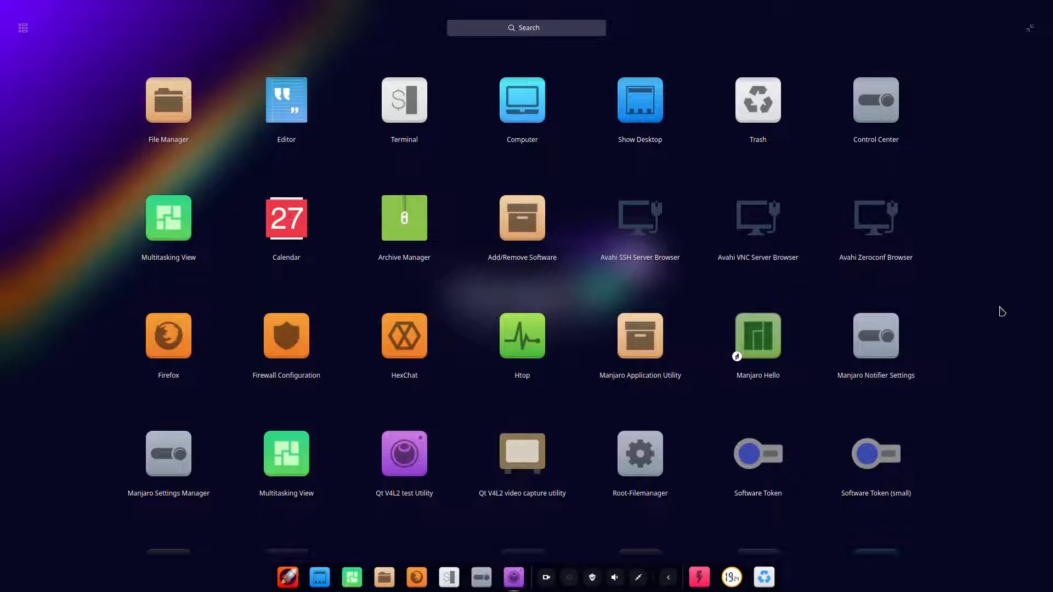
# Scroll through the Deepin Launcher app grid, reopen it and scroll back to File Manager
pyautogui.scroll(-3)
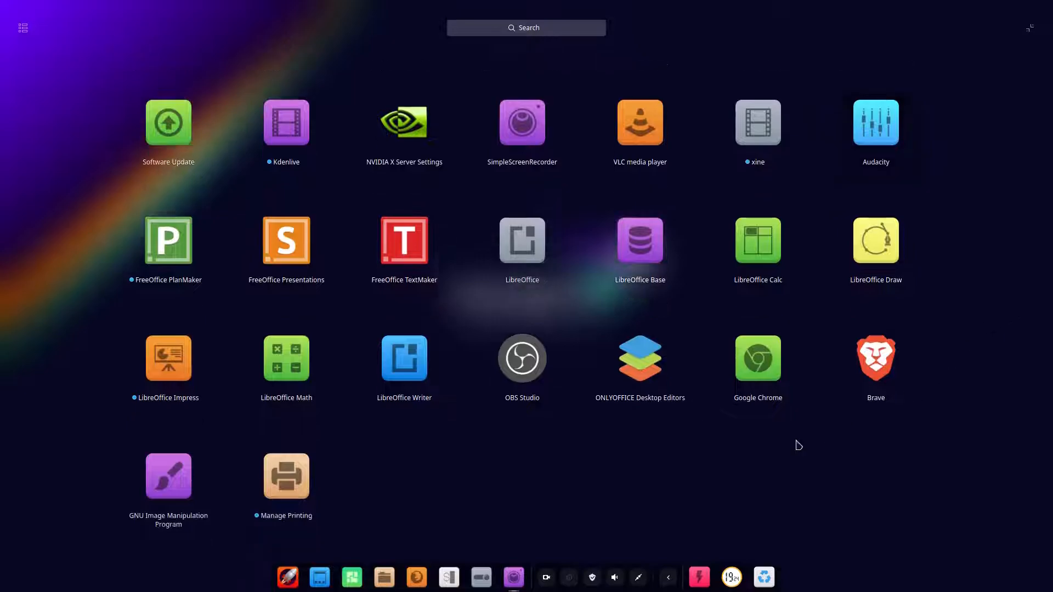
pyautogui.moveTo(404, 358)
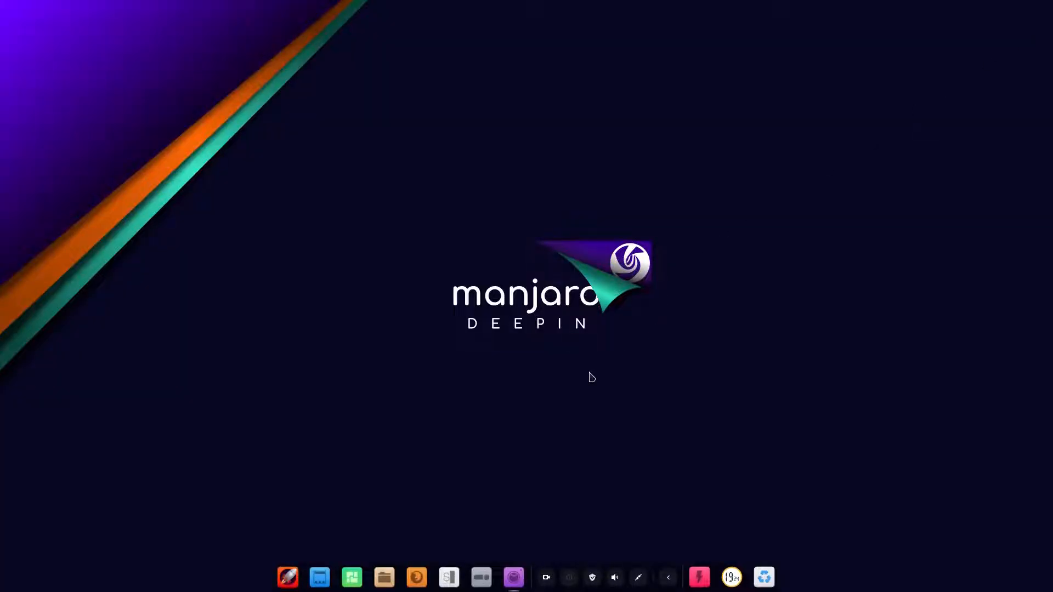
pyautogui.moveTo(302, 493)
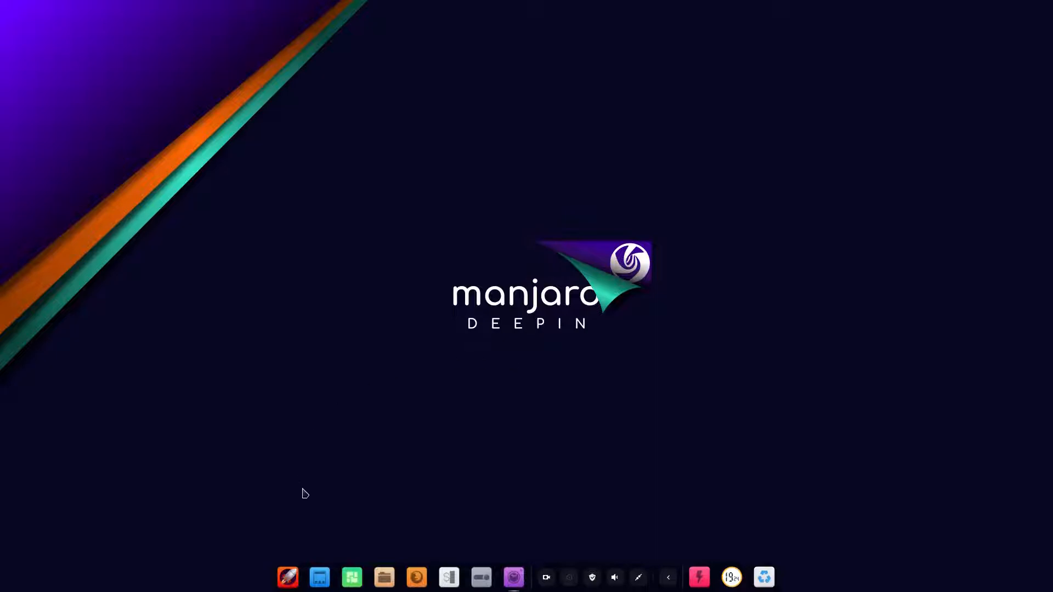
pyautogui.click(287, 577)
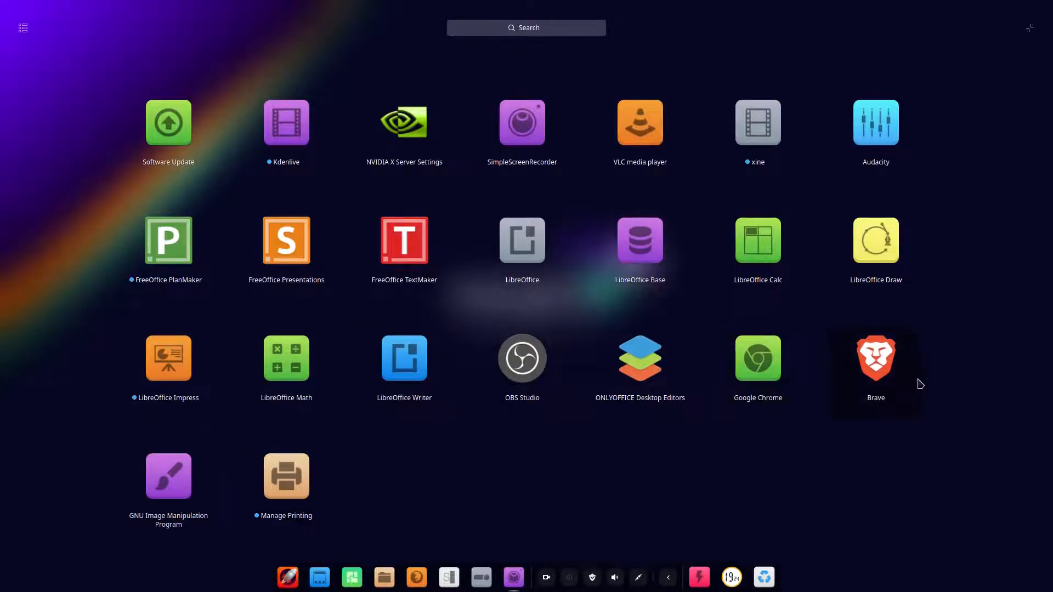
pyautogui.moveTo(978, 357)
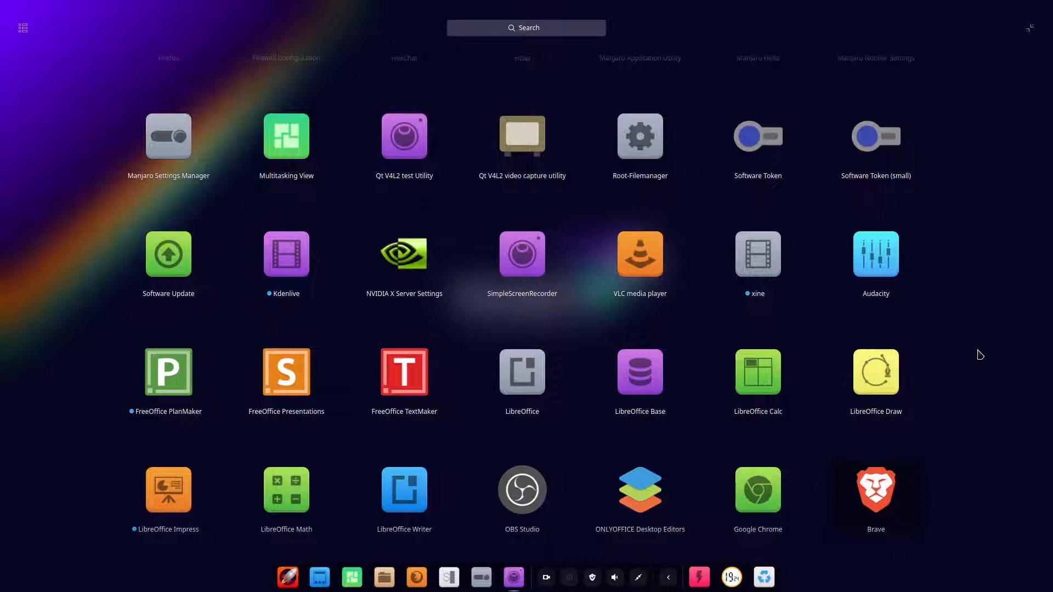
pyautogui.moveTo(997, 347)
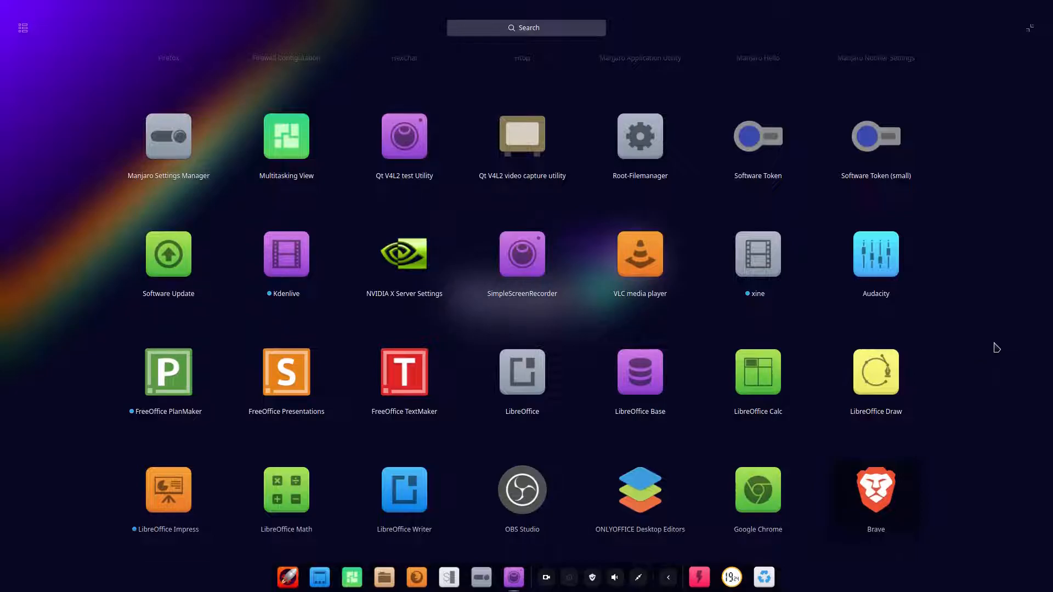
pyautogui.scroll(-3)
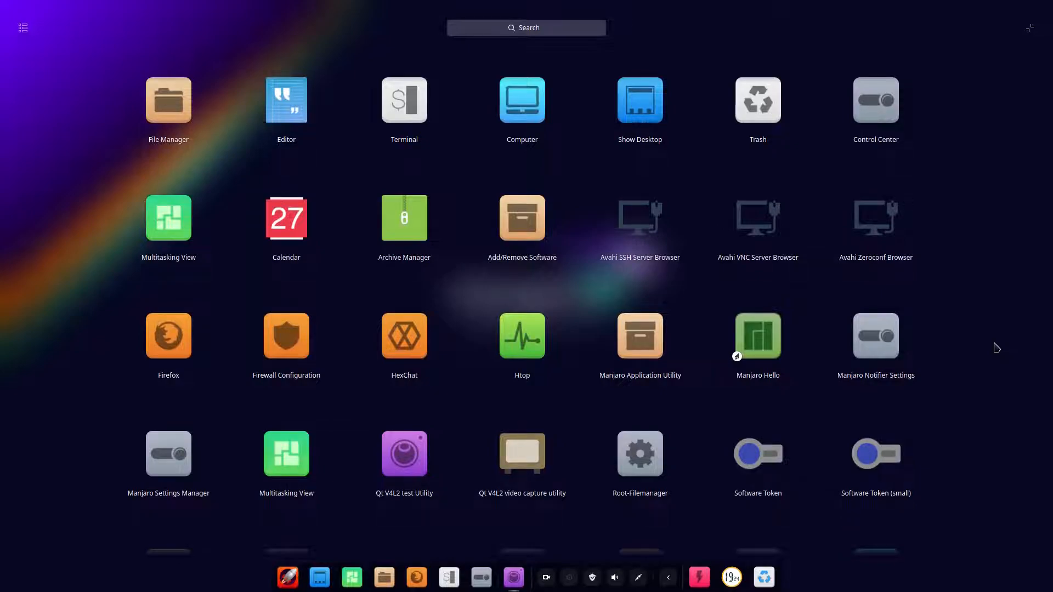
pyautogui.moveTo(522, 335)
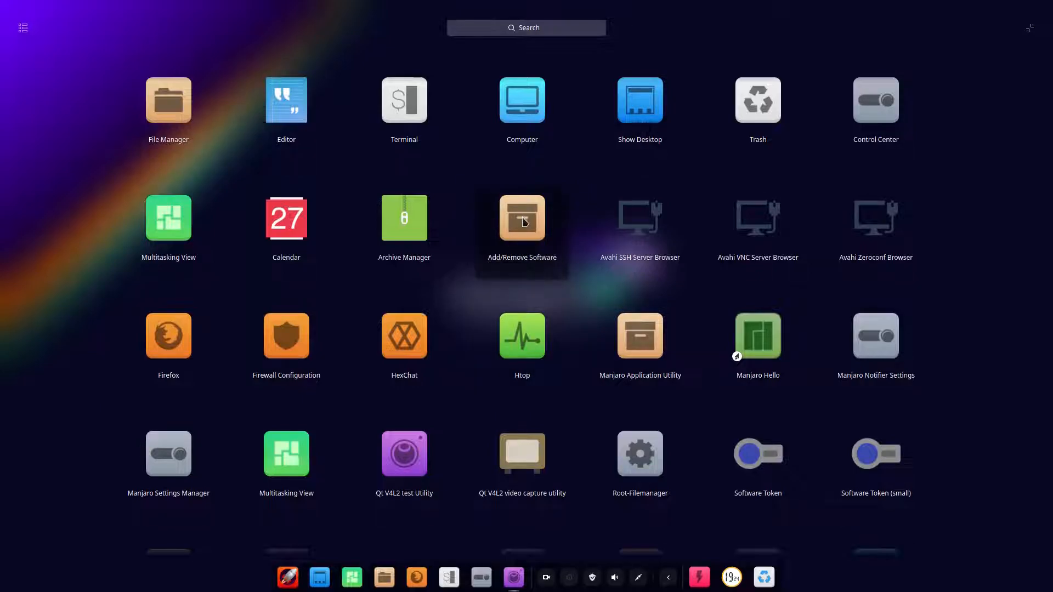
# Launch Add/Remove Software and browse its Photo & Video category listing GIMP and SimpleScreenRecorder
pyautogui.click(521, 218)
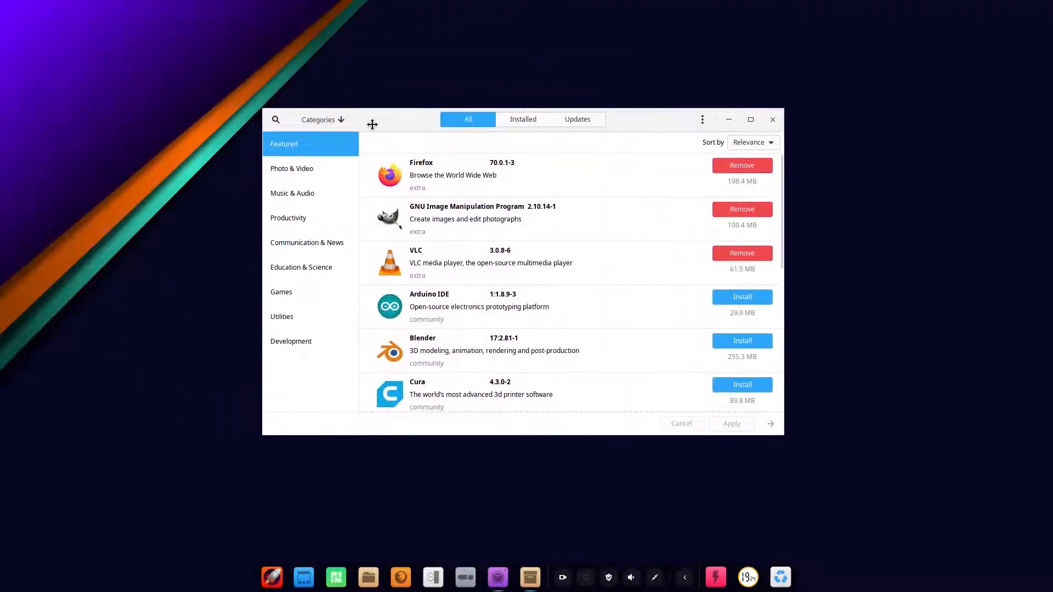
pyautogui.moveTo(1001, 199)
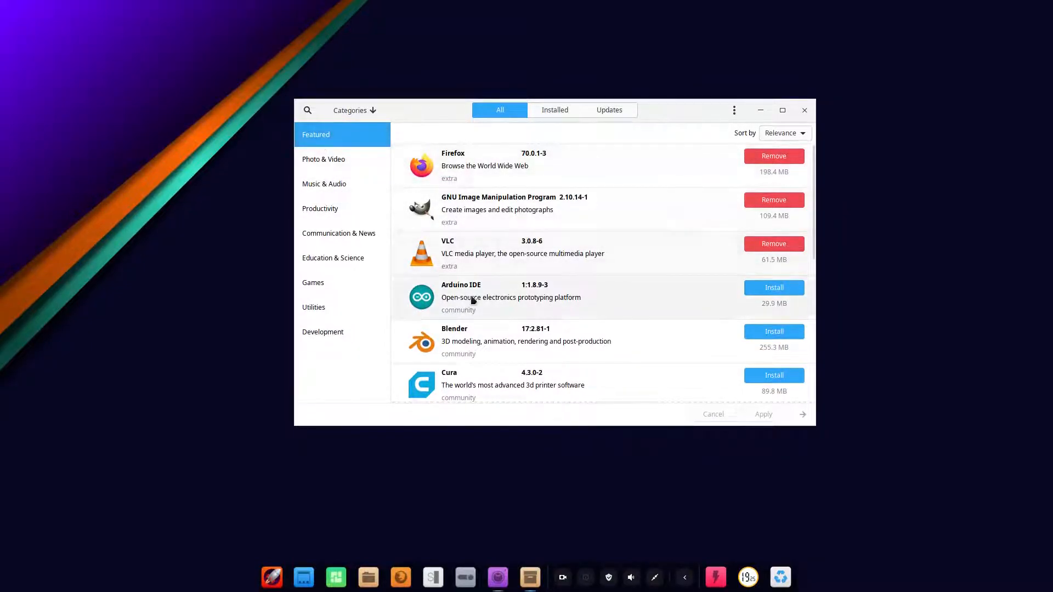
pyautogui.click(323, 159)
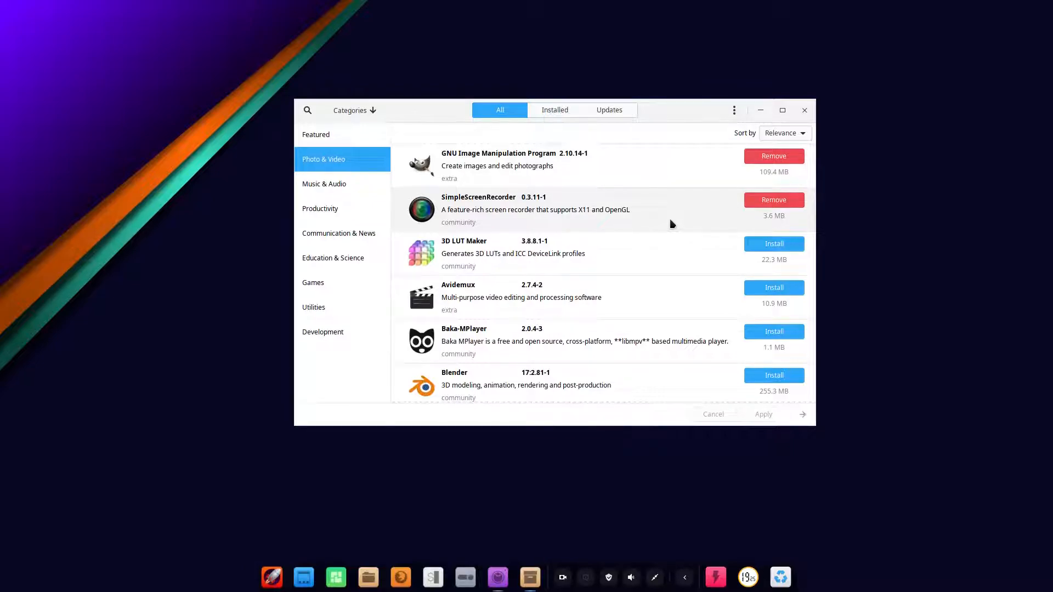
pyautogui.moveTo(667, 238)
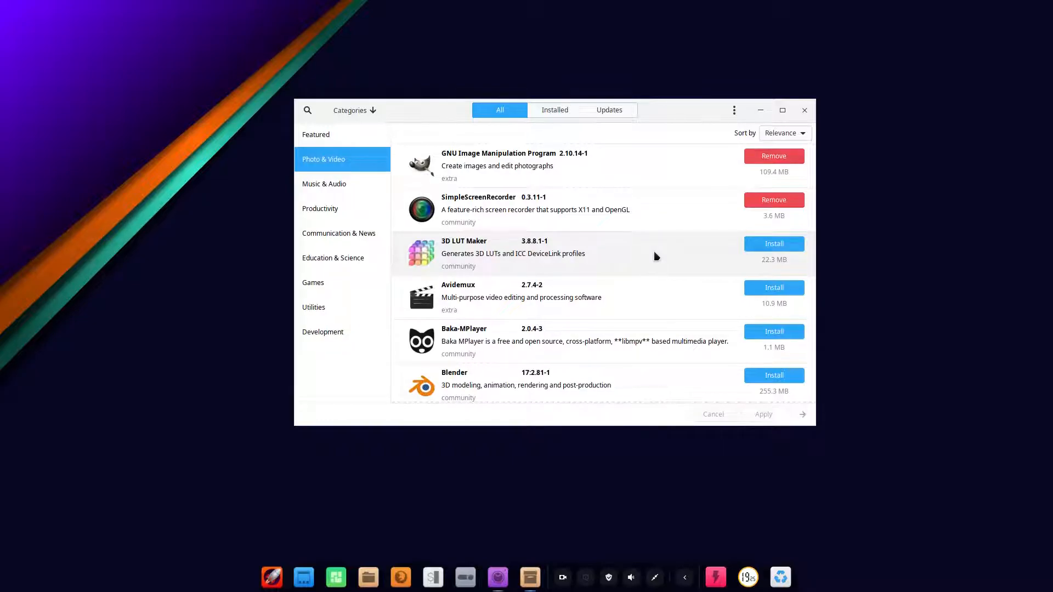
pyautogui.moveTo(670, 116)
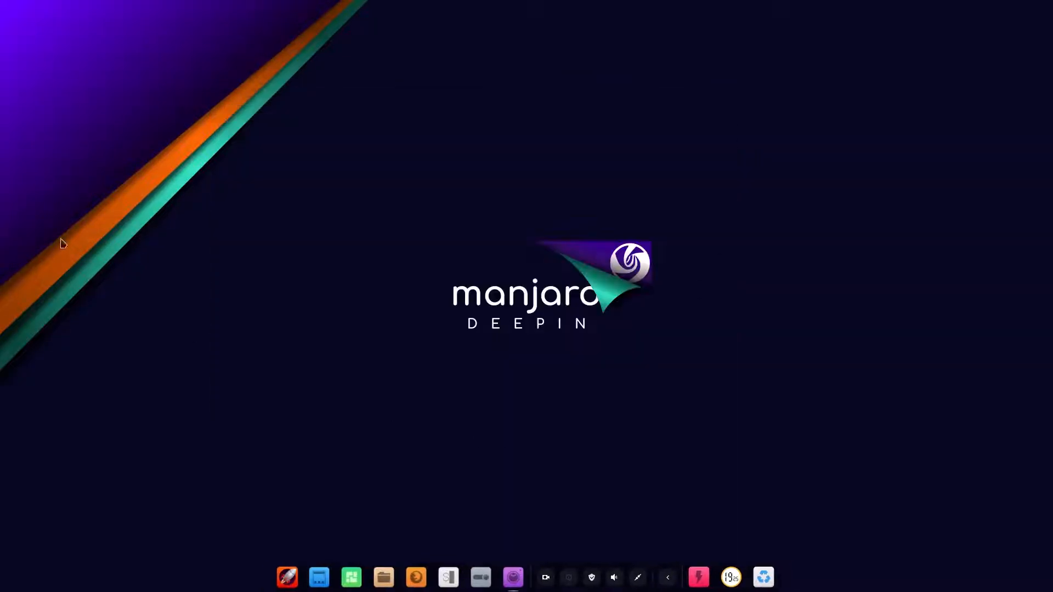
pyautogui.moveTo(225, 274)
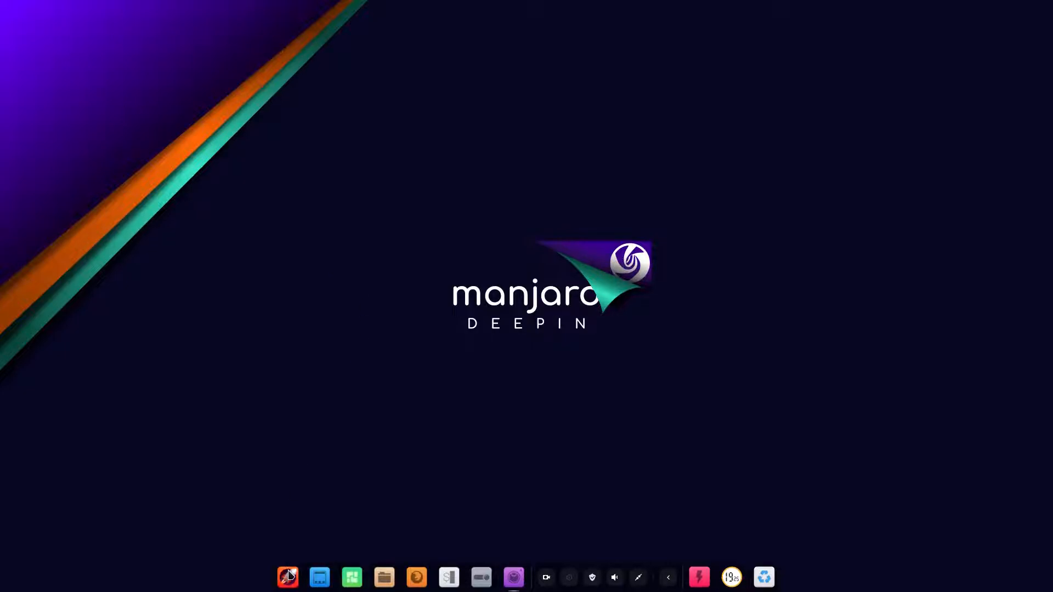
pyautogui.click(287, 577)
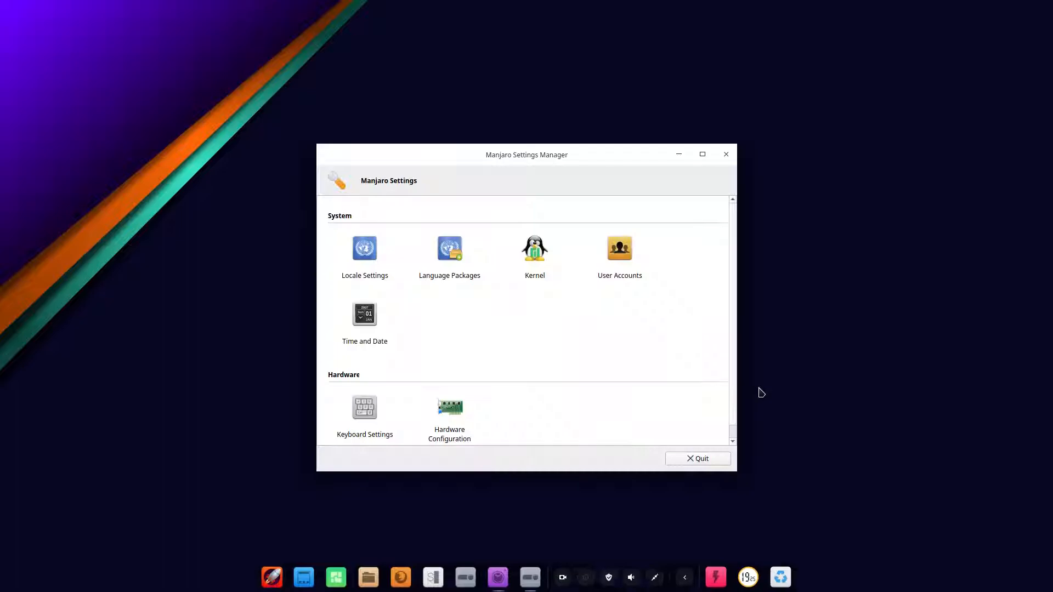
pyautogui.moveTo(631, 353)
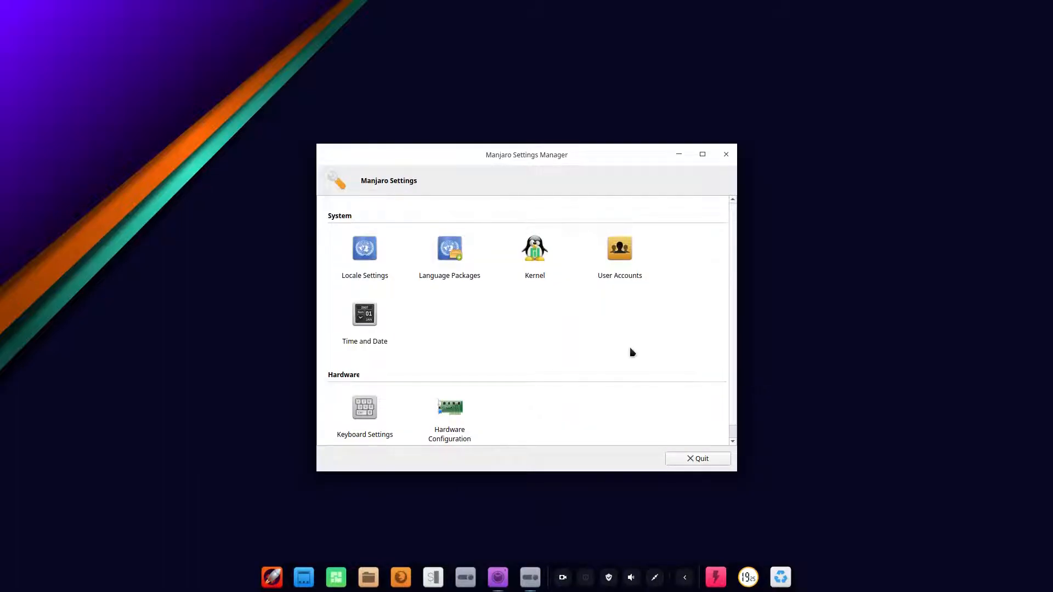
pyautogui.click(534, 248)
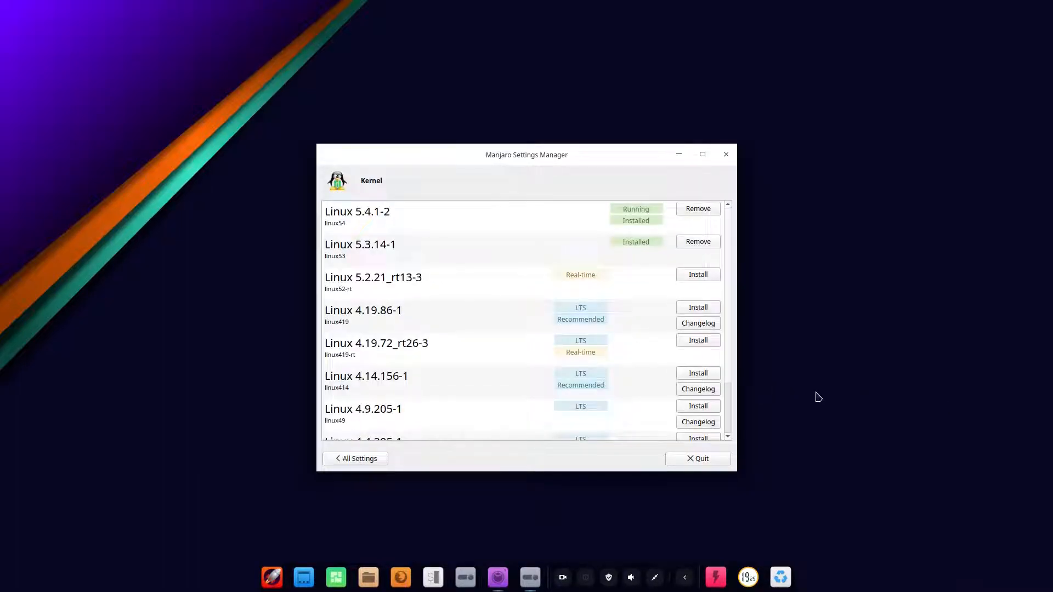
pyautogui.moveTo(437, 227)
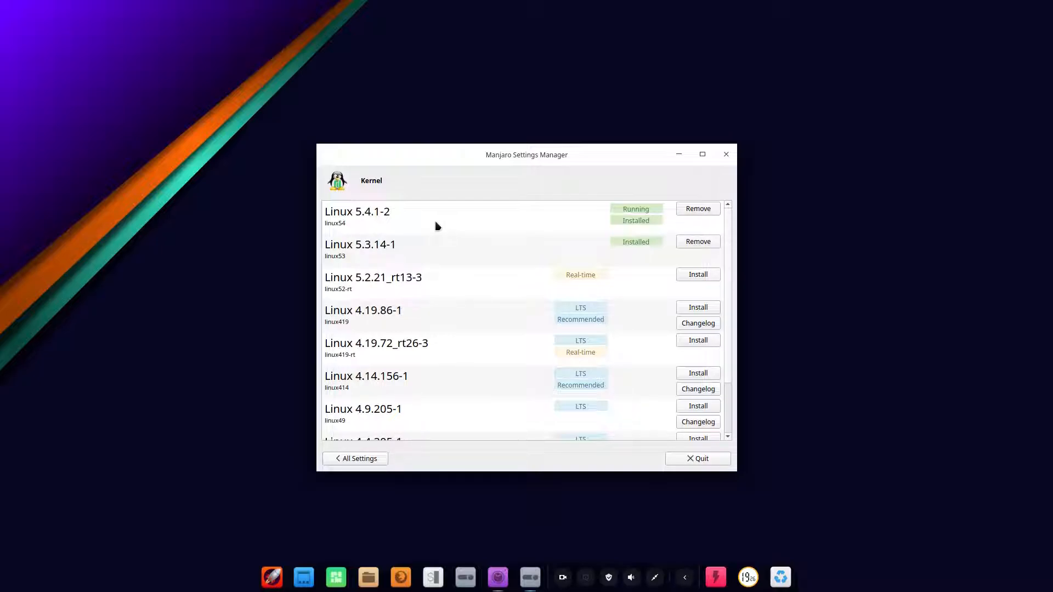
pyautogui.moveTo(466, 266)
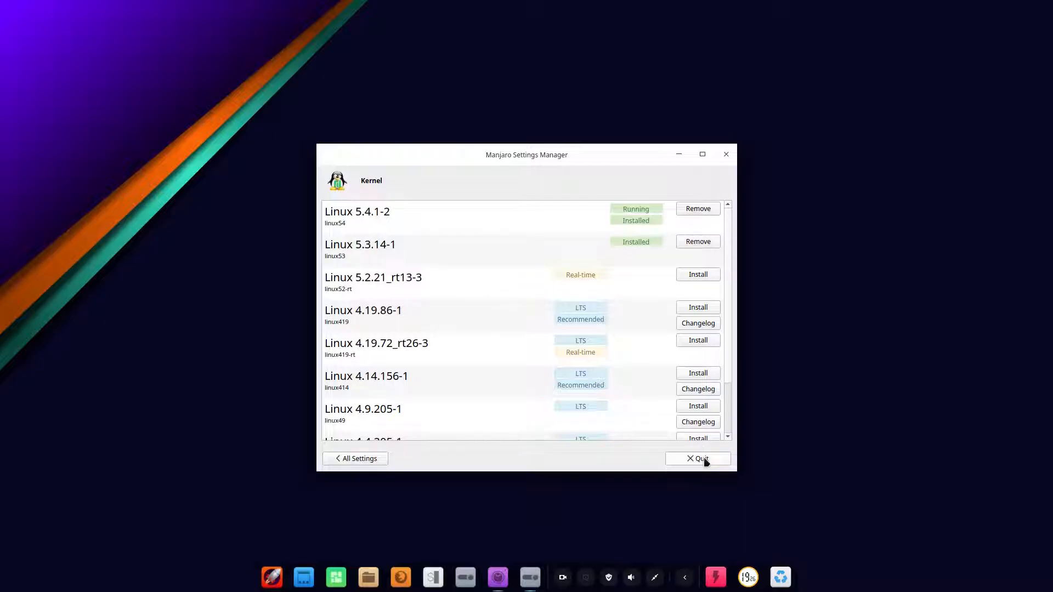
pyautogui.click(698, 458)
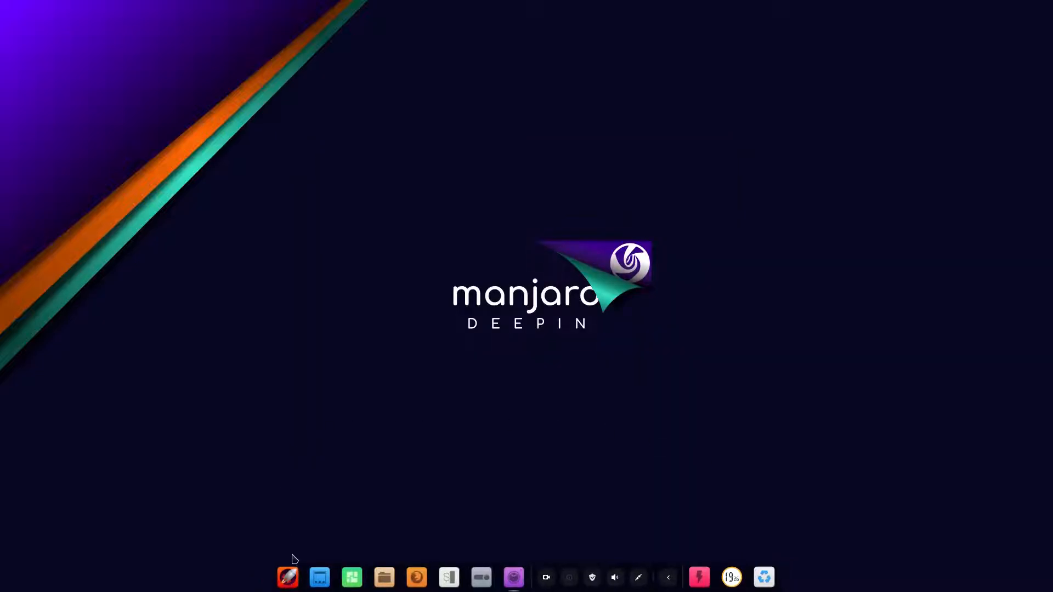
# Reopen the Launcher grid and scroll down past Htop and Manjaro Settings Manager
pyautogui.click(287, 577)
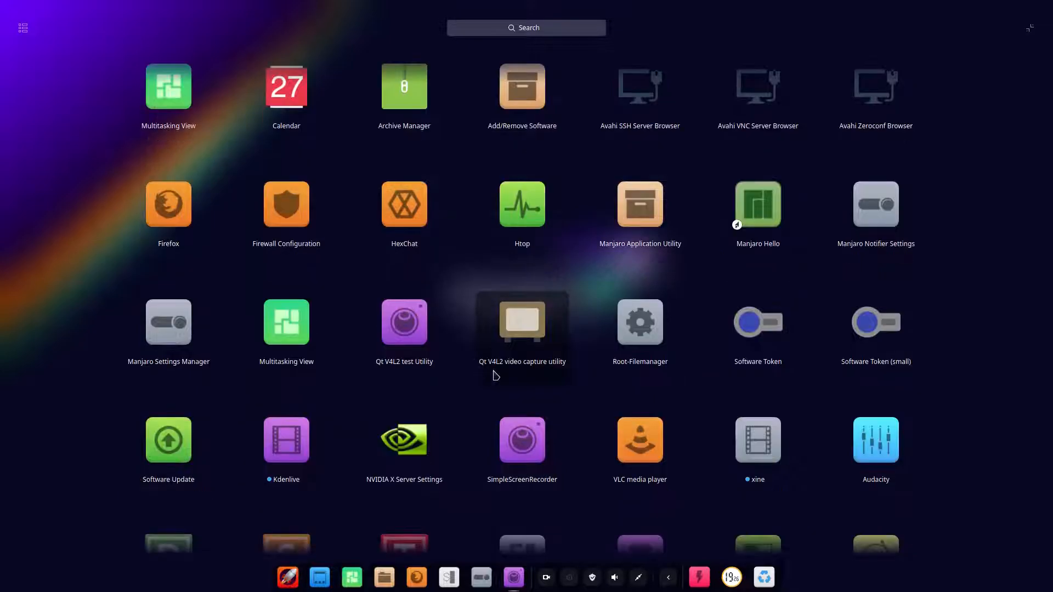
pyautogui.scroll(-3)
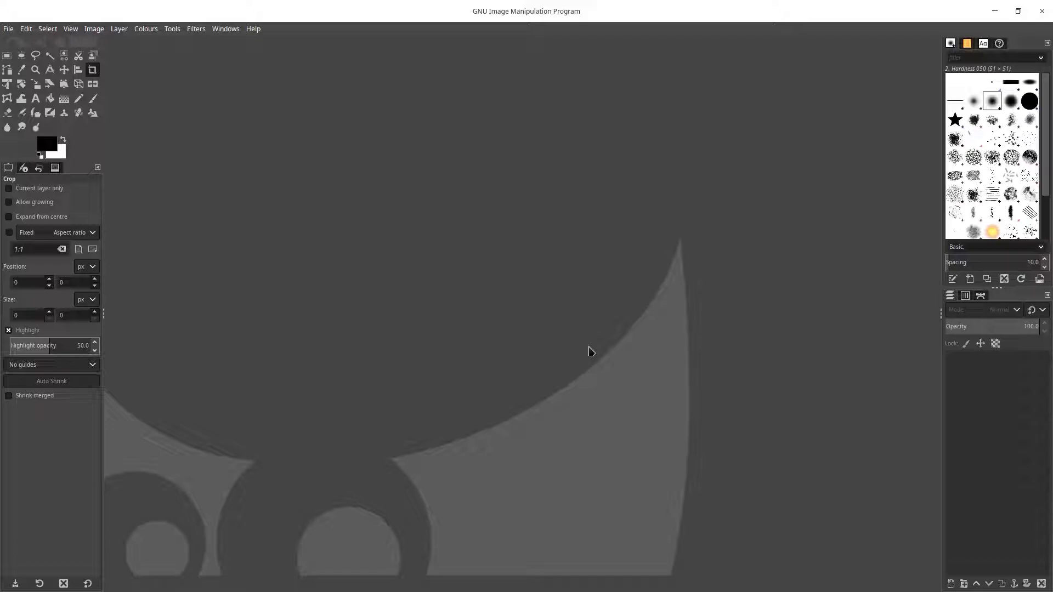
pyautogui.moveTo(628, 294)
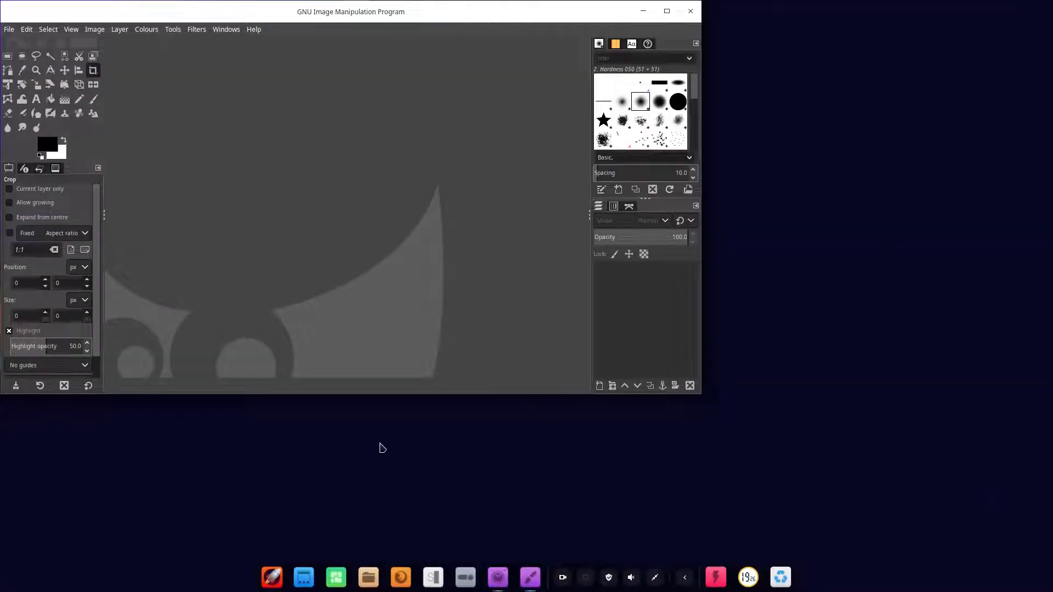
pyautogui.moveTo(258, 37)
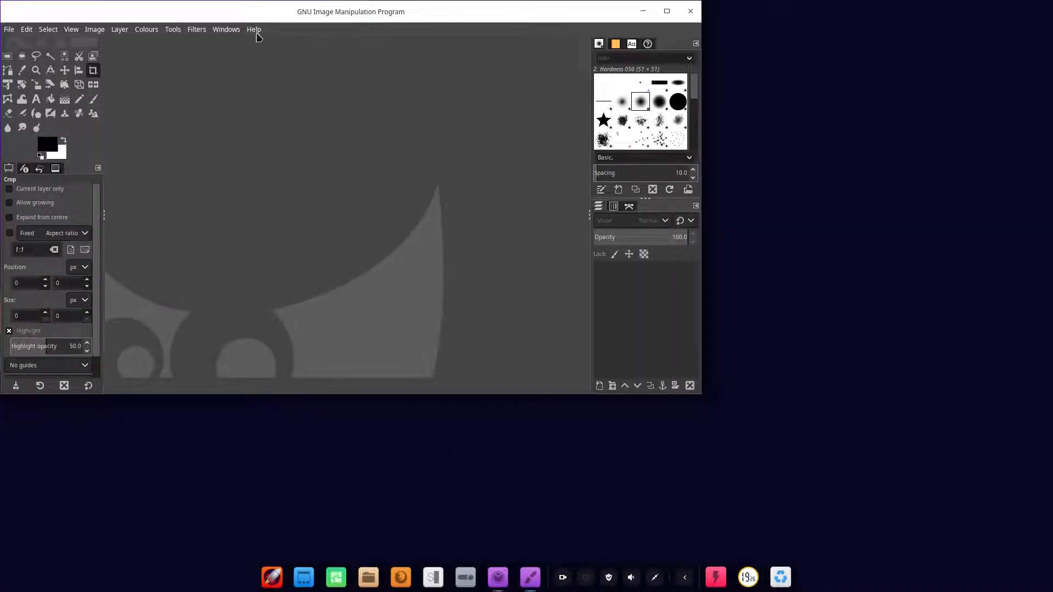
# Open GIMP's version information window, reposition it, and close it
pyautogui.click(253, 29)
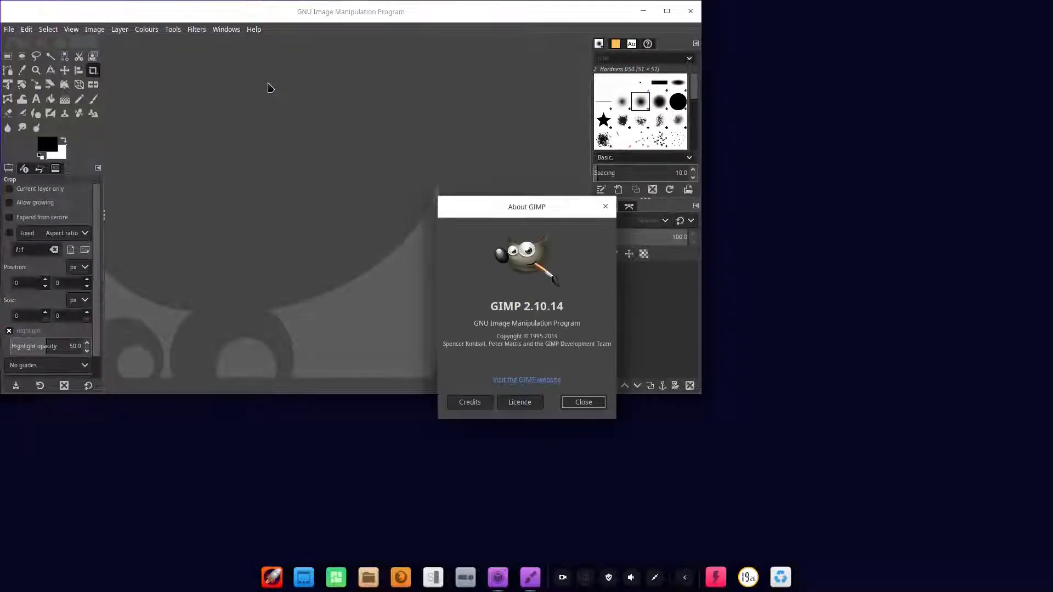
pyautogui.moveTo(527, 206); pyautogui.dragTo(438, 190)
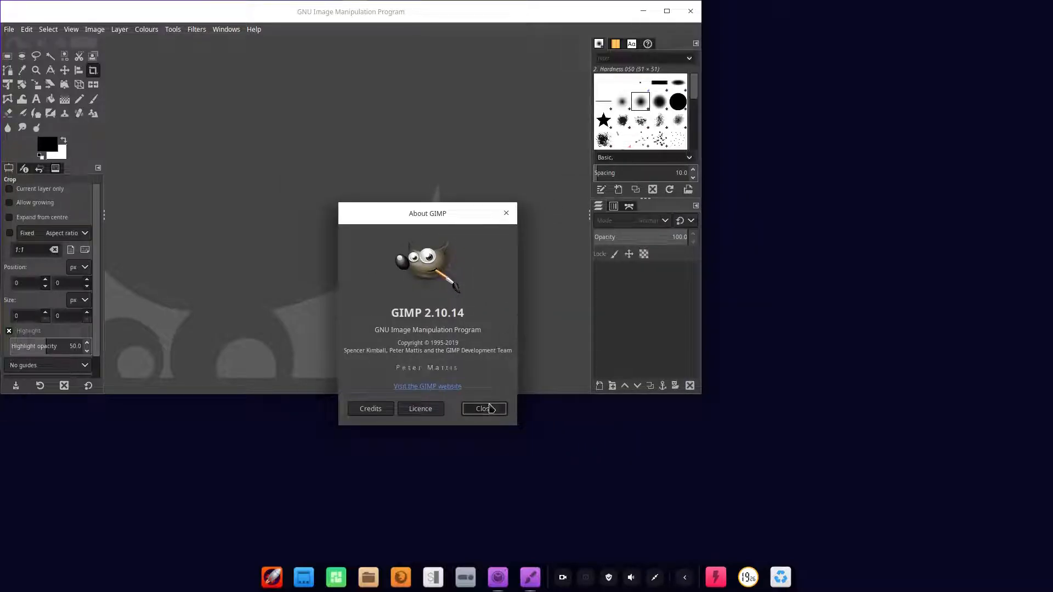
pyautogui.click(484, 408)
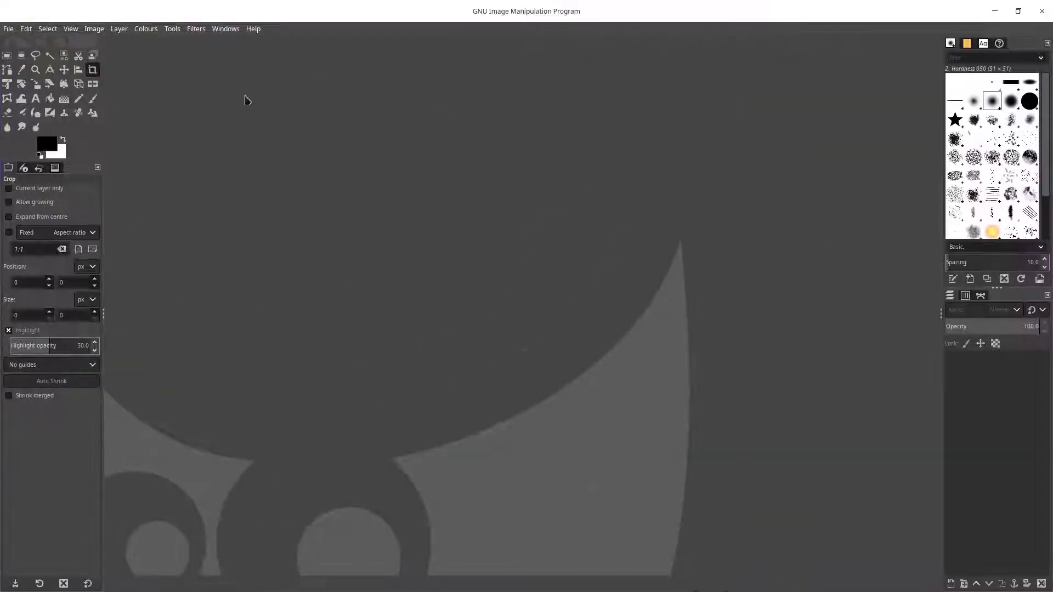
# Reopen GIMP's About dialog for version 2.10.14, move it, then quit GIMP
pyautogui.click(253, 28)
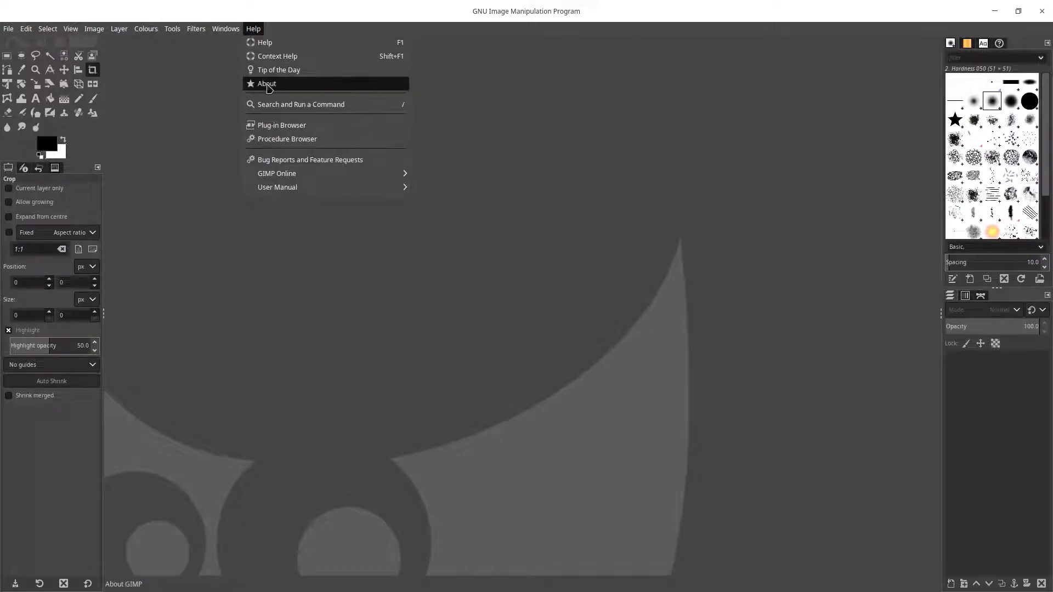
pyautogui.click(266, 84)
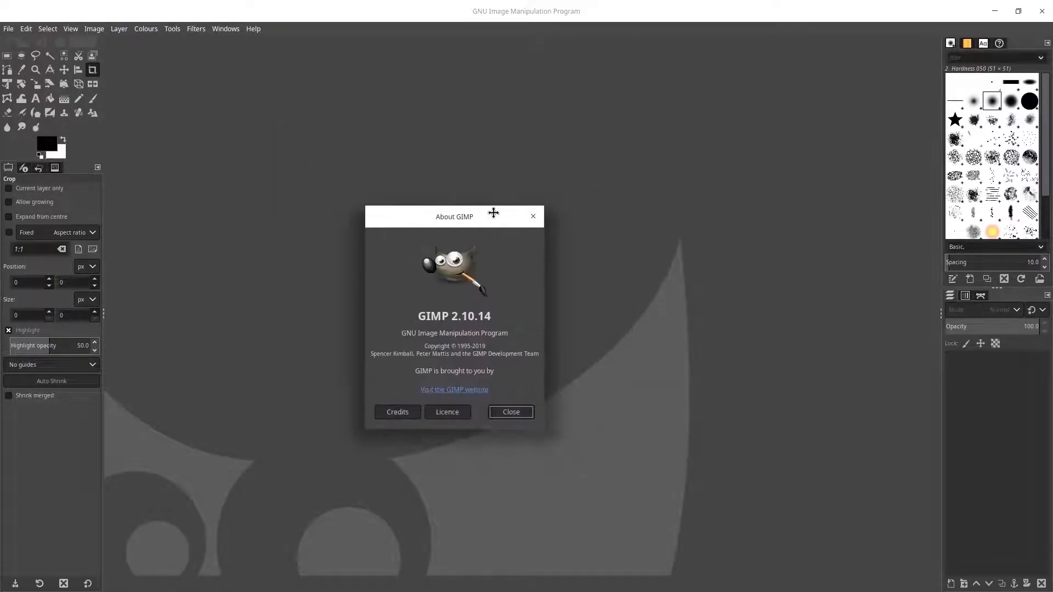
pyautogui.moveTo(493, 216); pyautogui.dragTo(569, 224)
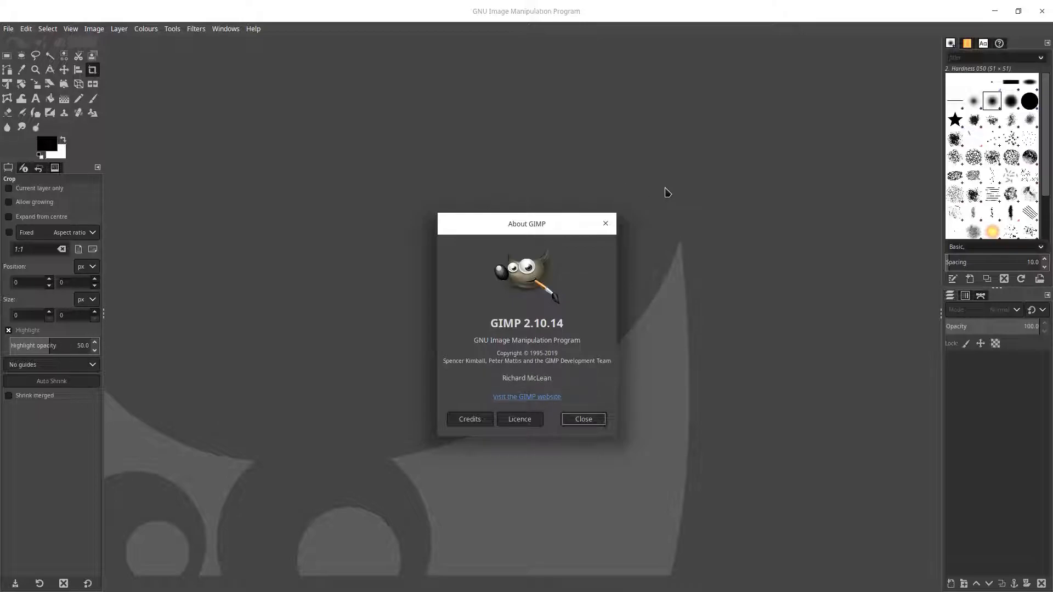
pyautogui.click(581, 418)
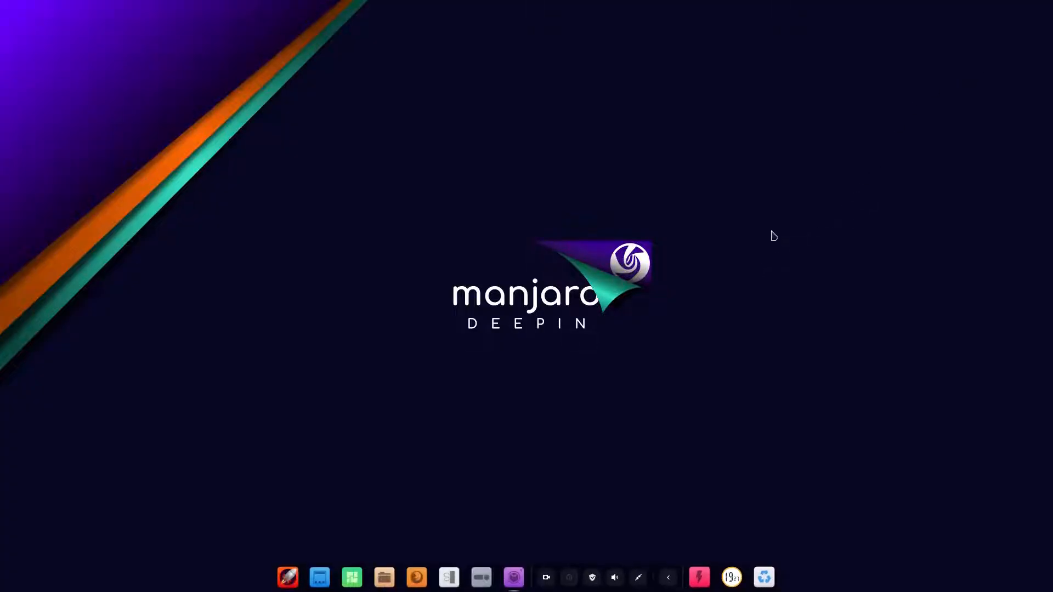
pyautogui.moveTo(785, 230)
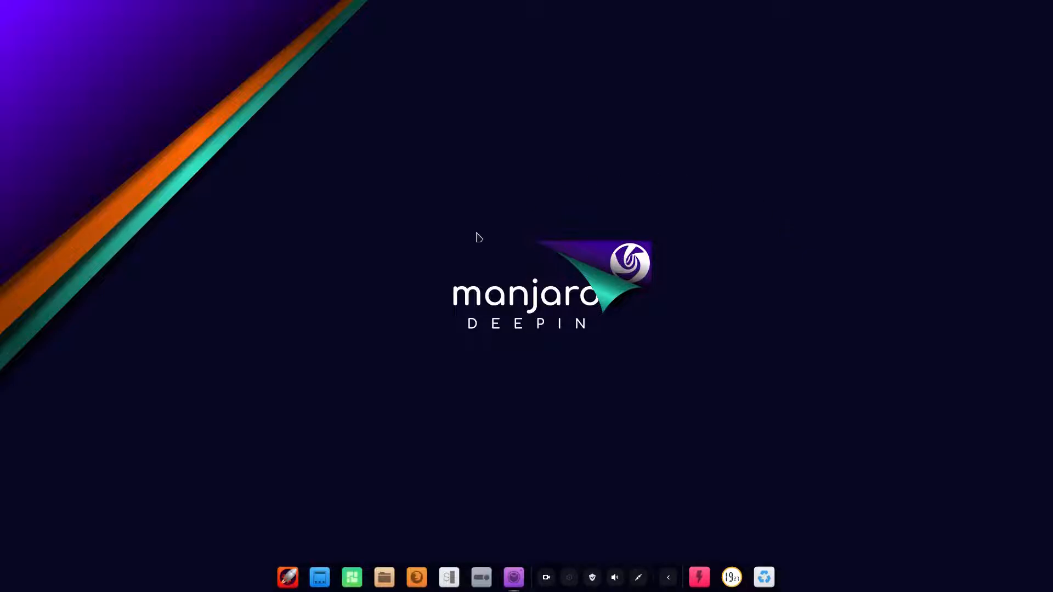
# Open Control Center's Advanced sound page with Line Out and the C-Media microphone
pyautogui.click(288, 577)
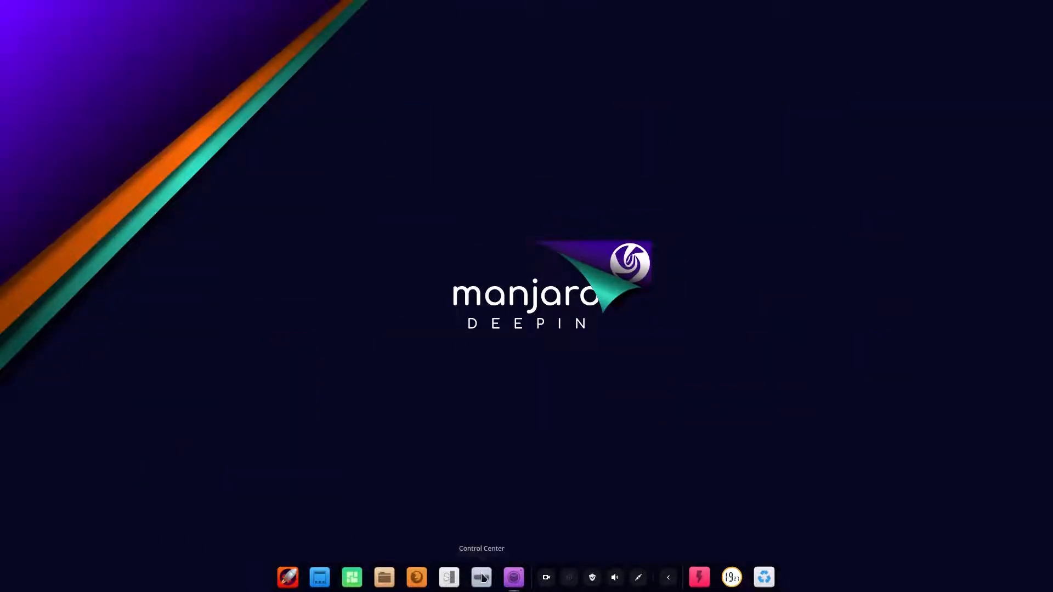
pyautogui.click(481, 577)
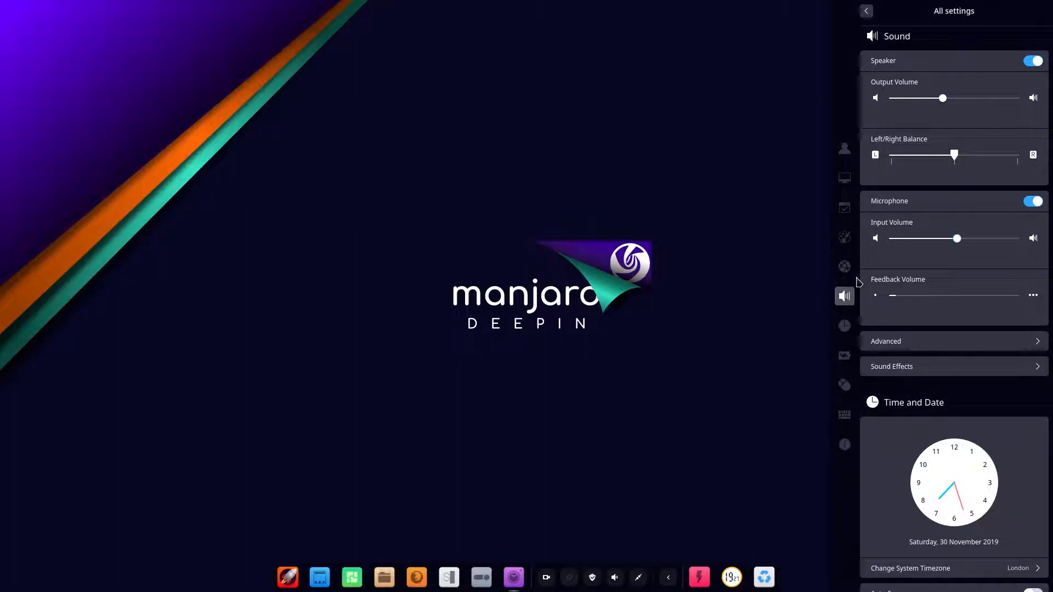
pyautogui.moveTo(717, 327)
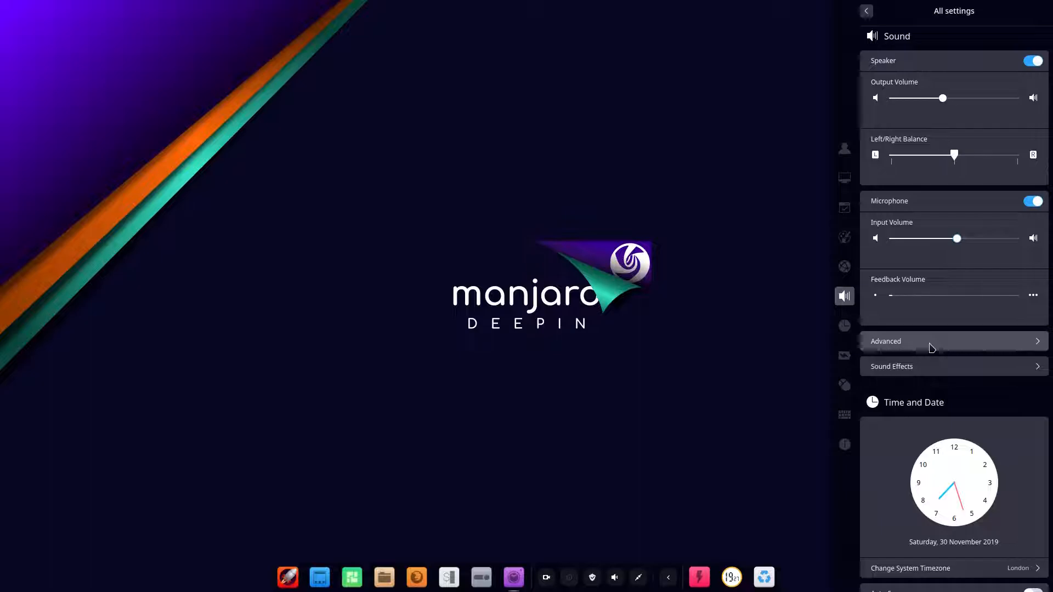
pyautogui.click(885, 341)
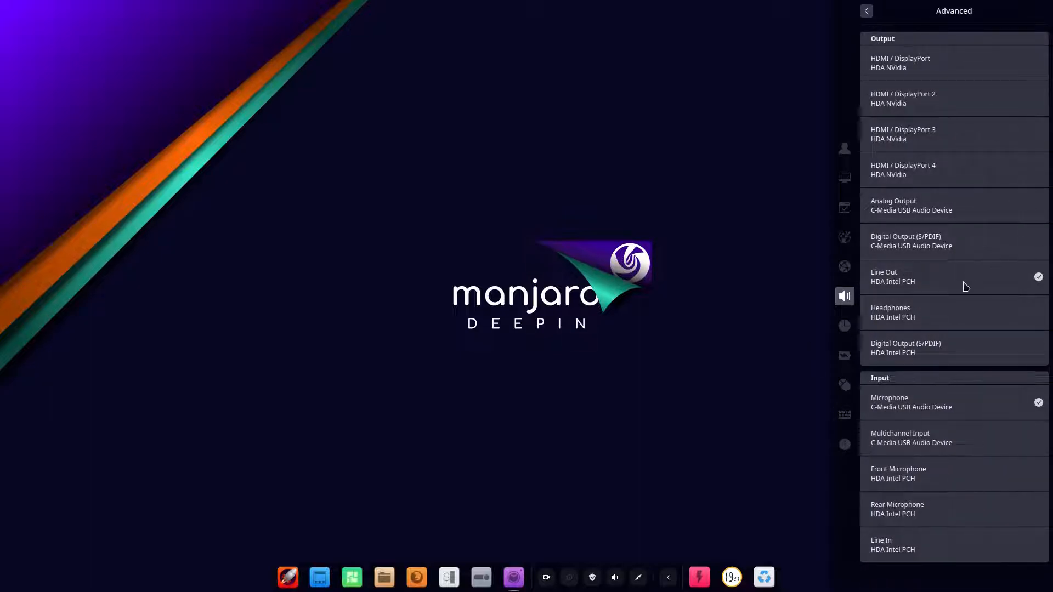
pyautogui.moveTo(917, 279)
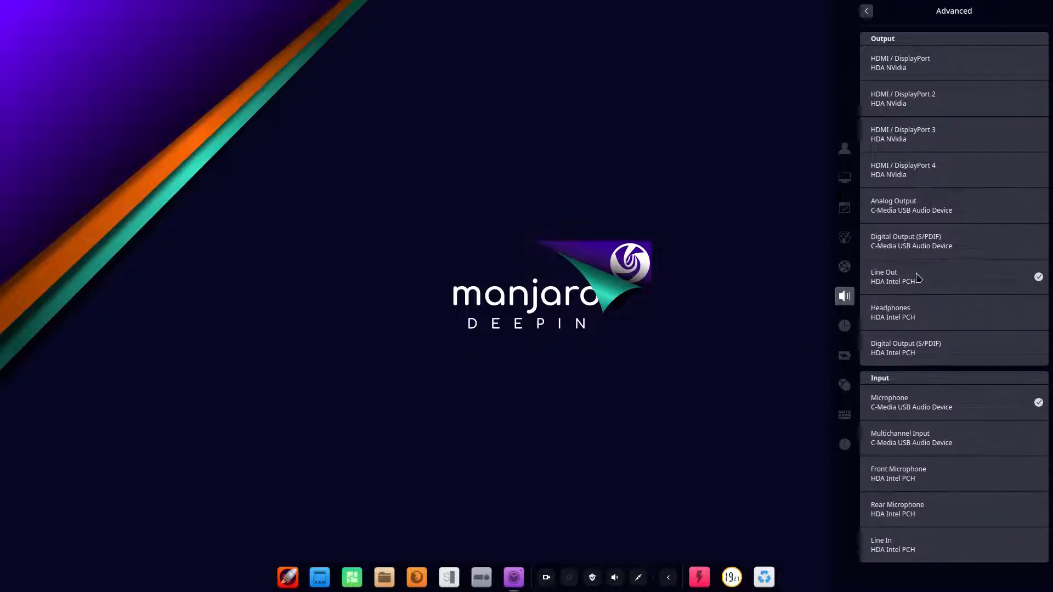
pyautogui.moveTo(921, 181)
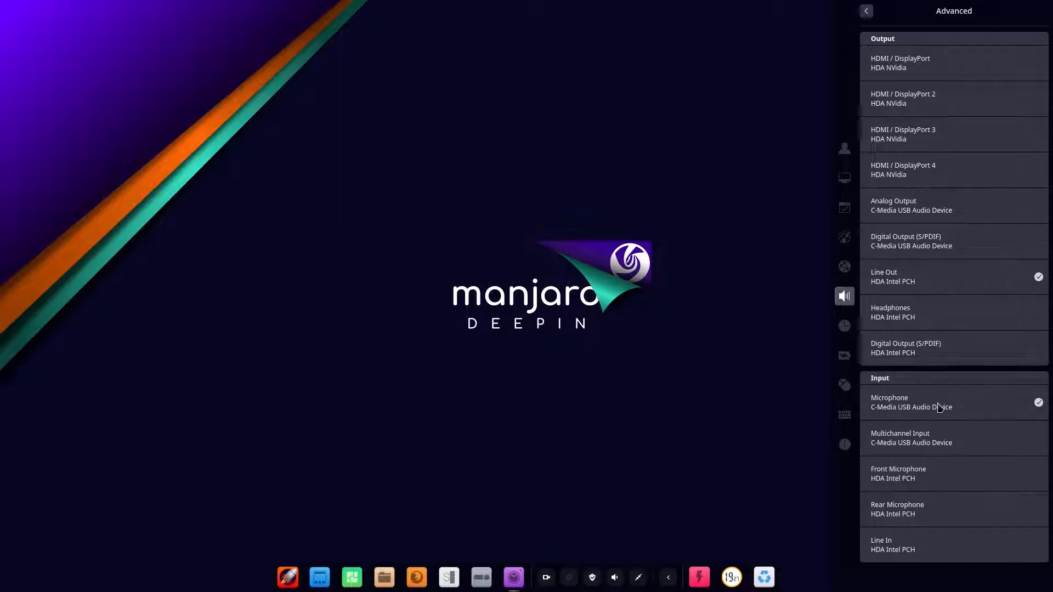
pyautogui.moveTo(862, 451)
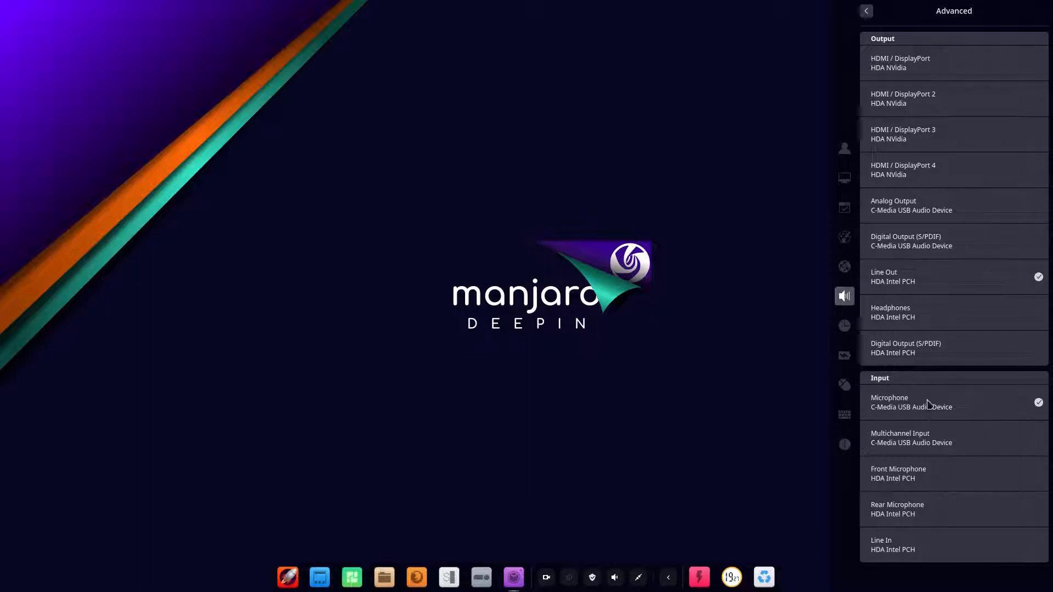
pyautogui.moveTo(680, 404)
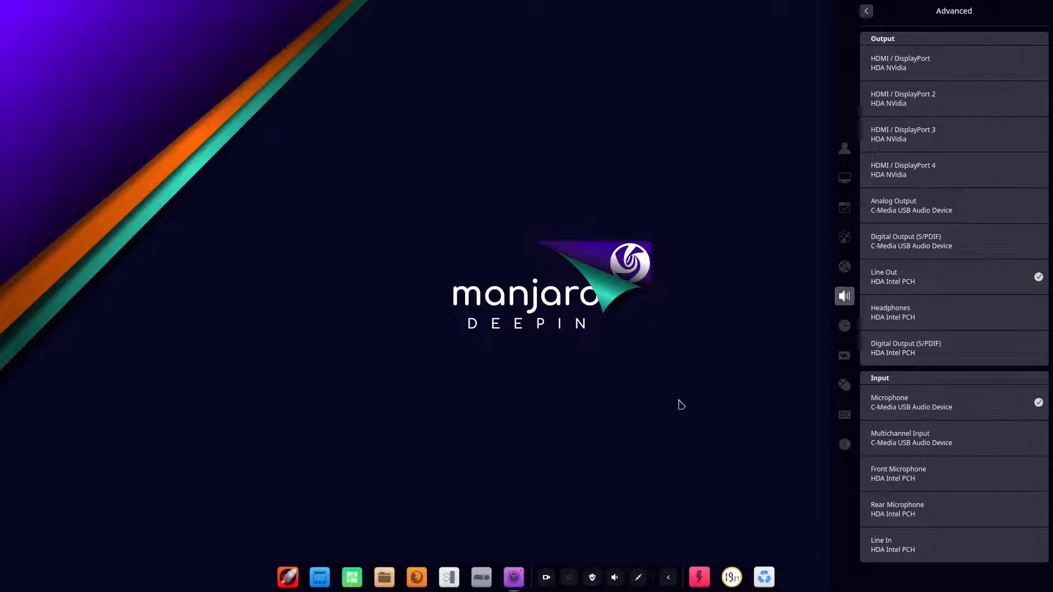
# Return to all settings and scroll to System Information (ManjaroLinux 18.1.3, 31.20GB memory)
pyautogui.click(865, 11)
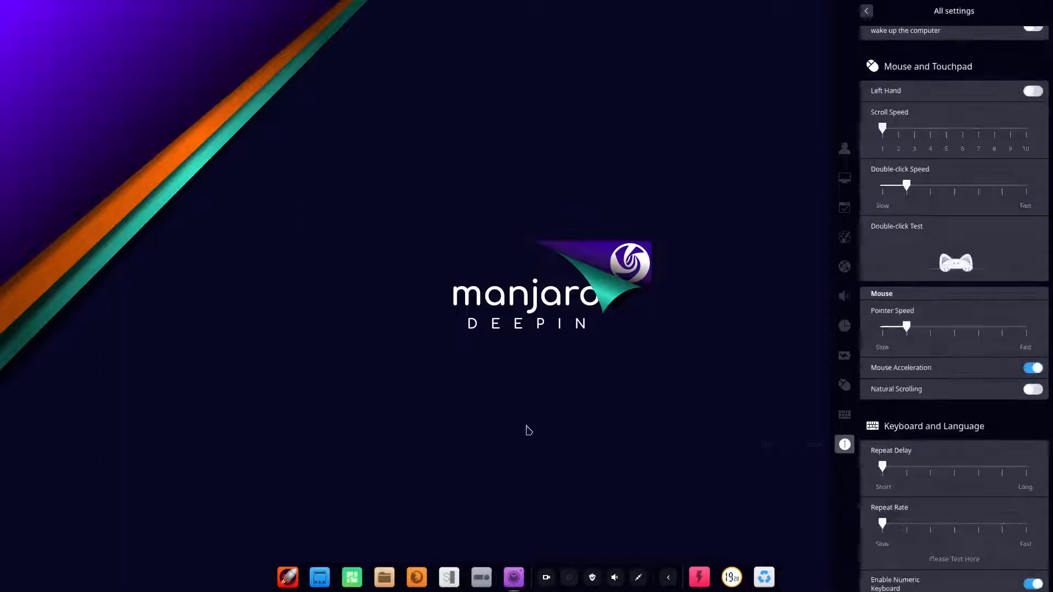
pyautogui.scroll(-3)
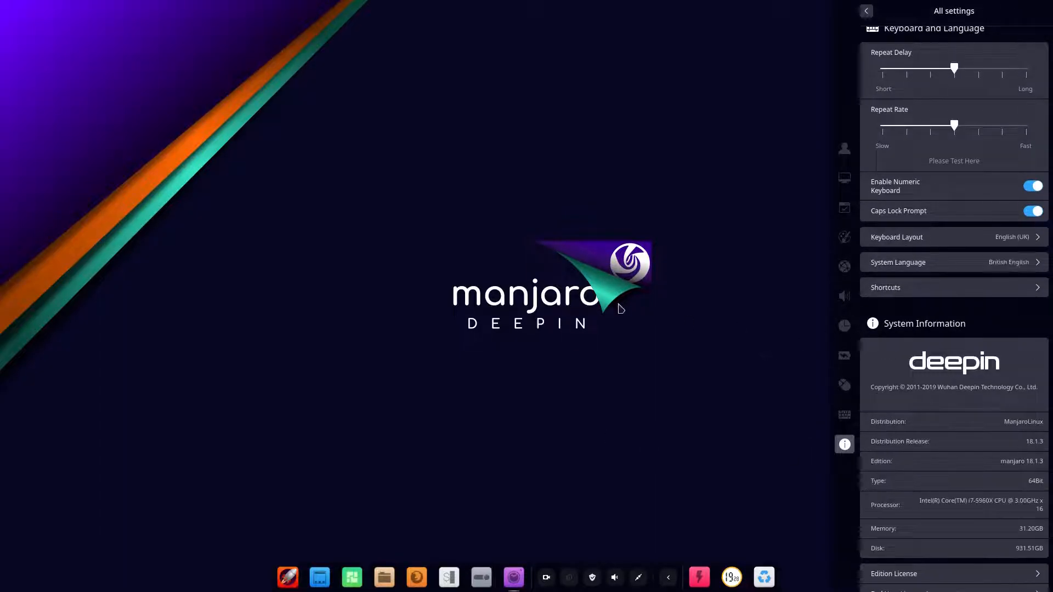
pyautogui.moveTo(670, 344)
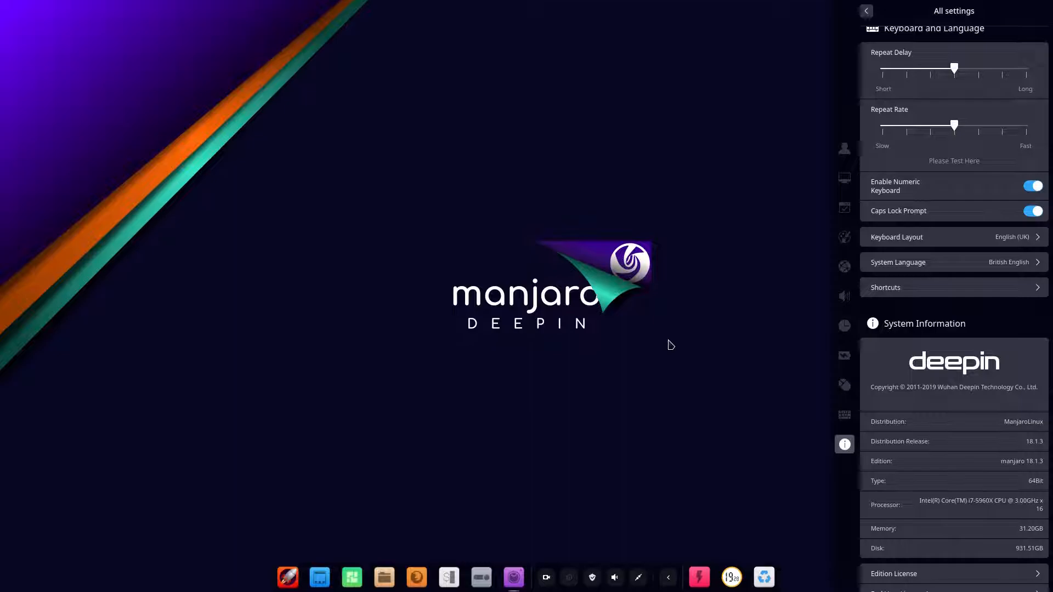
pyautogui.moveTo(714, 433)
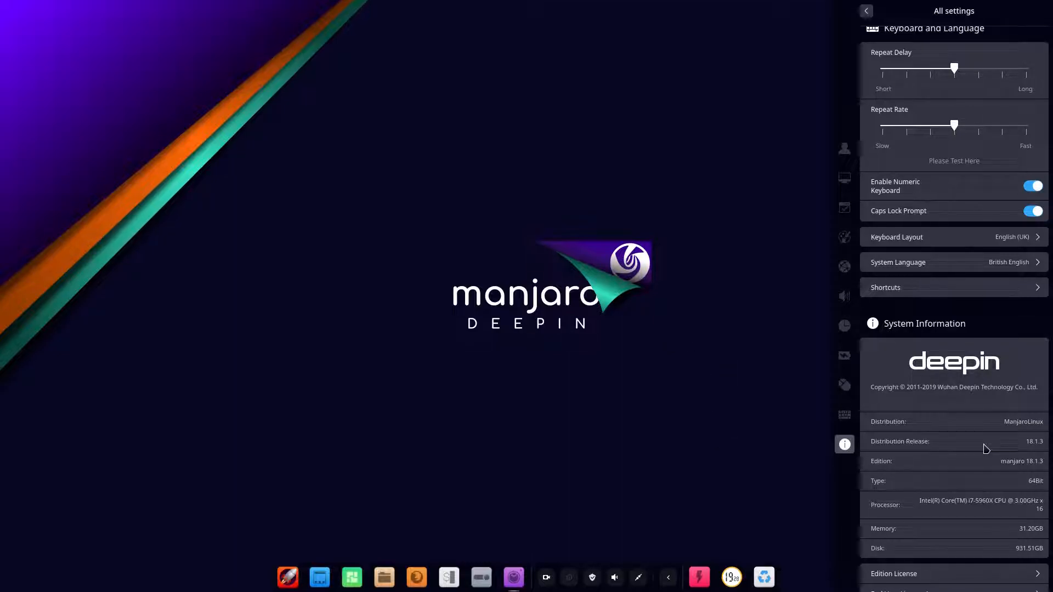
pyautogui.moveTo(968, 488)
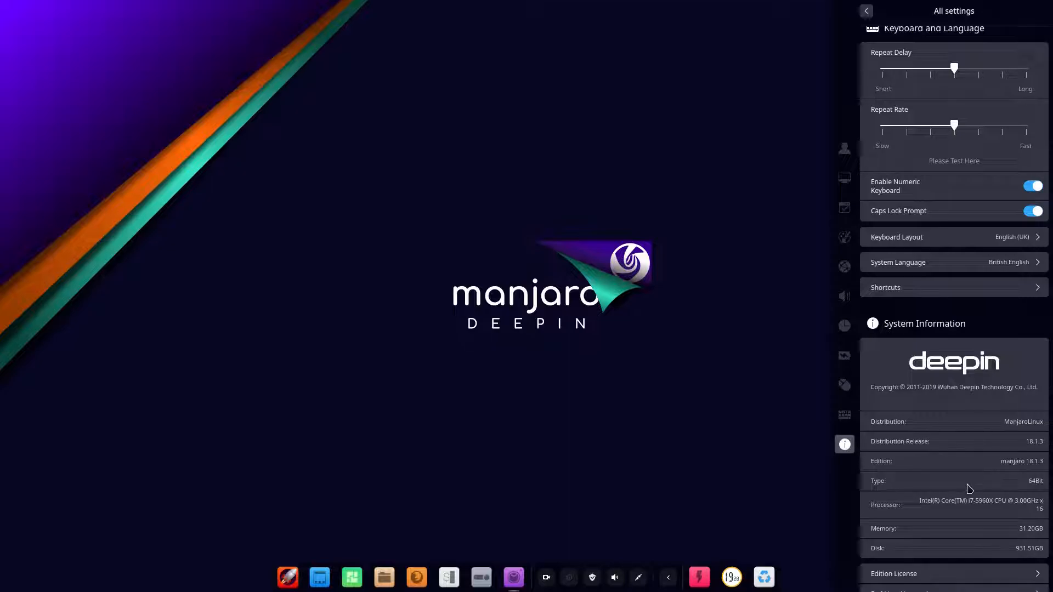
pyautogui.moveTo(947, 529)
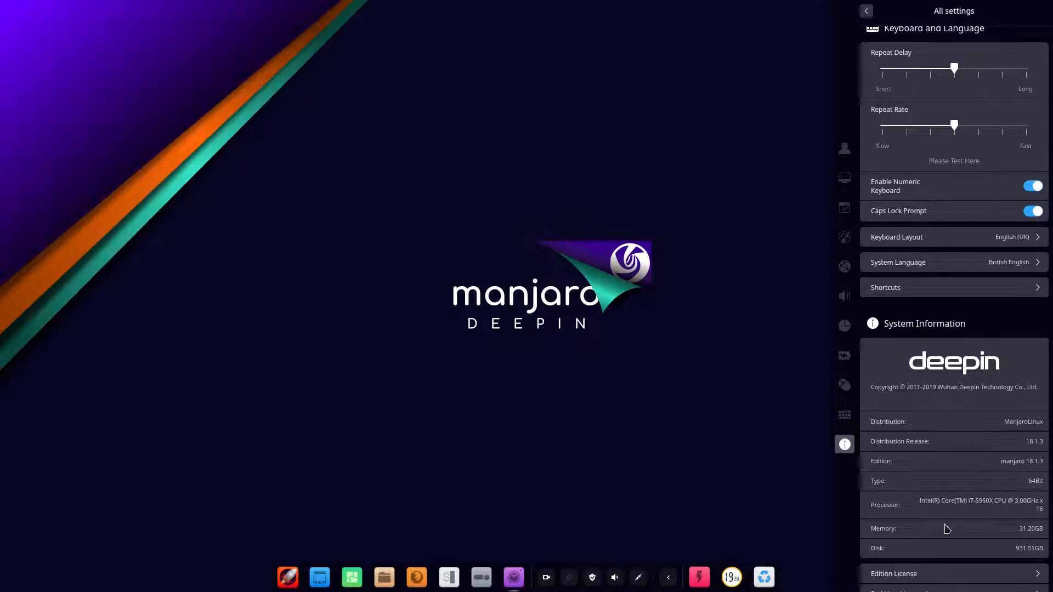
pyautogui.moveTo(724, 410)
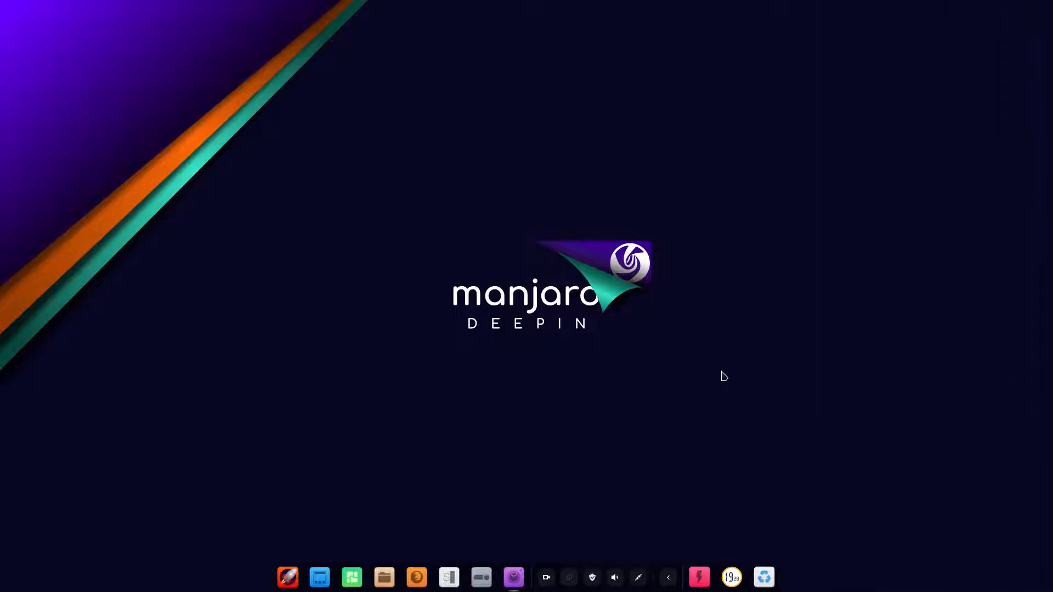
pyautogui.moveTo(600, 431)
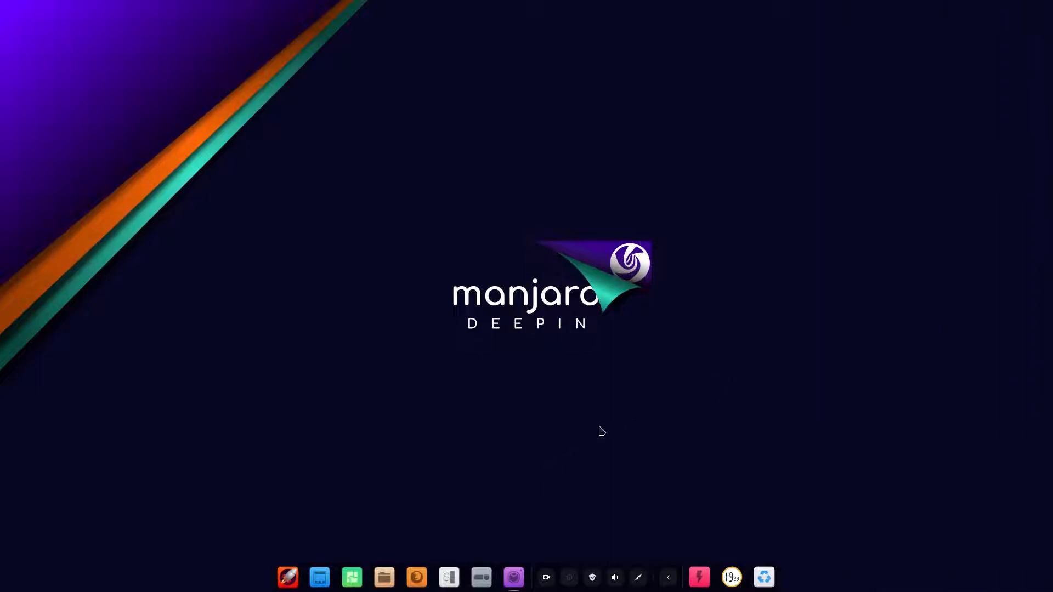
pyautogui.moveTo(360, 475)
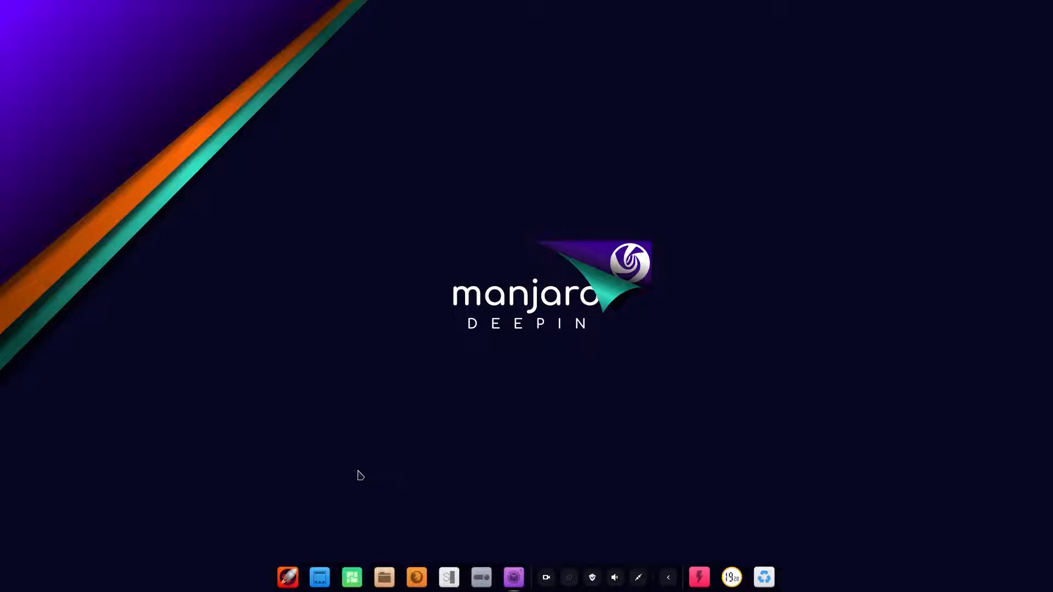
pyautogui.moveTo(352, 577)
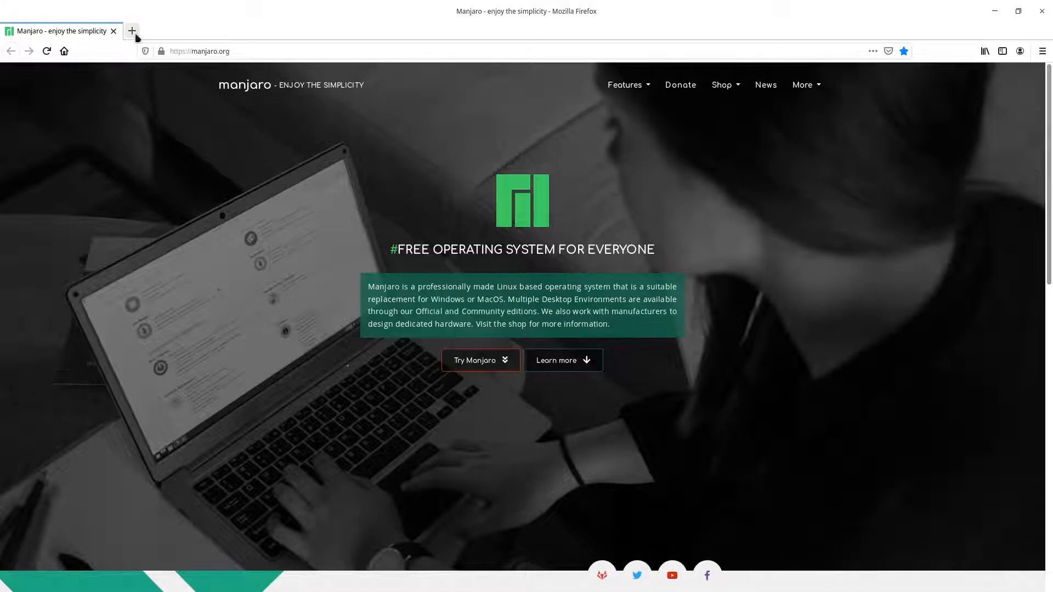
# Briefly visit eBay UK in a new tab, close it, and open Manjaro's Downloads page
pyautogui.click(132, 31)
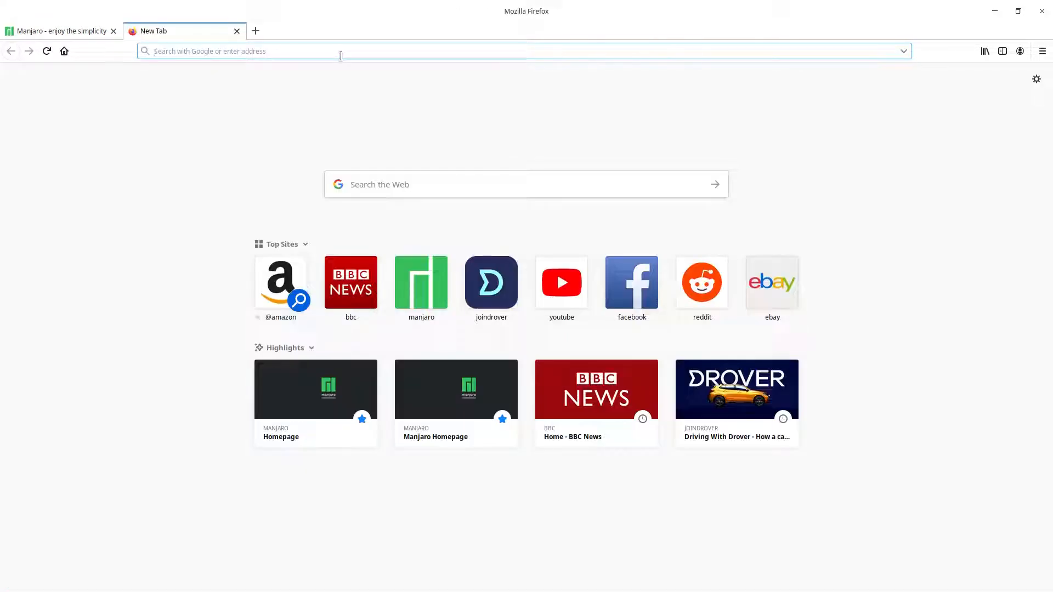
pyautogui.write('eb')
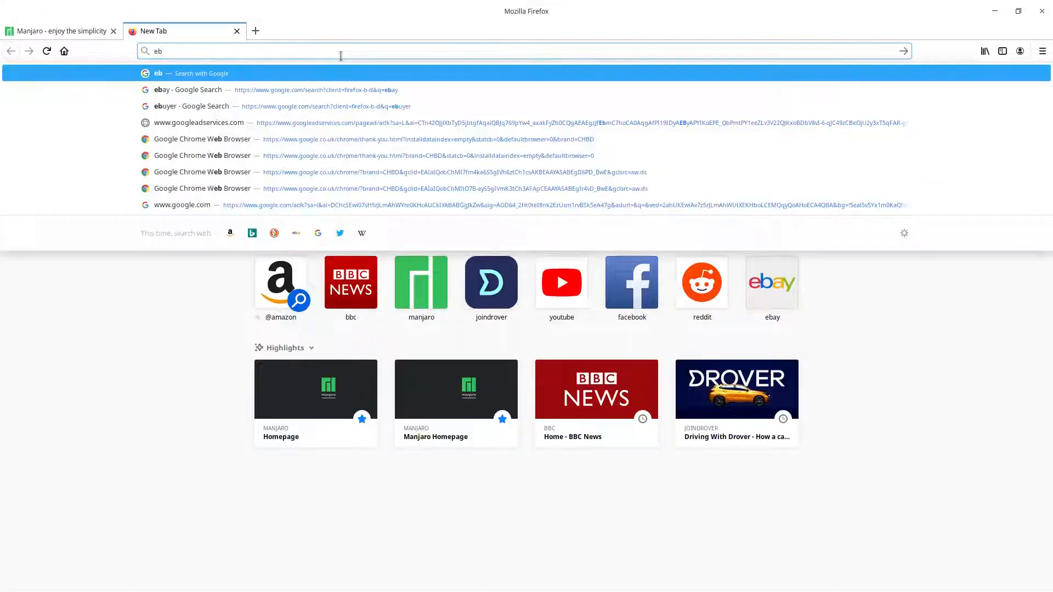
pyautogui.click(188, 89)
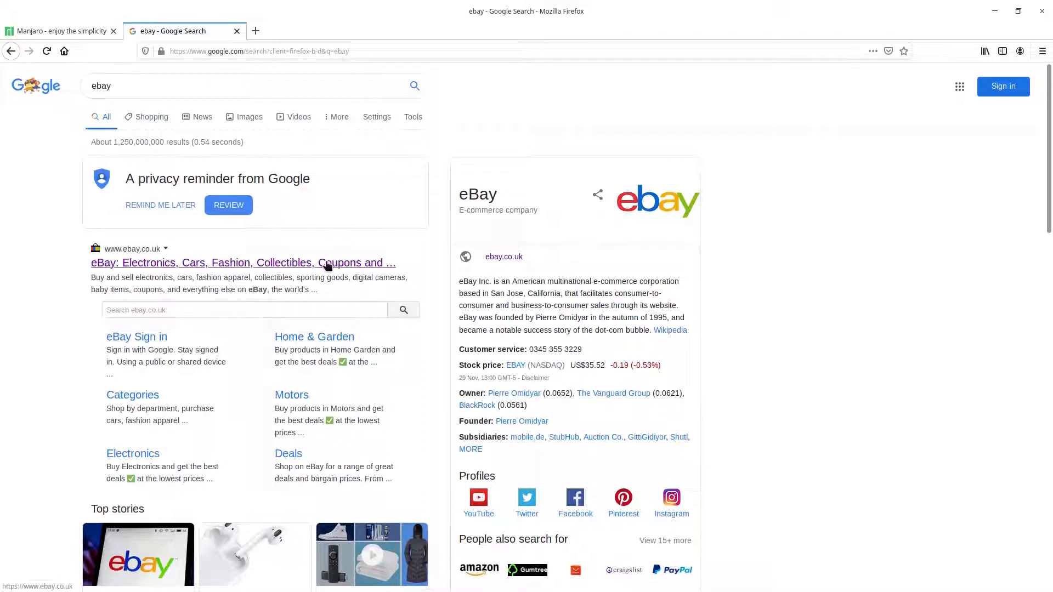
pyautogui.click(242, 263)
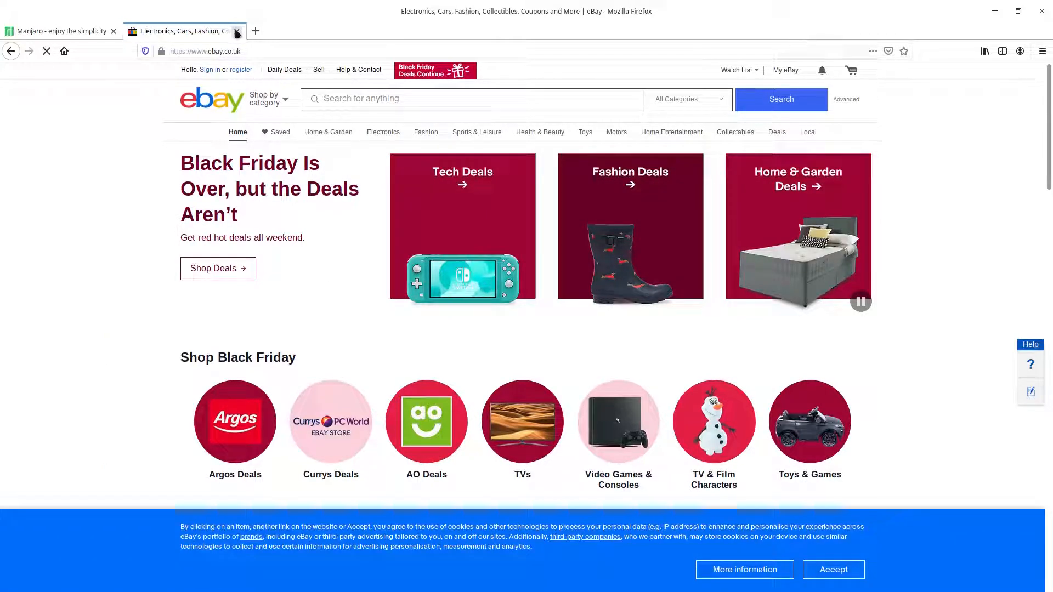
pyautogui.click(237, 31)
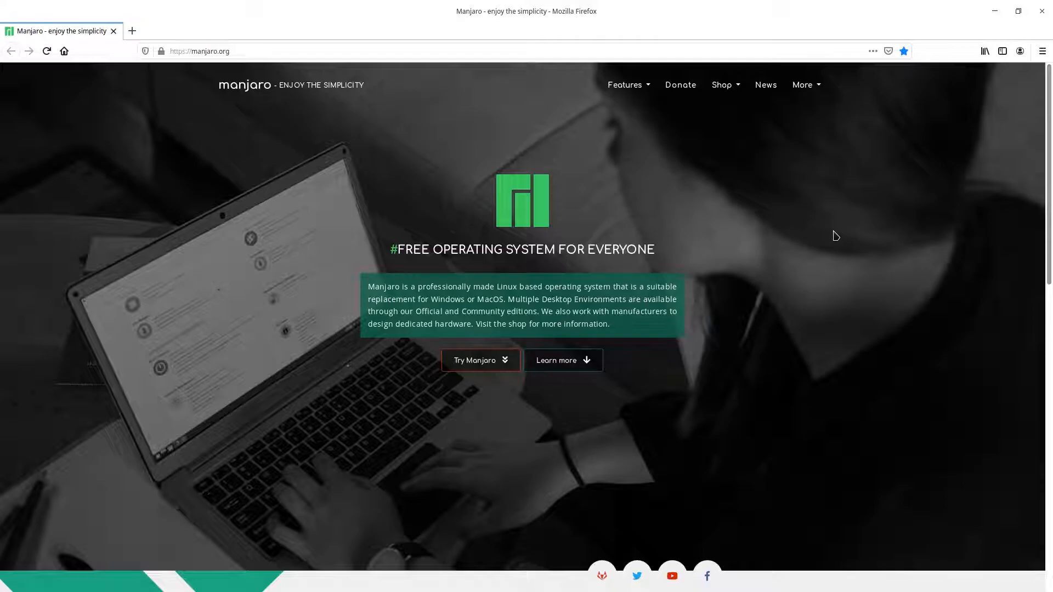
pyautogui.moveTo(957, 390)
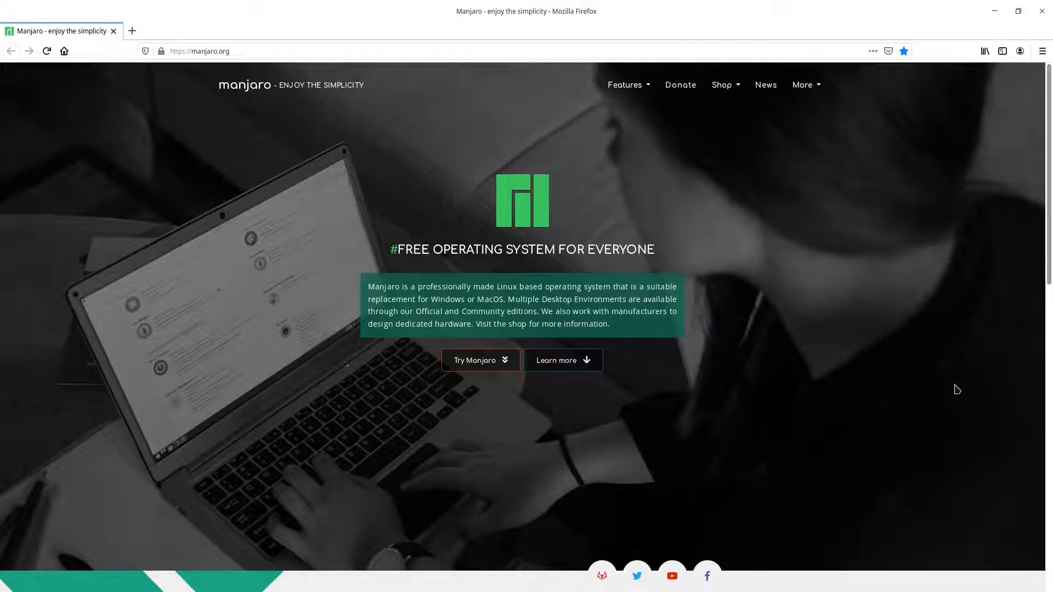
pyautogui.click(479, 360)
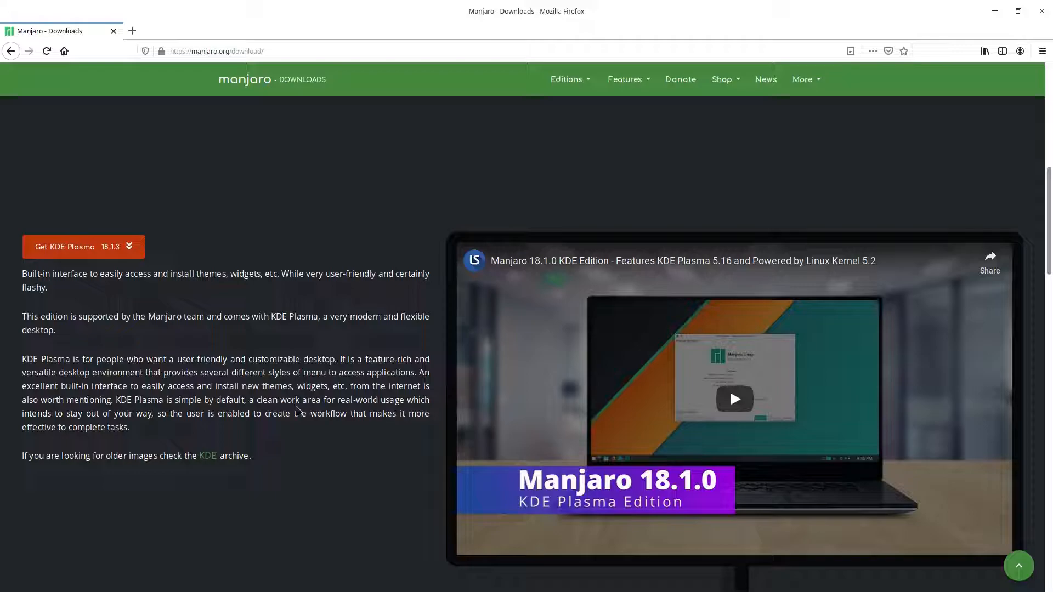
pyautogui.moveTo(311, 407)
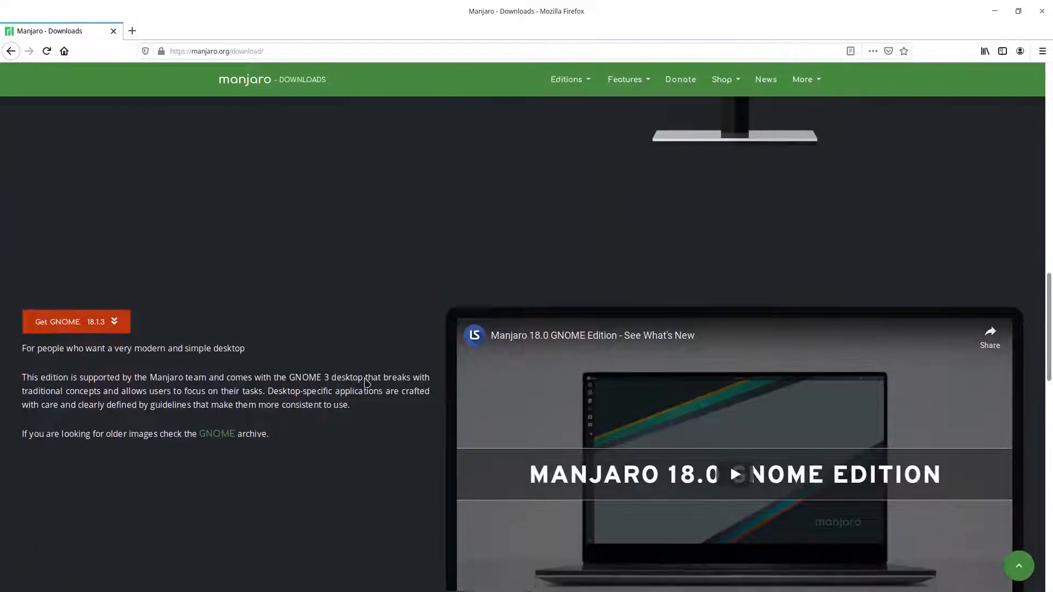
# Scroll the Downloads page past KDE Plasma and GNOME to the Architect edition
pyautogui.scroll(-3)
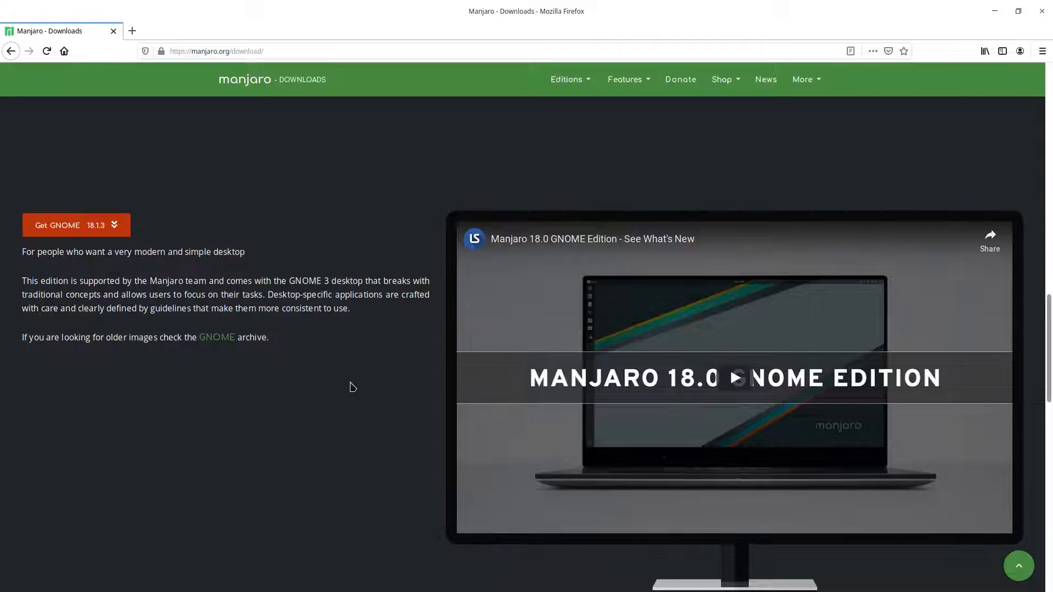
pyautogui.scroll(-3)
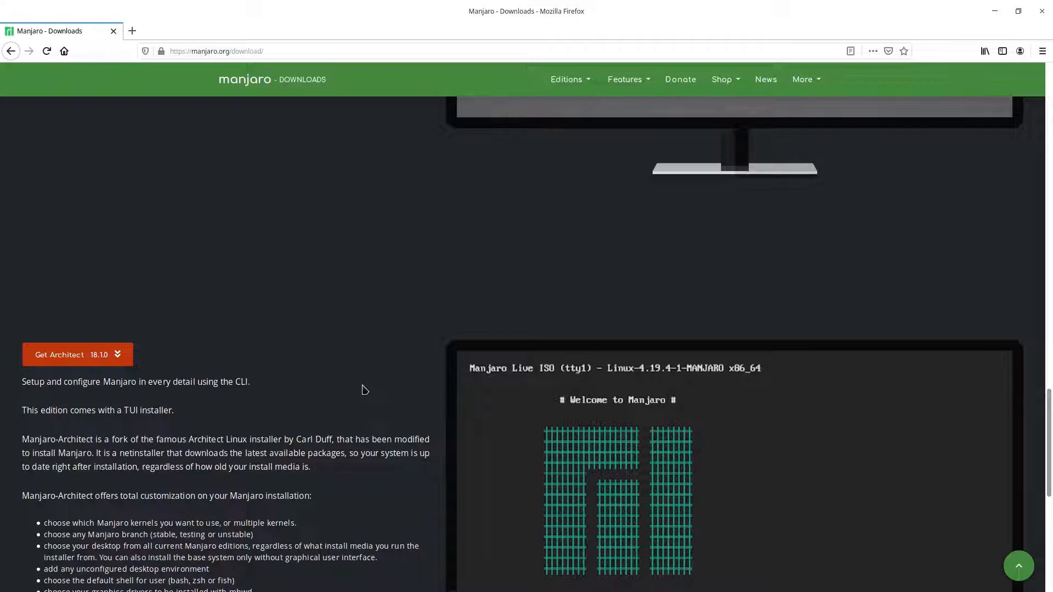
pyautogui.scroll(-3)
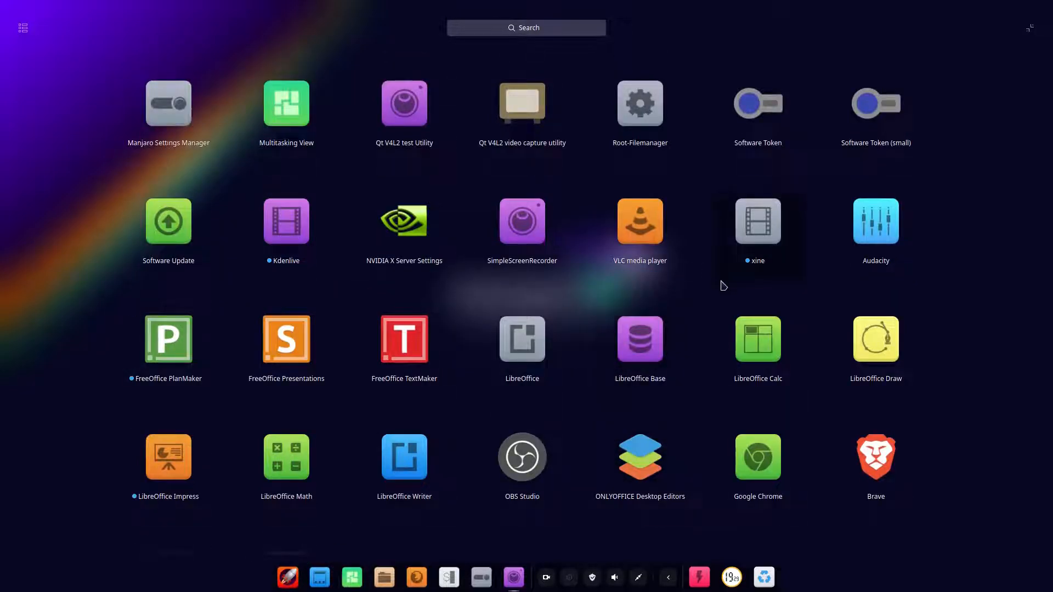
# Scroll the launcher grid back up to Calendar, Archive Manager, Firefox and Htop
pyautogui.scroll(3)
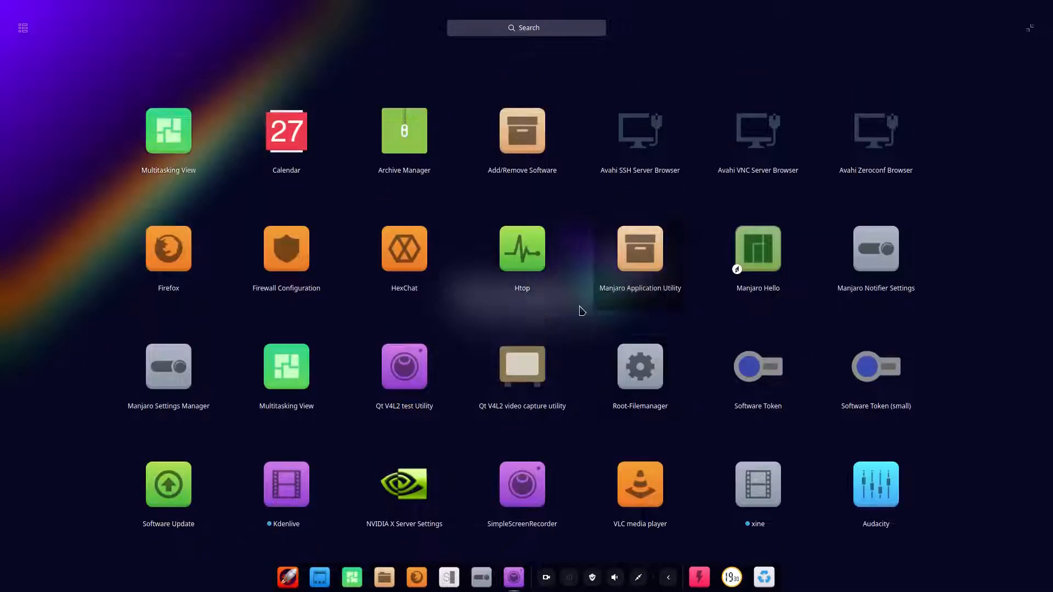
pyautogui.moveTo(636, 263)
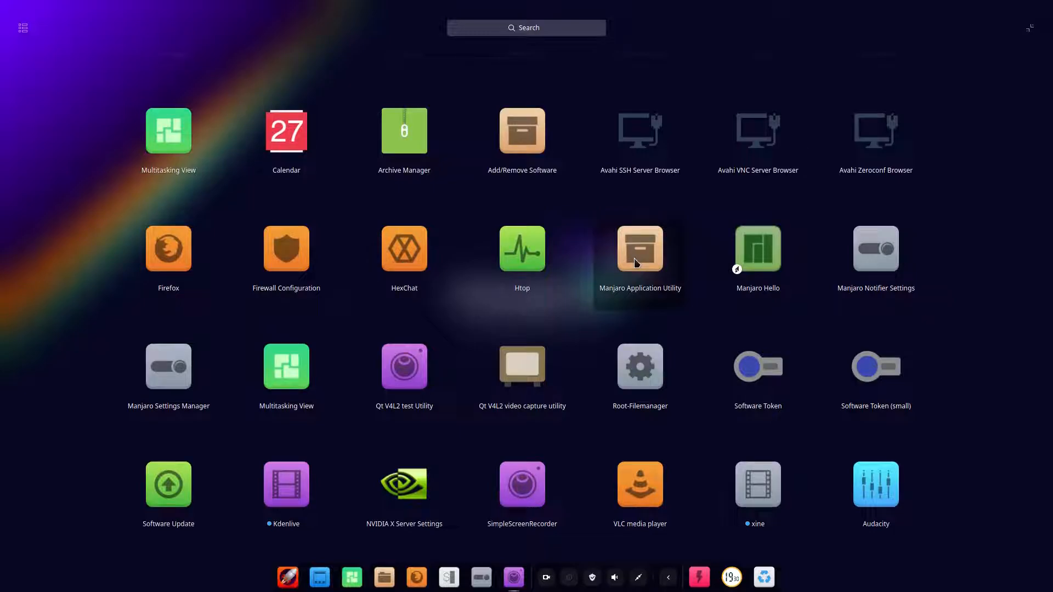
pyautogui.moveTo(640, 262)
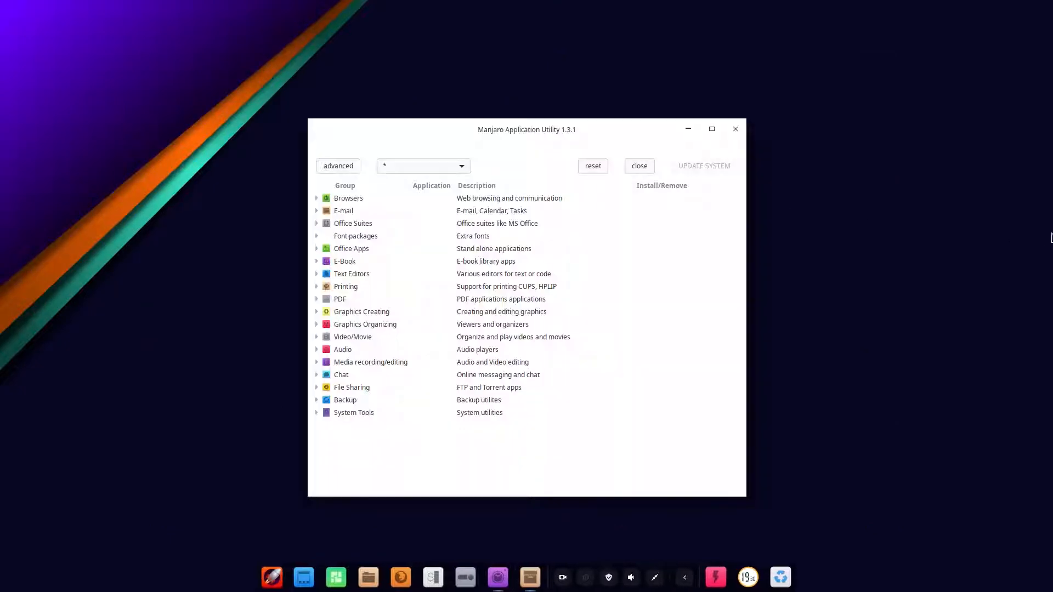
# Raise the utility window, mark Chromium and Gnumeric for installation, and expand Graphics Creating
pyautogui.moveTo(526, 129); pyautogui.dragTo(534, 63)
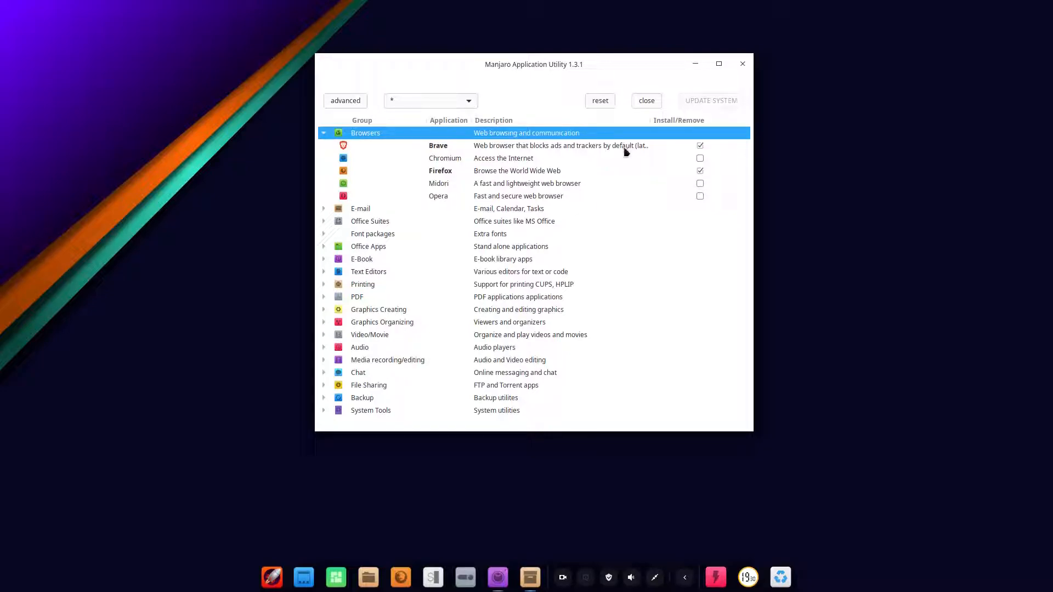
pyautogui.moveTo(660, 218)
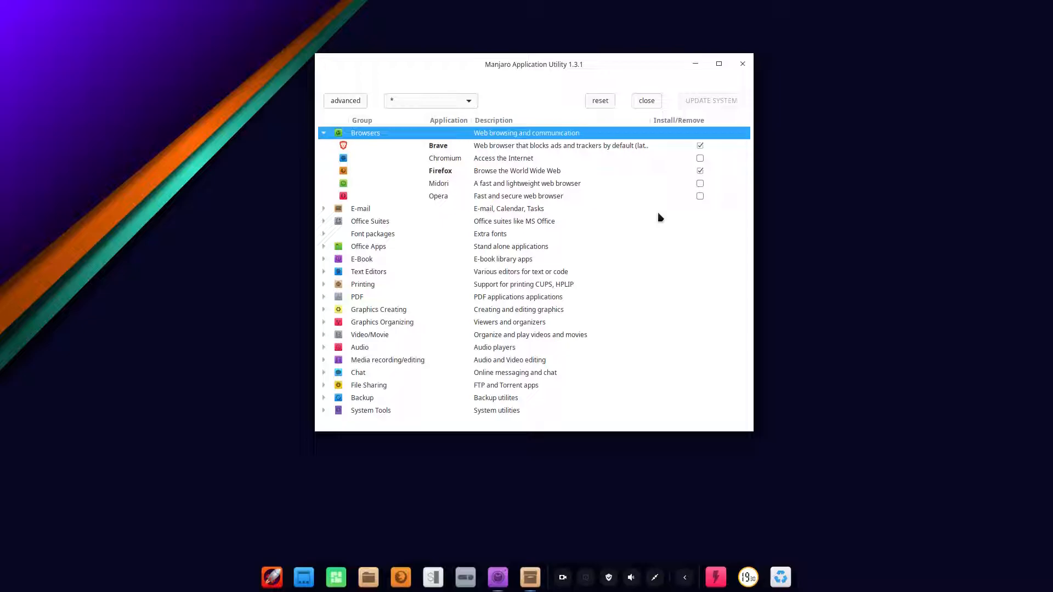
pyautogui.click(699, 158)
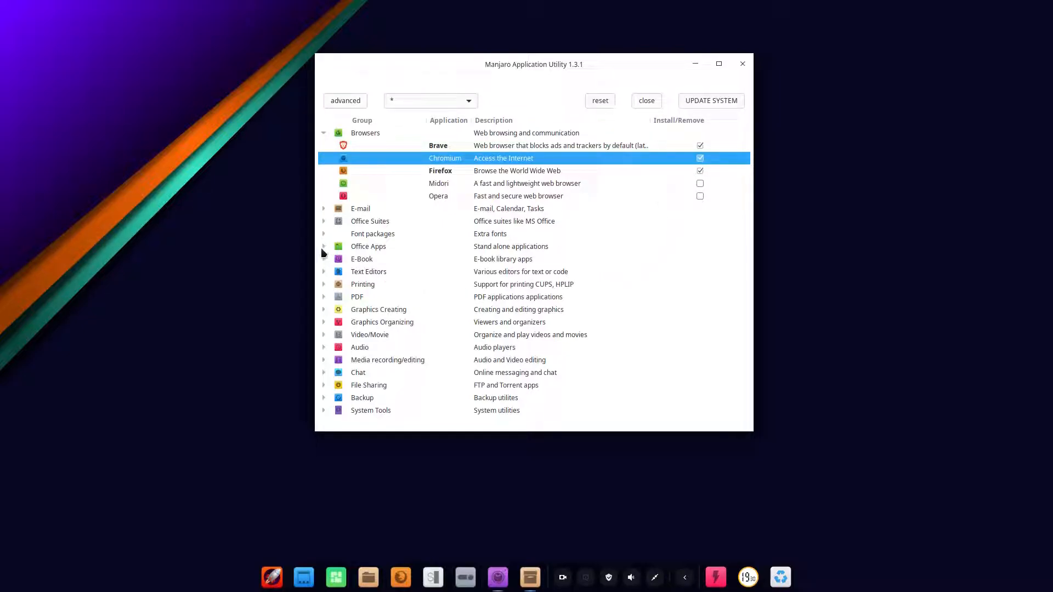
pyautogui.click(323, 246)
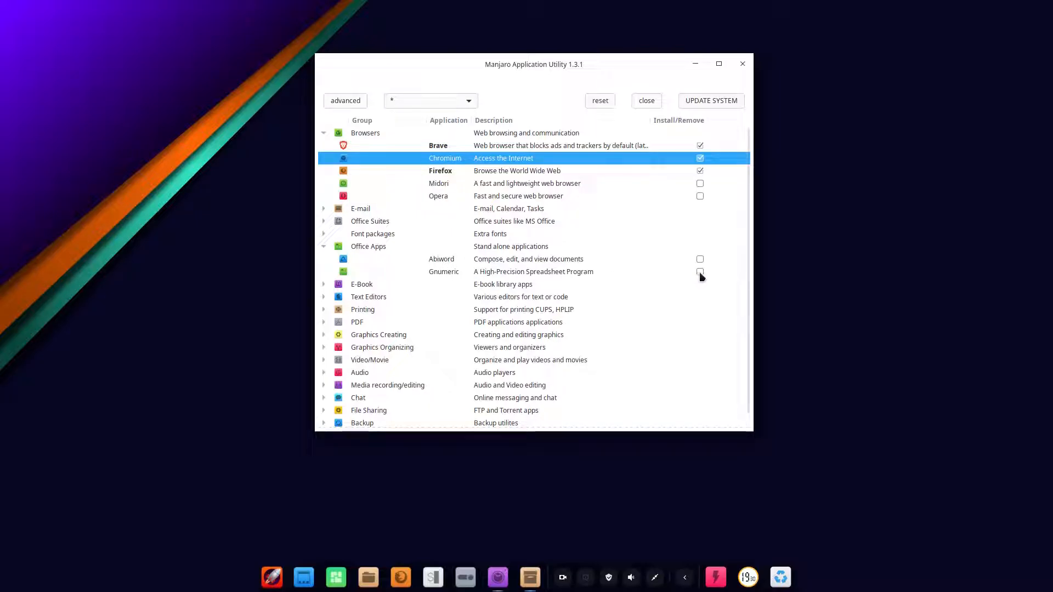
pyautogui.click(700, 271)
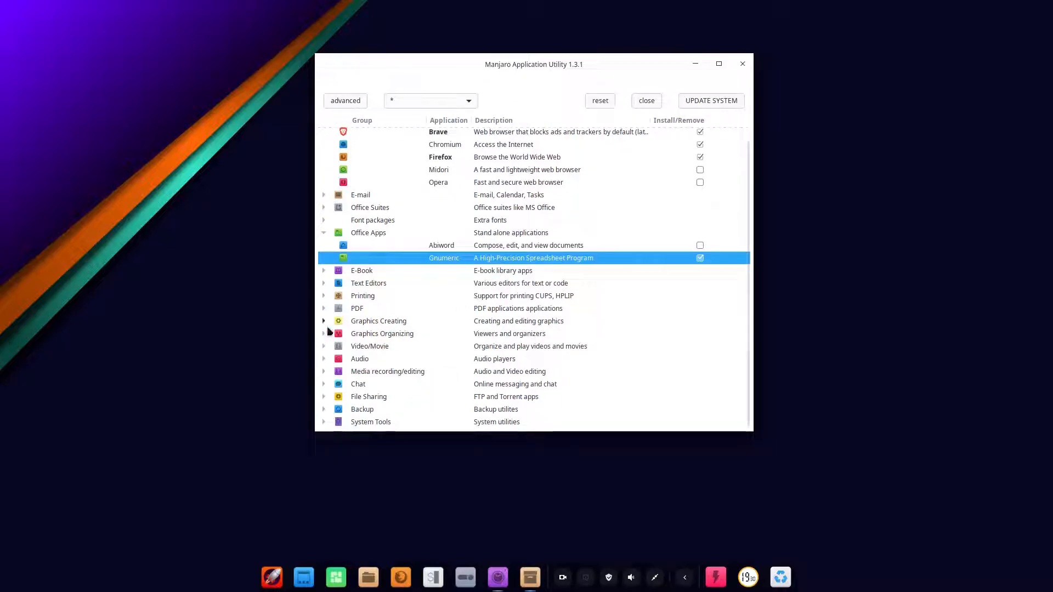
pyautogui.click(323, 320)
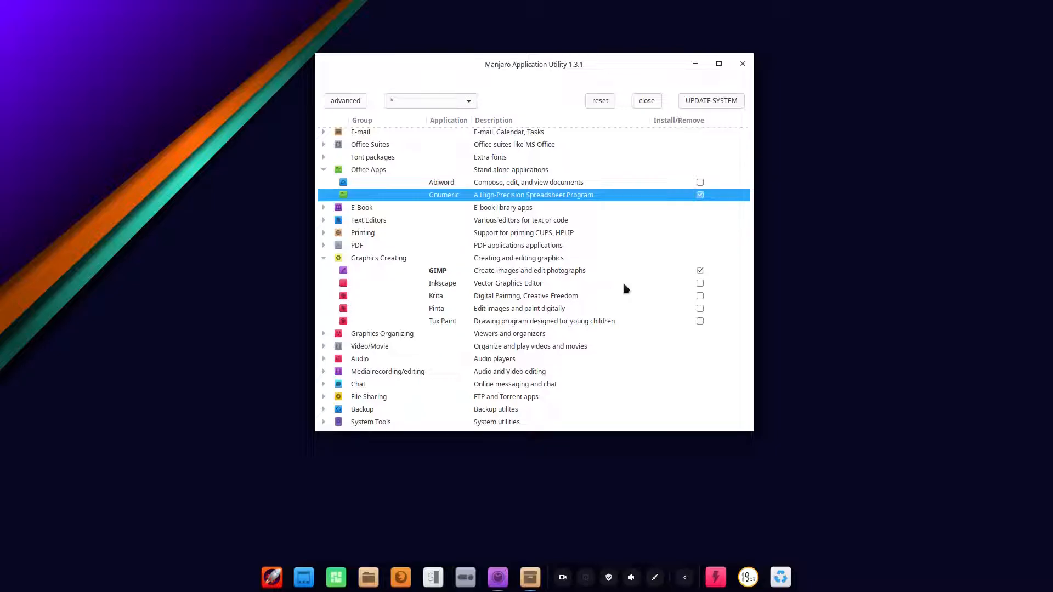
pyautogui.moveTo(844, 293)
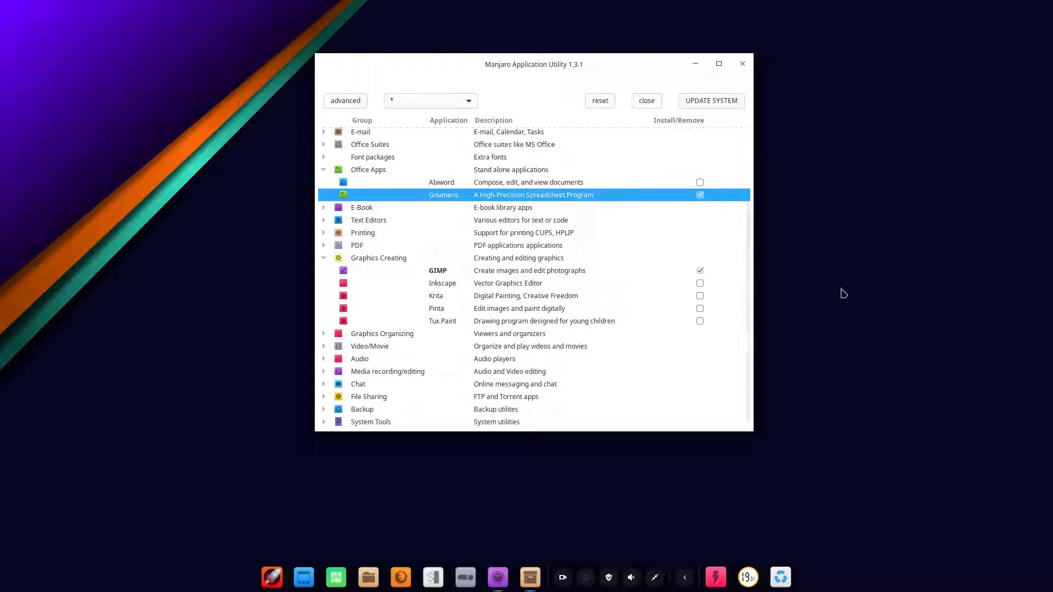
pyautogui.moveTo(855, 283)
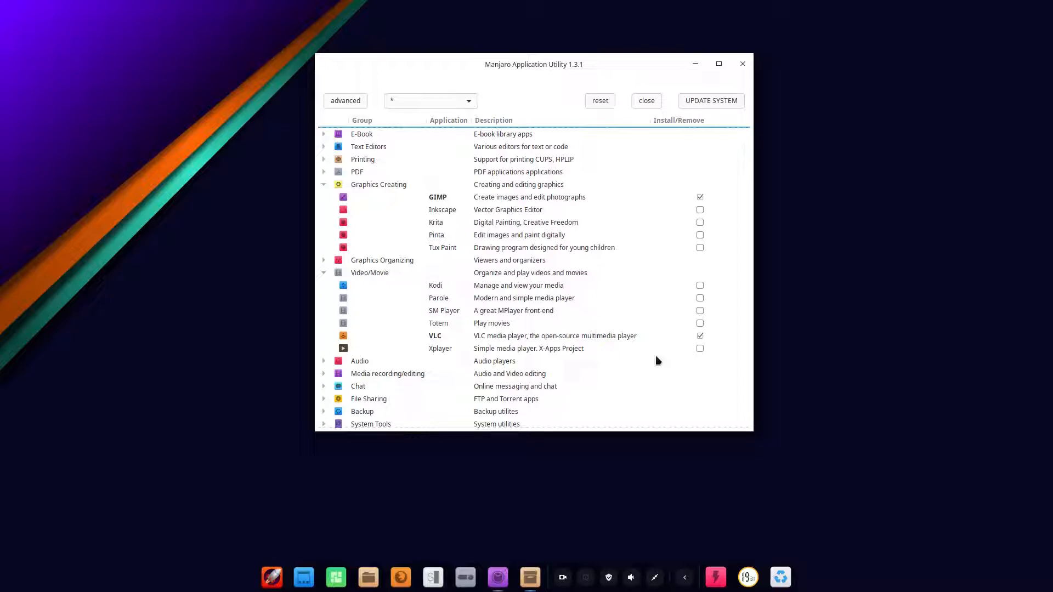
pyautogui.moveTo(618, 328)
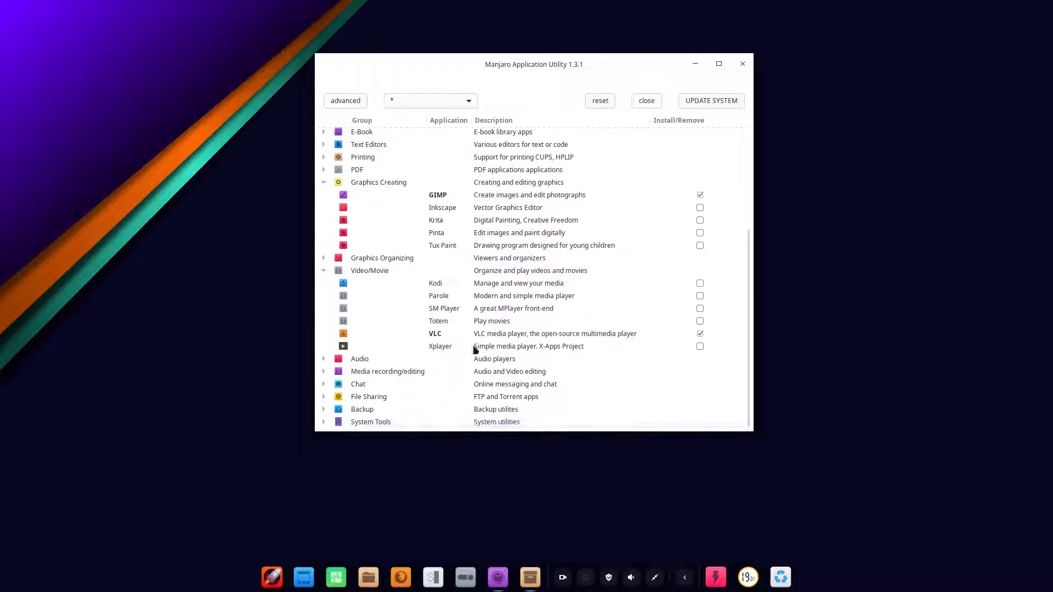
# Scroll to the Audio group and mark Clementine for installation
pyautogui.scroll(-3)
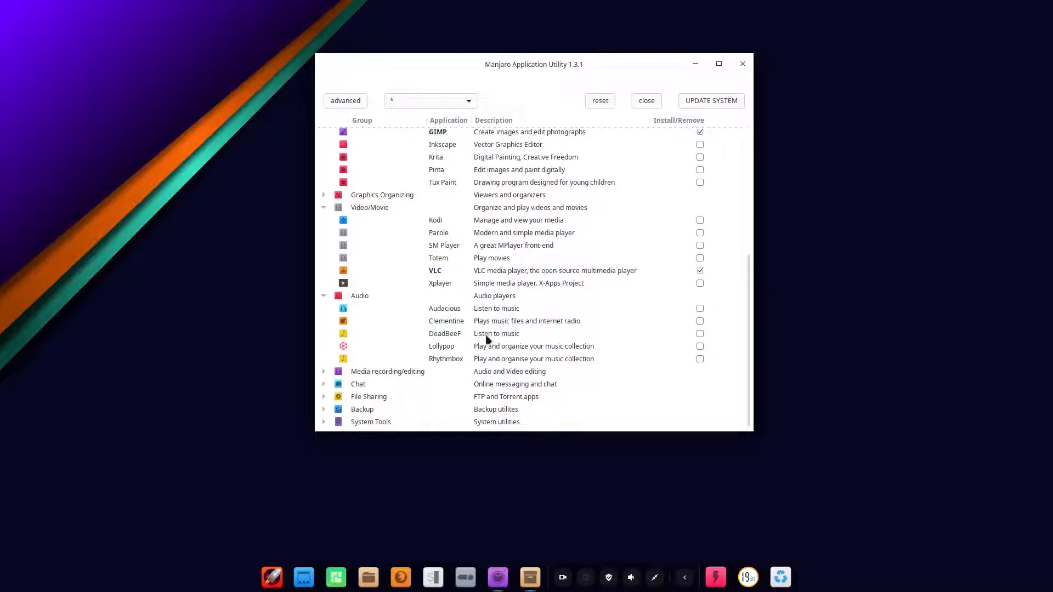
pyautogui.moveTo(509, 351)
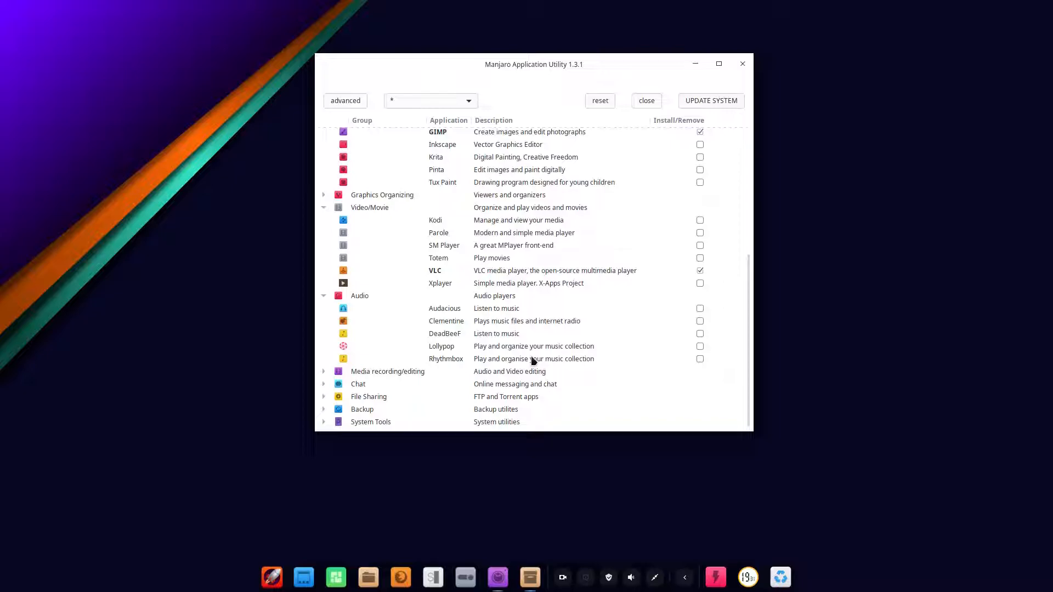
pyautogui.moveTo(583, 338)
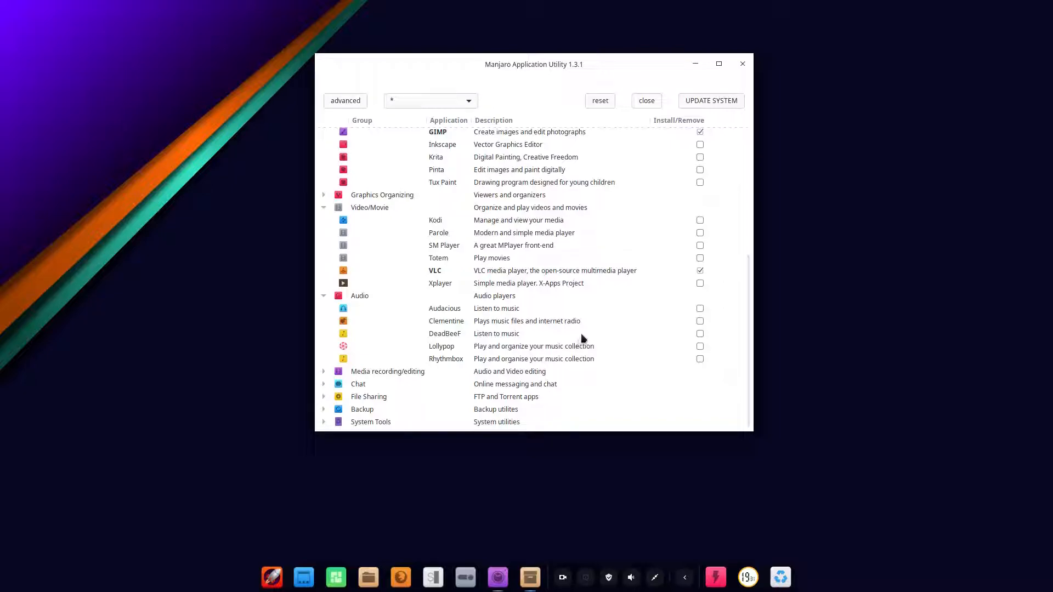
pyautogui.moveTo(593, 334)
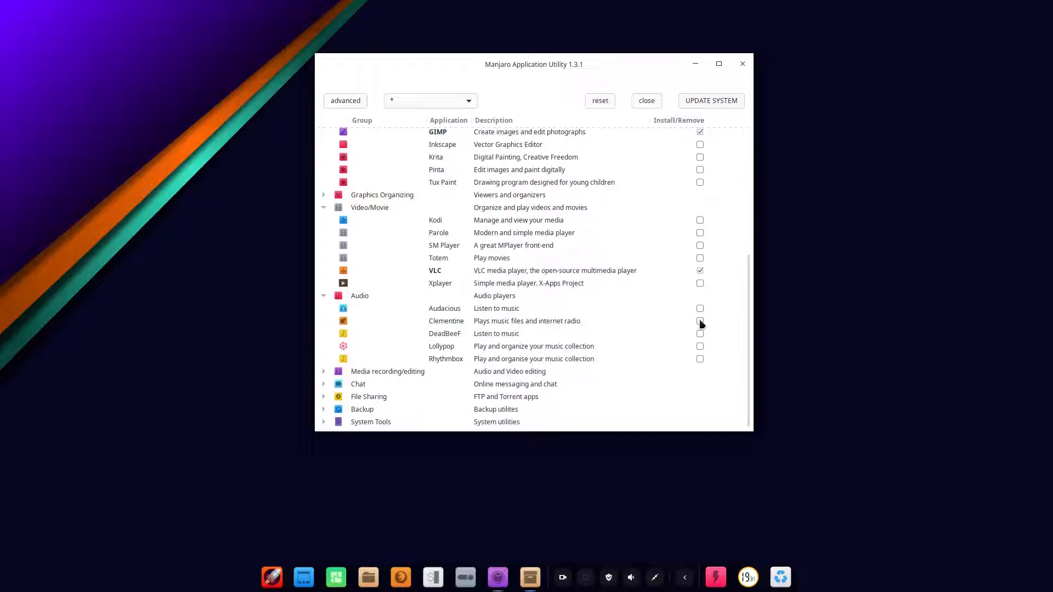
pyautogui.click(699, 320)
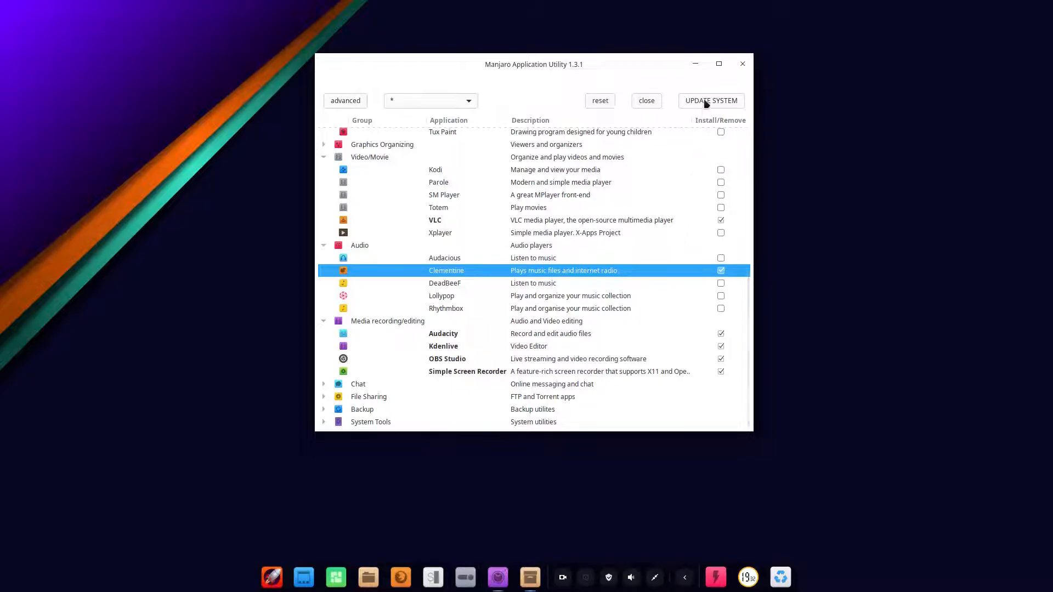
# Apply pending installs and accept optional dependency choices for Chromium and Gnumeric
pyautogui.click(711, 100)
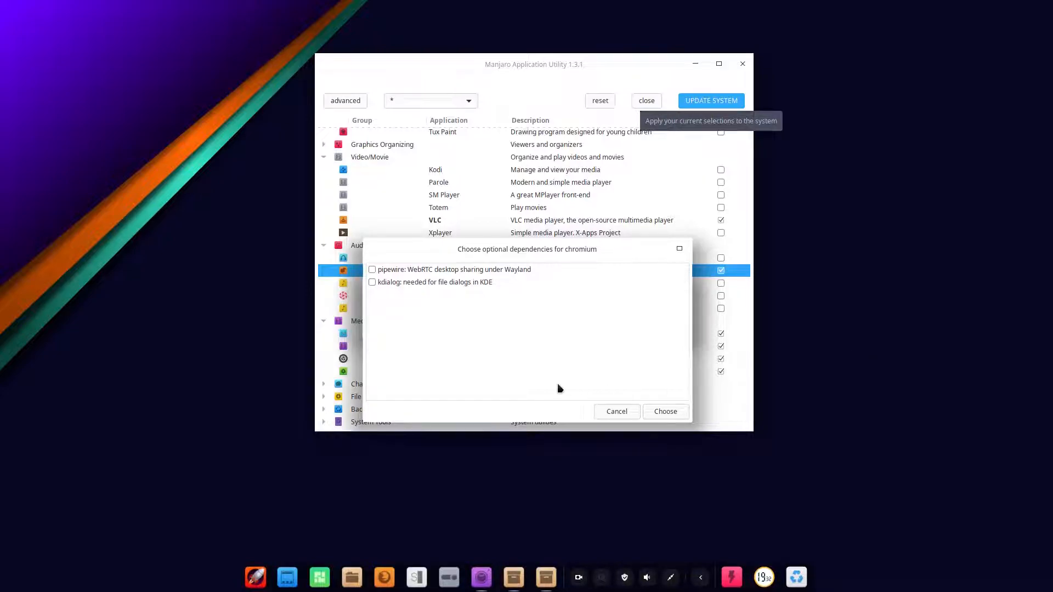
pyautogui.moveTo(554, 388)
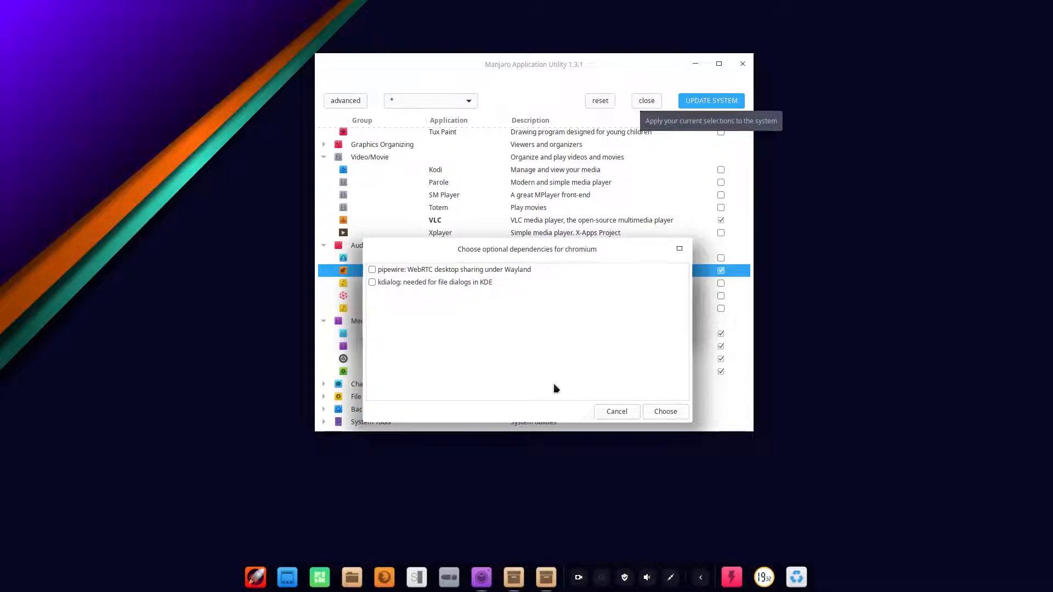
pyautogui.moveTo(446, 323)
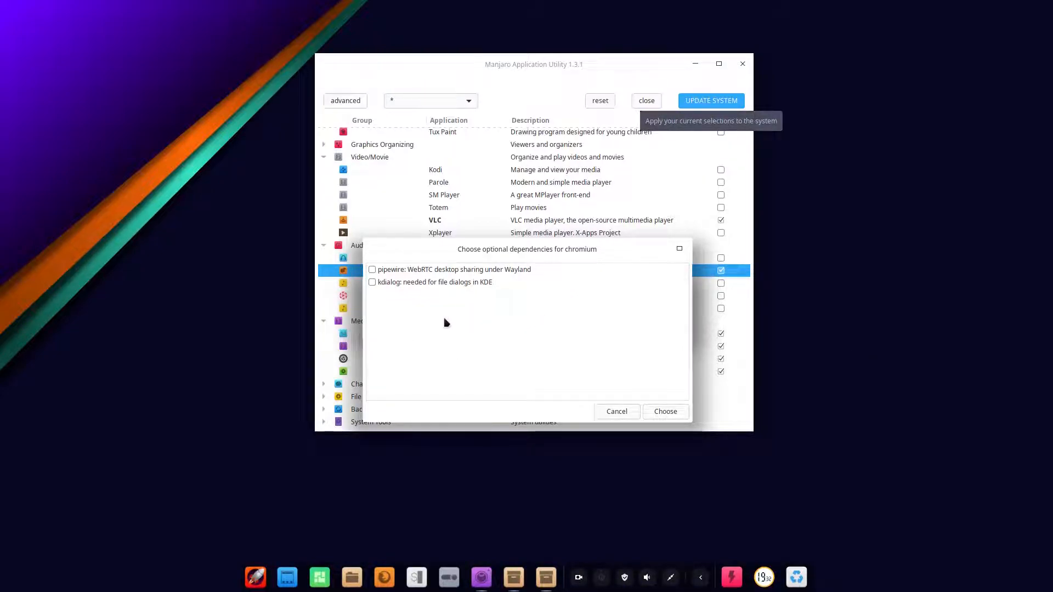
pyautogui.click(664, 410)
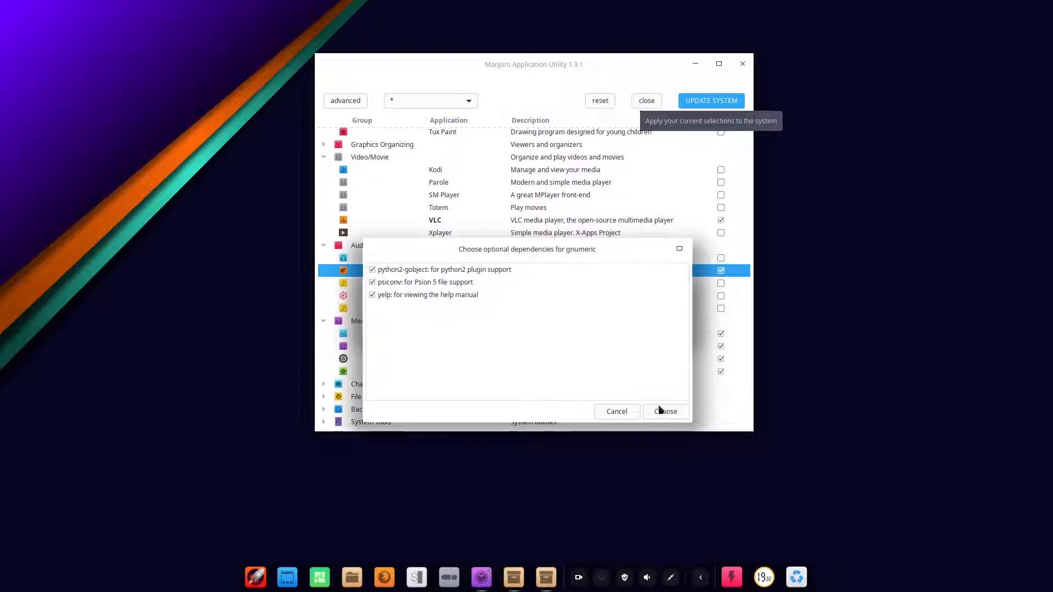
pyautogui.click(664, 411)
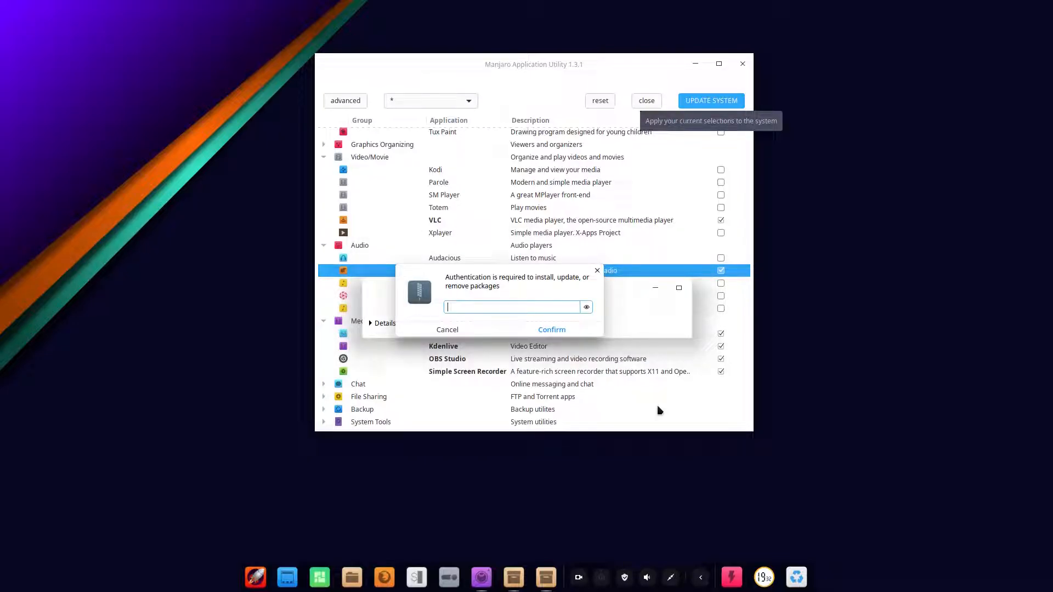
pyautogui.write('password')
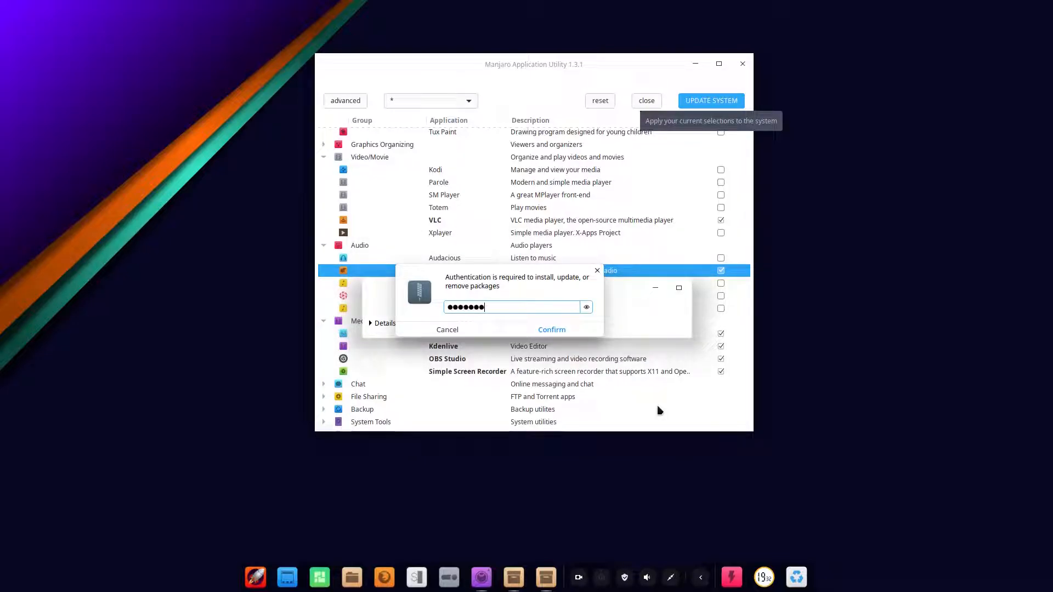
pyautogui.click(550, 329)
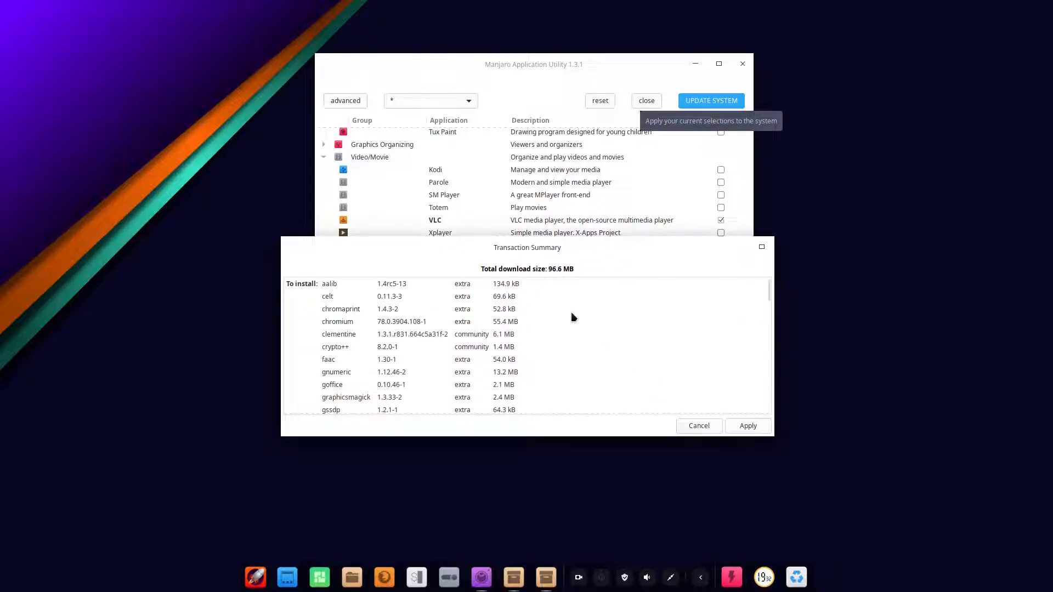
pyautogui.moveTo(925, 163)
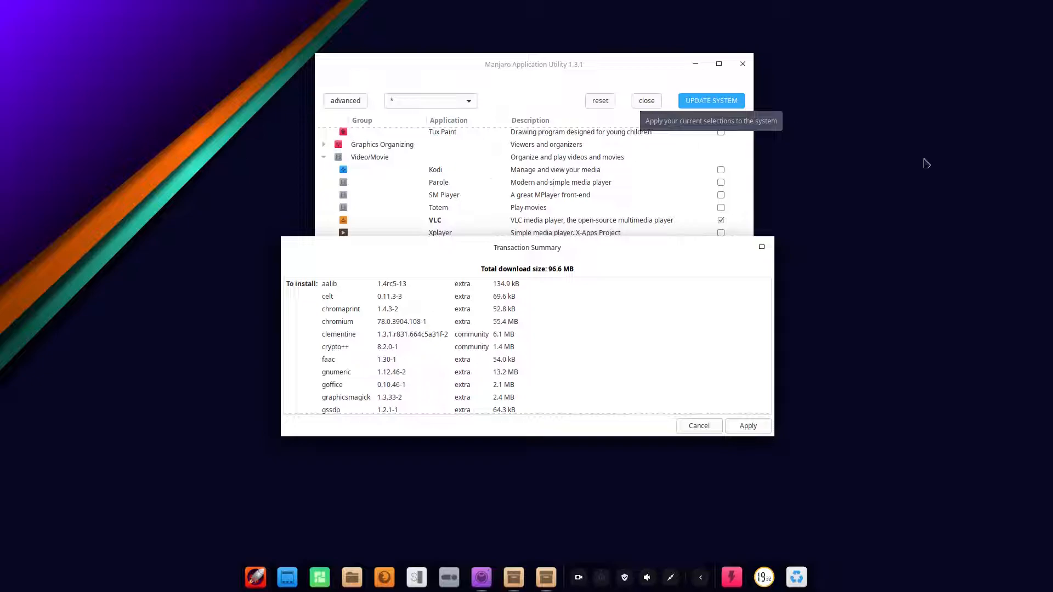
pyautogui.moveTo(413, 253)
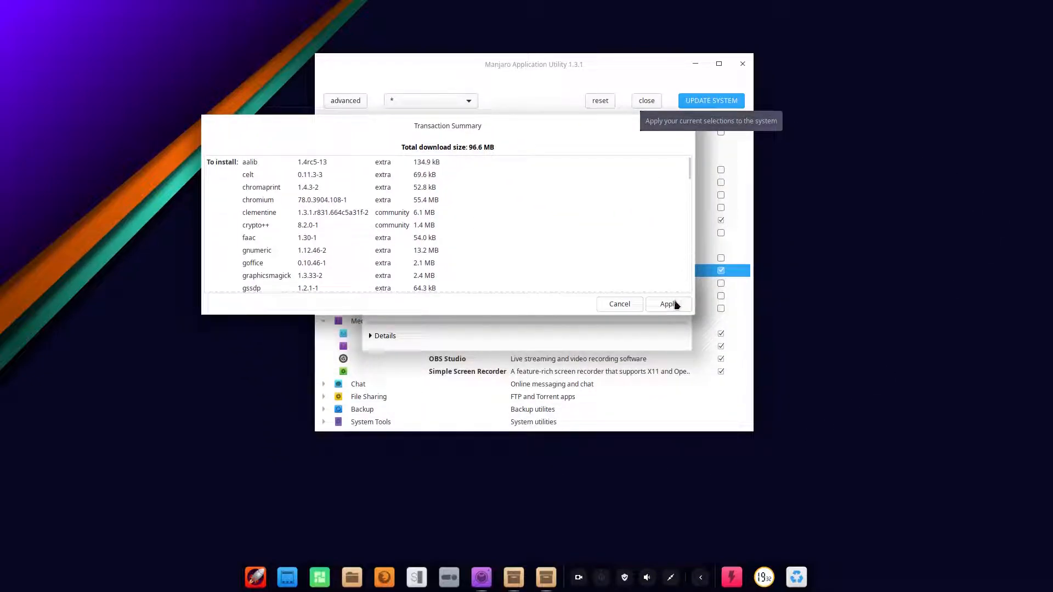
# Install the listed packages, dismiss the system-updated notice, and close the utility
pyautogui.click(667, 304)
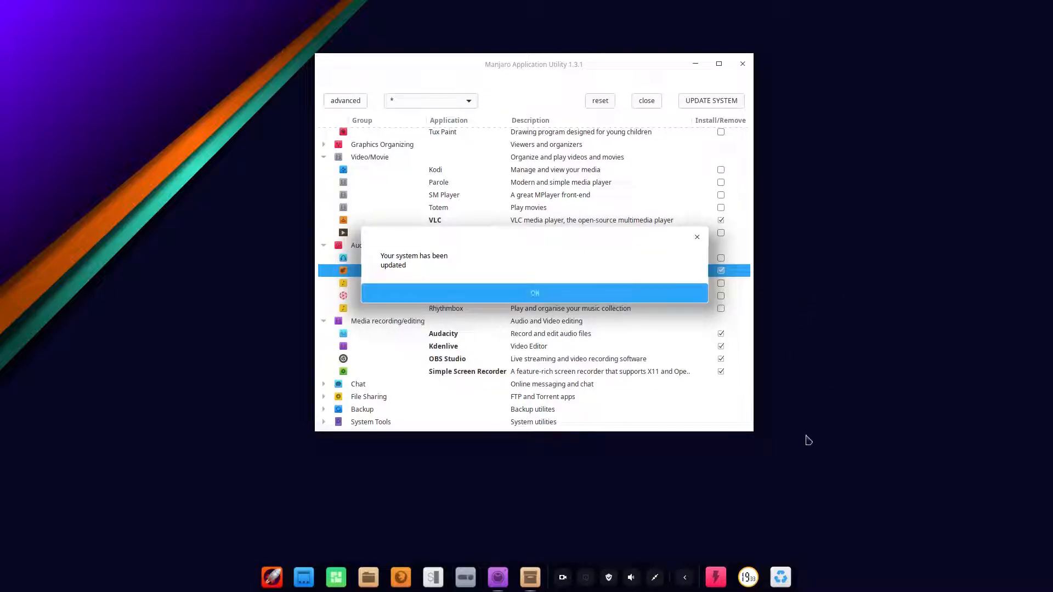
pyautogui.click(535, 293)
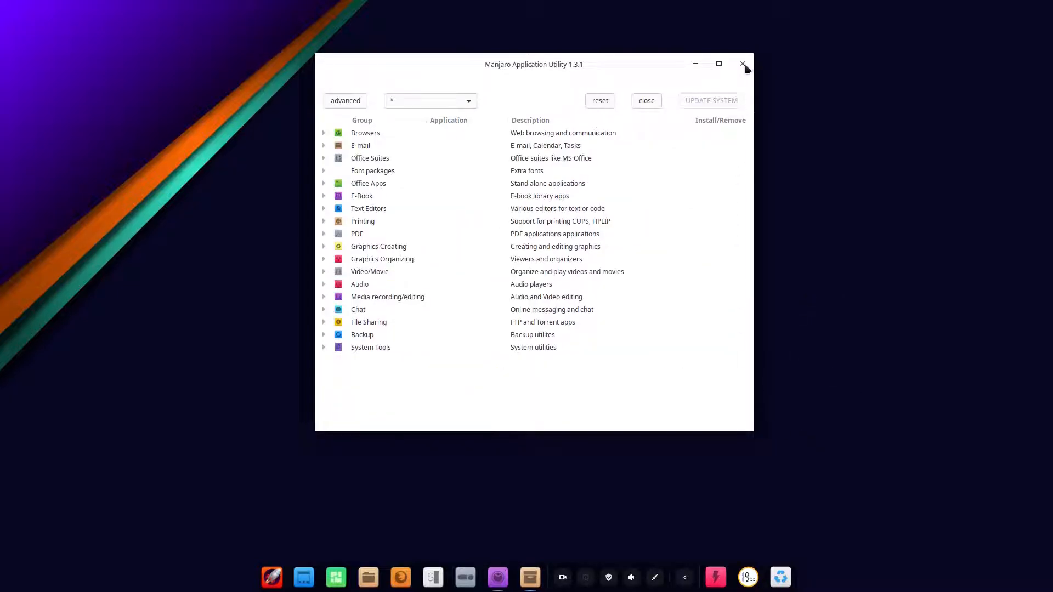
pyautogui.click(742, 64)
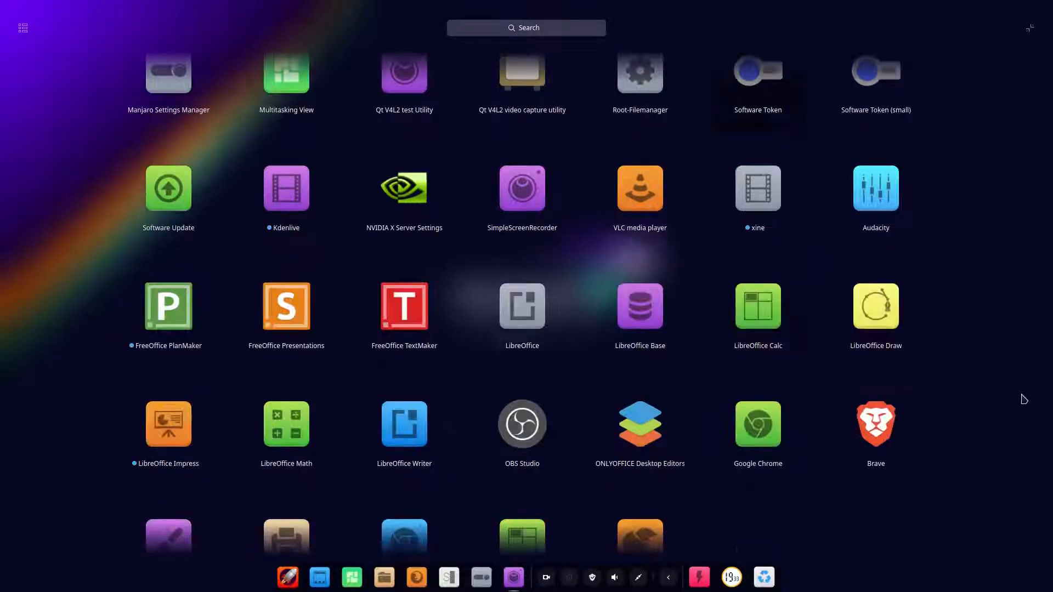
# Browse new apps, maximize Gnumeric, then launch NVIDIA X Server Settings
pyautogui.scroll(-3)
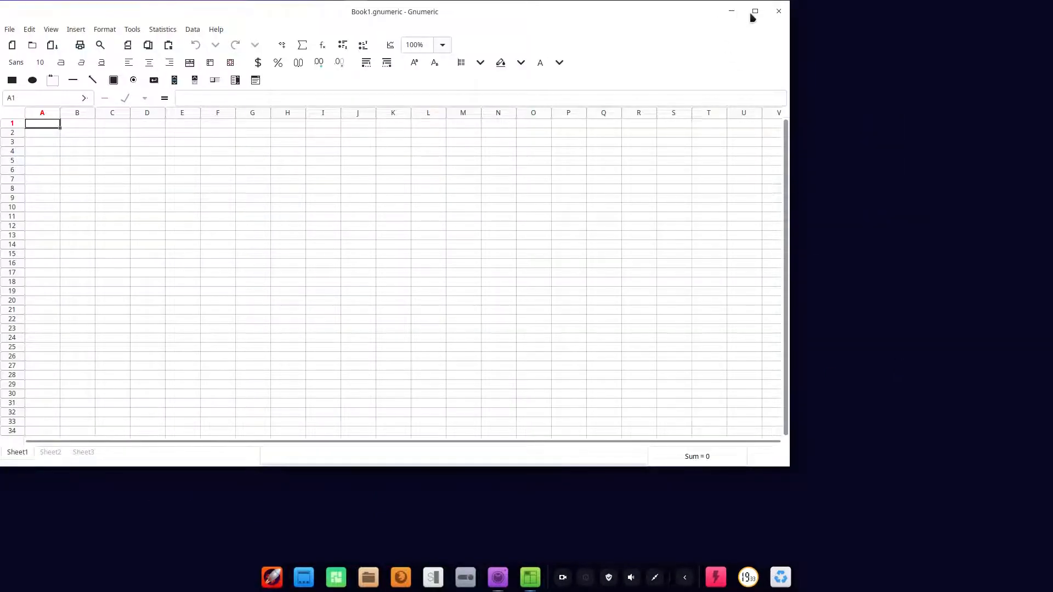
pyautogui.click(754, 12)
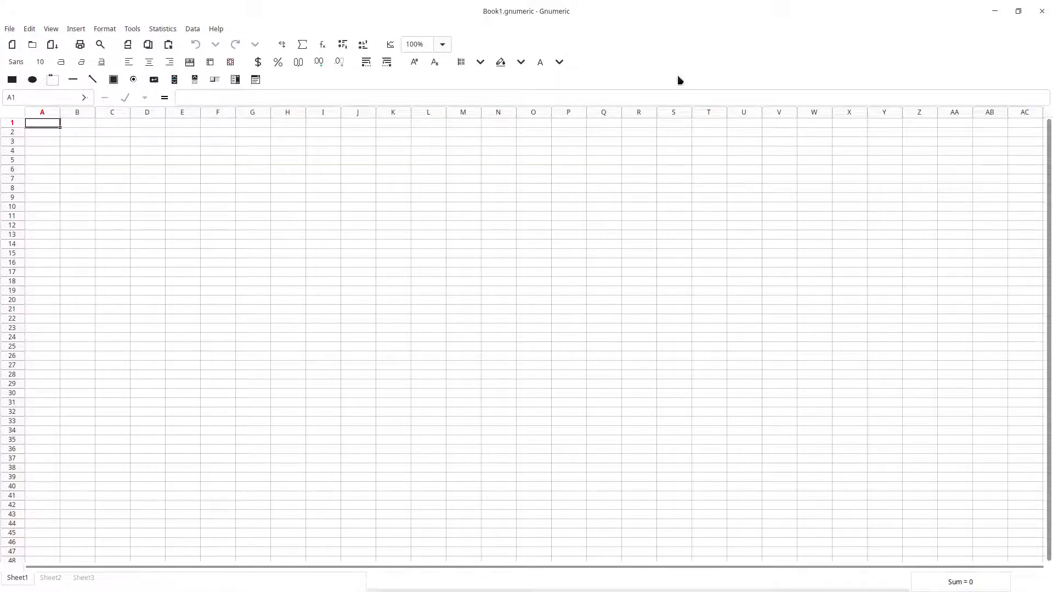
pyautogui.moveTo(997, 55)
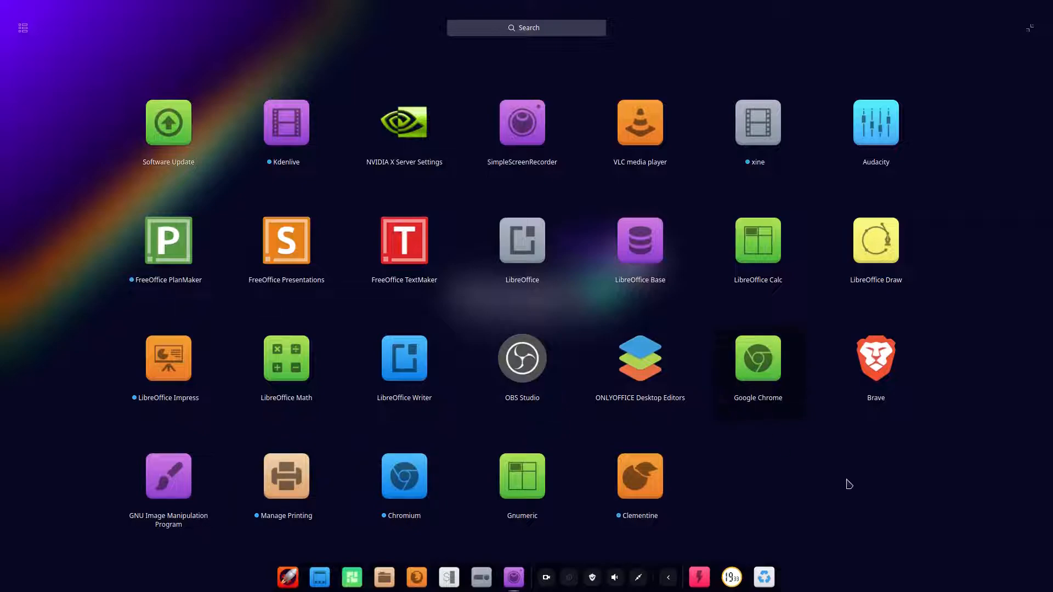
pyautogui.moveTo(386, 302)
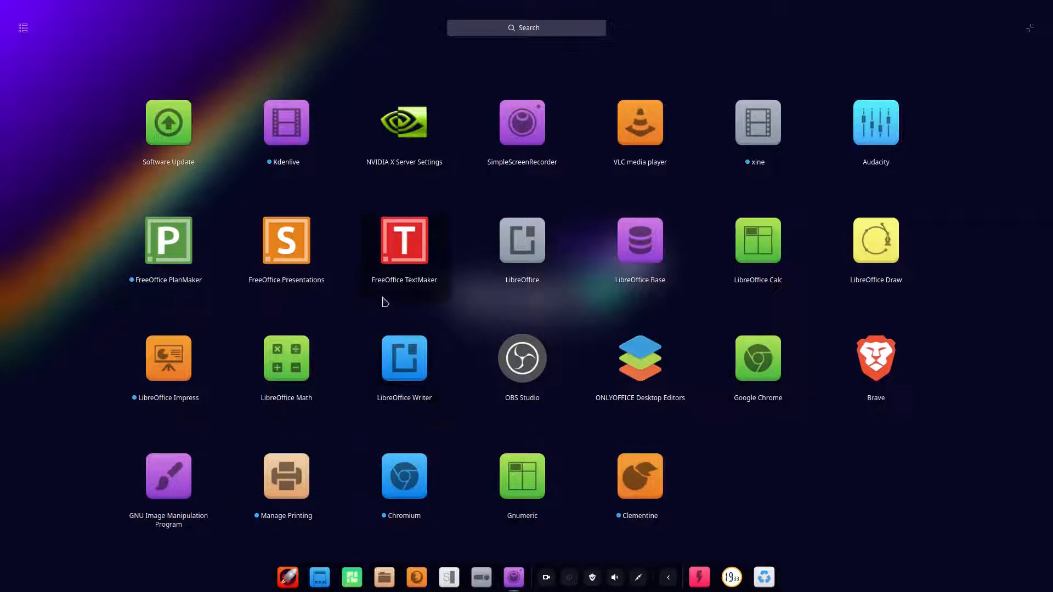
pyautogui.moveTo(739, 308)
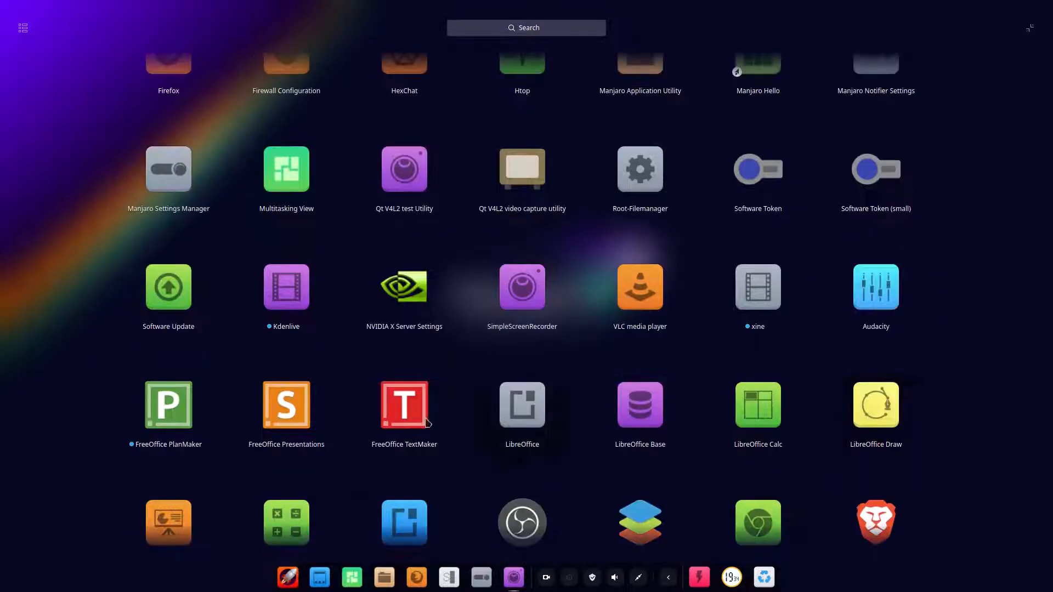
pyautogui.click(403, 287)
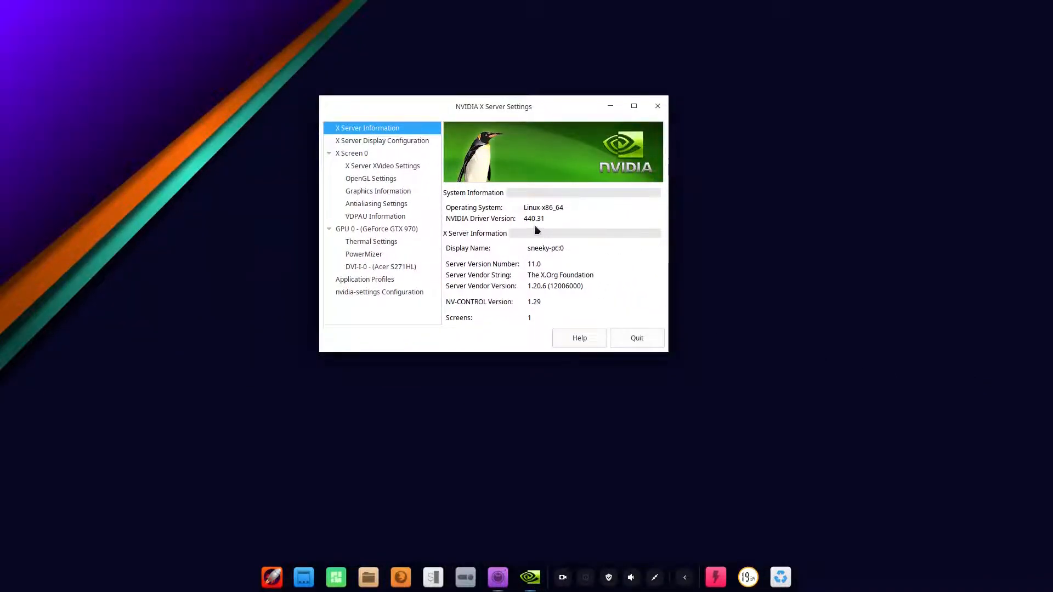
# Quit NVIDIA X Server Settings after viewing driver version 440.31, confirming the prompt
pyautogui.click(636, 338)
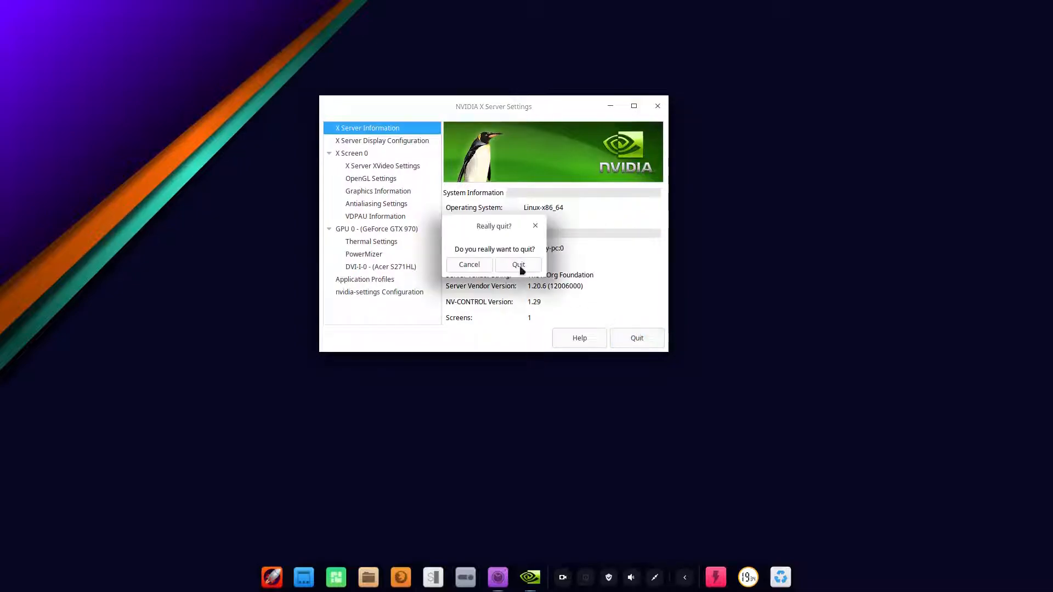
pyautogui.click(518, 264)
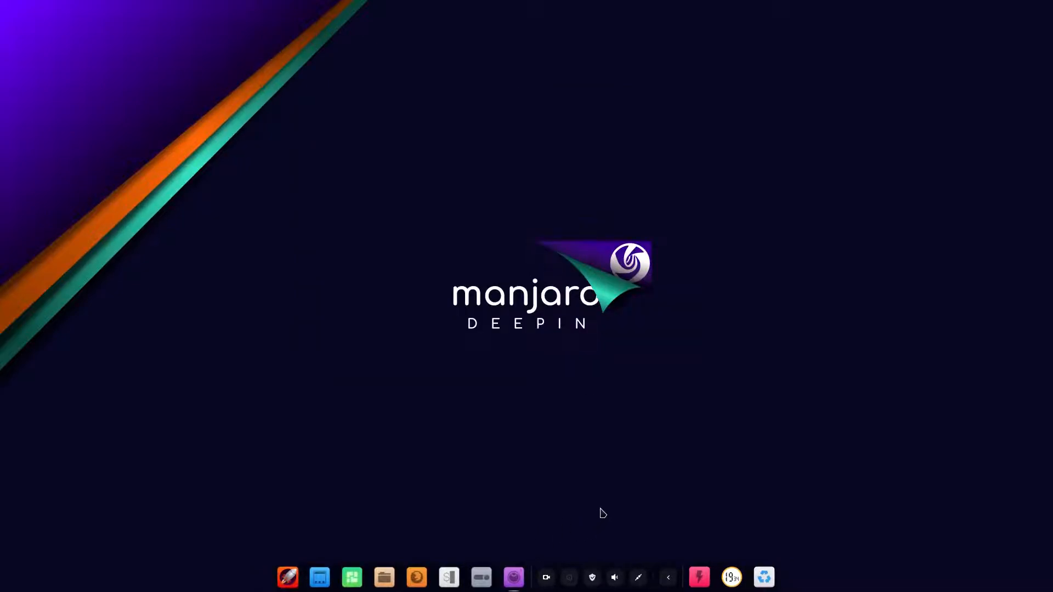
pyautogui.moveTo(628, 479)
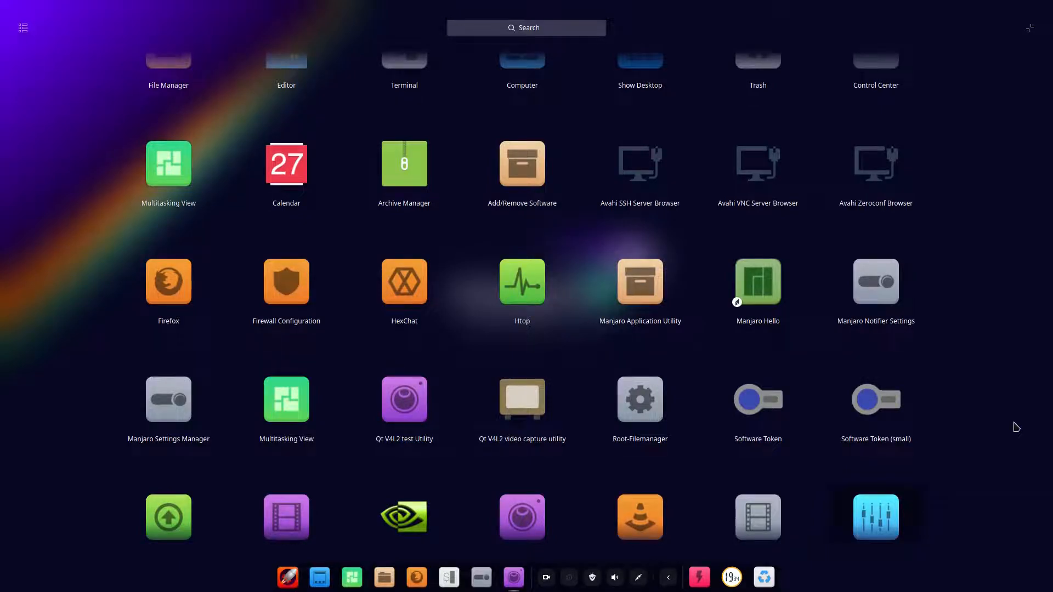
# Scroll through the launcher's app grid twice, reaching the Htop entry
pyautogui.scroll(-3)
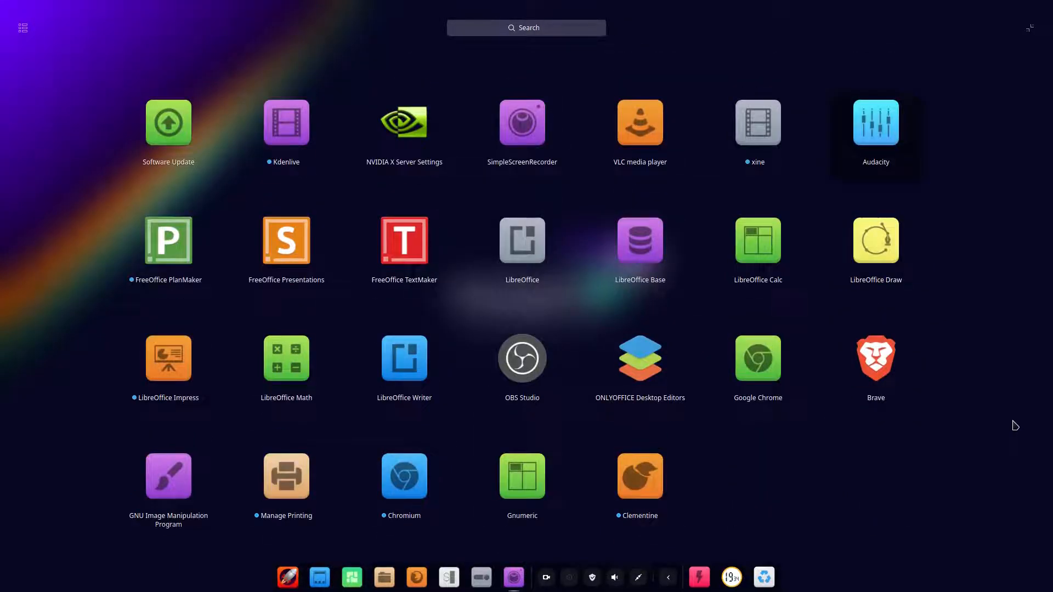
pyautogui.scroll(-3)
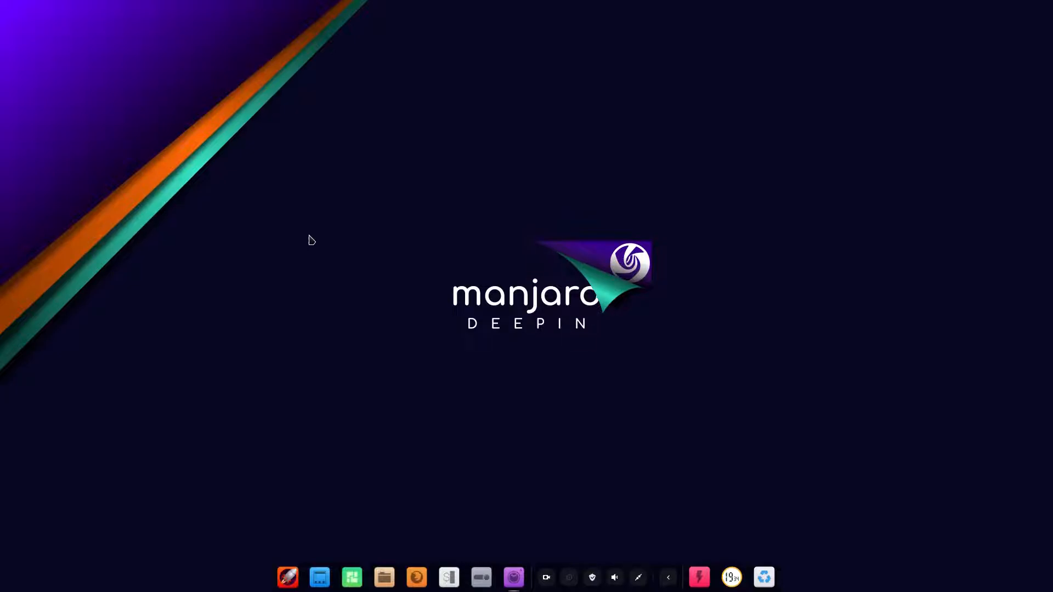
pyautogui.moveTo(912, 493)
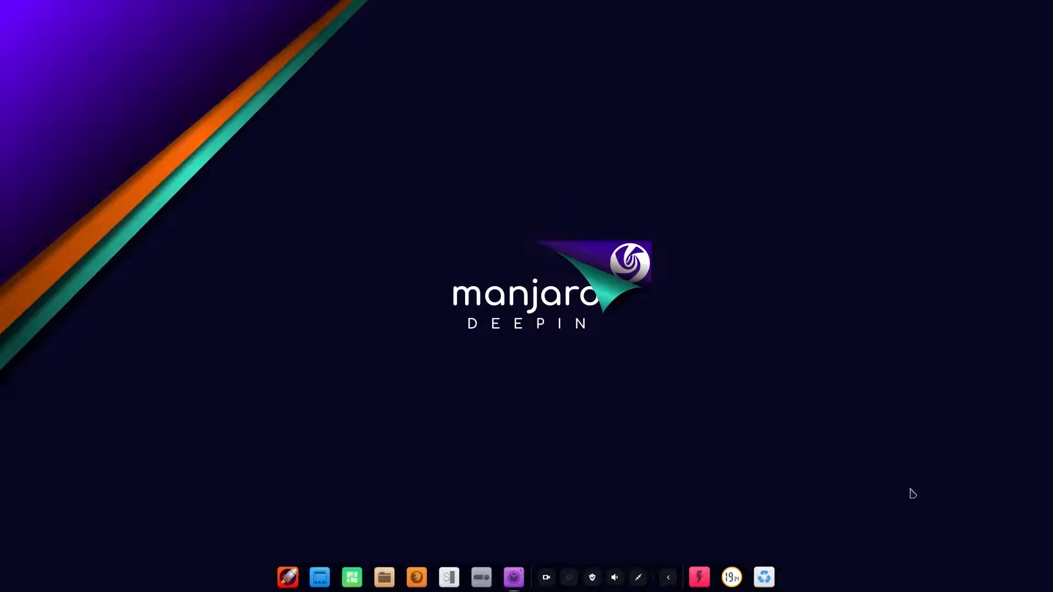
pyautogui.moveTo(247, 233)
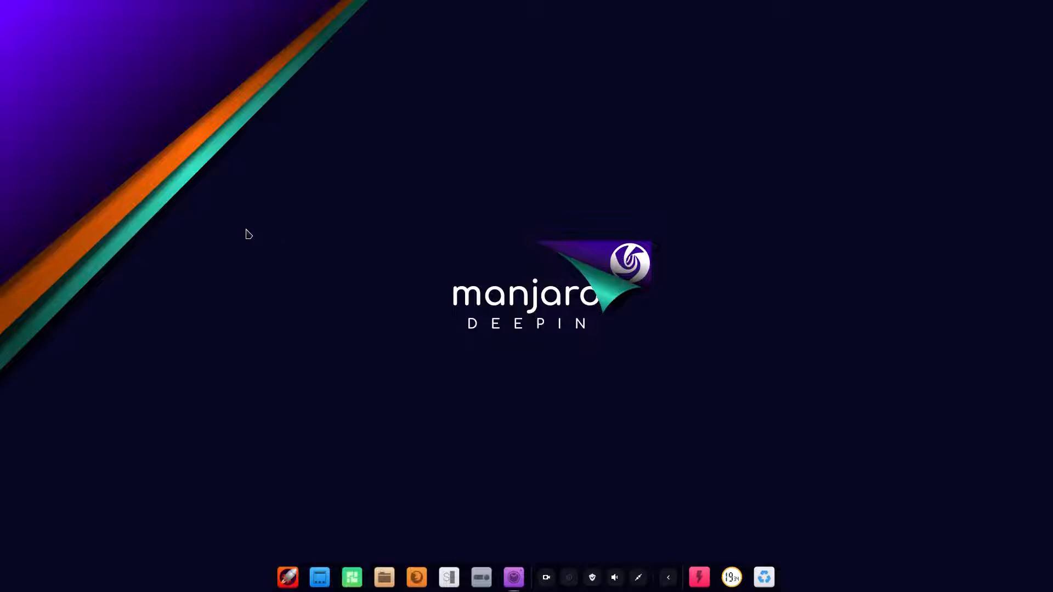
pyautogui.moveTo(268, 537)
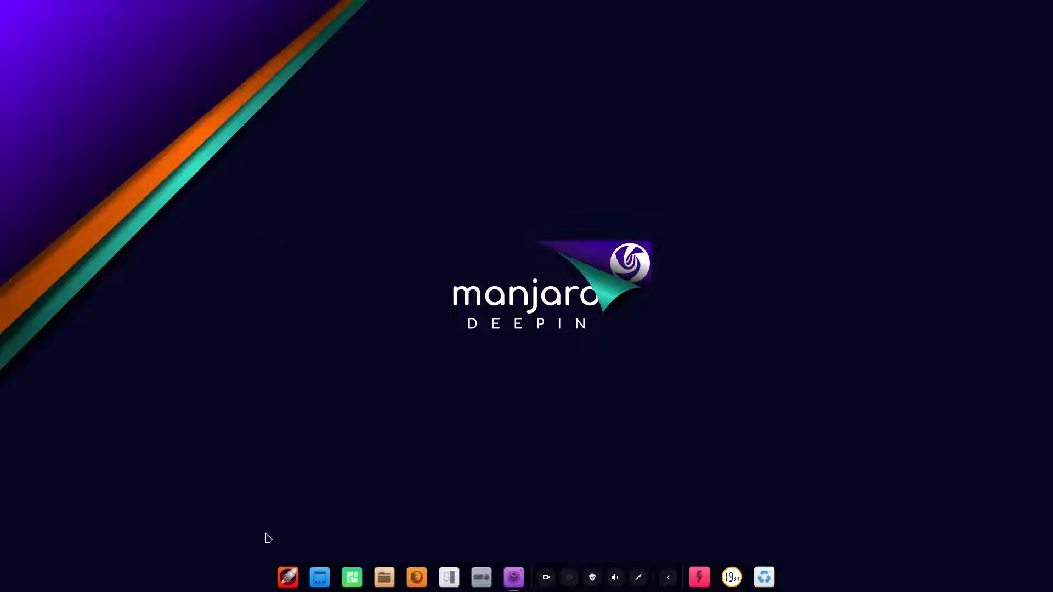
pyautogui.moveTo(624, 497)
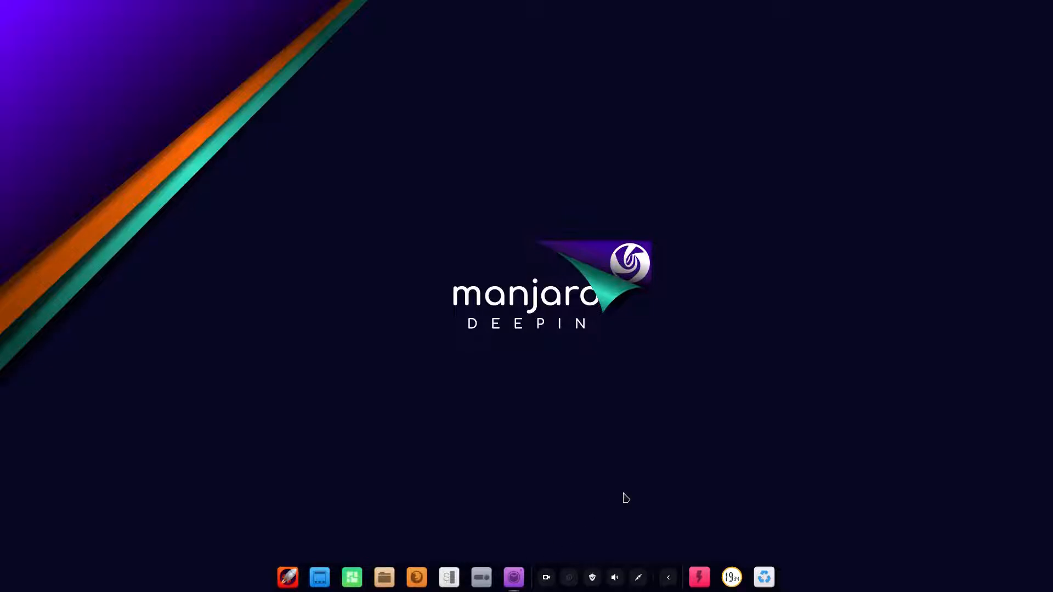
pyautogui.moveTo(310, 532)
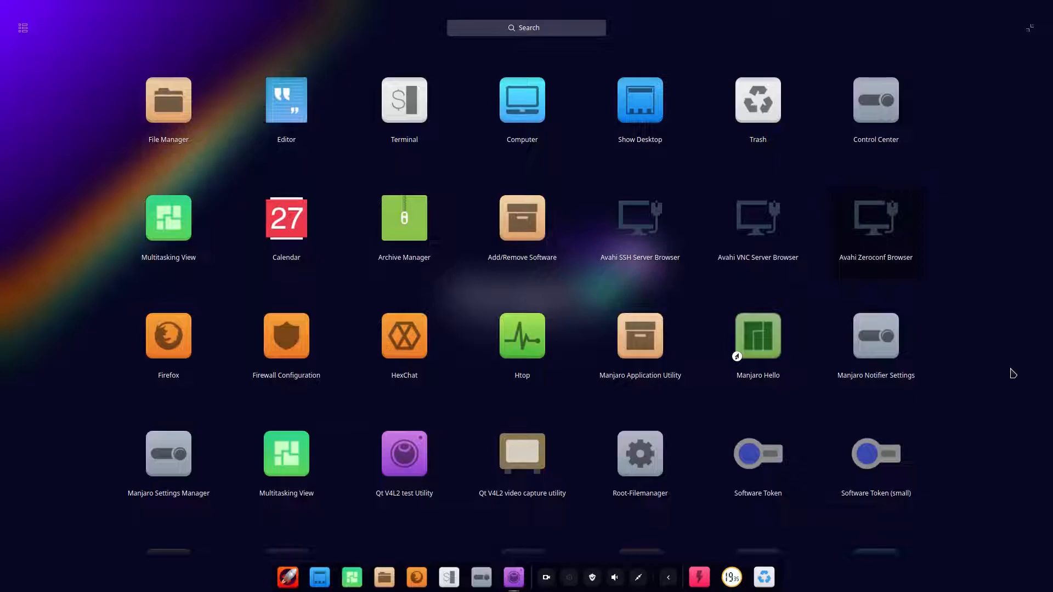
pyautogui.scroll(-3)
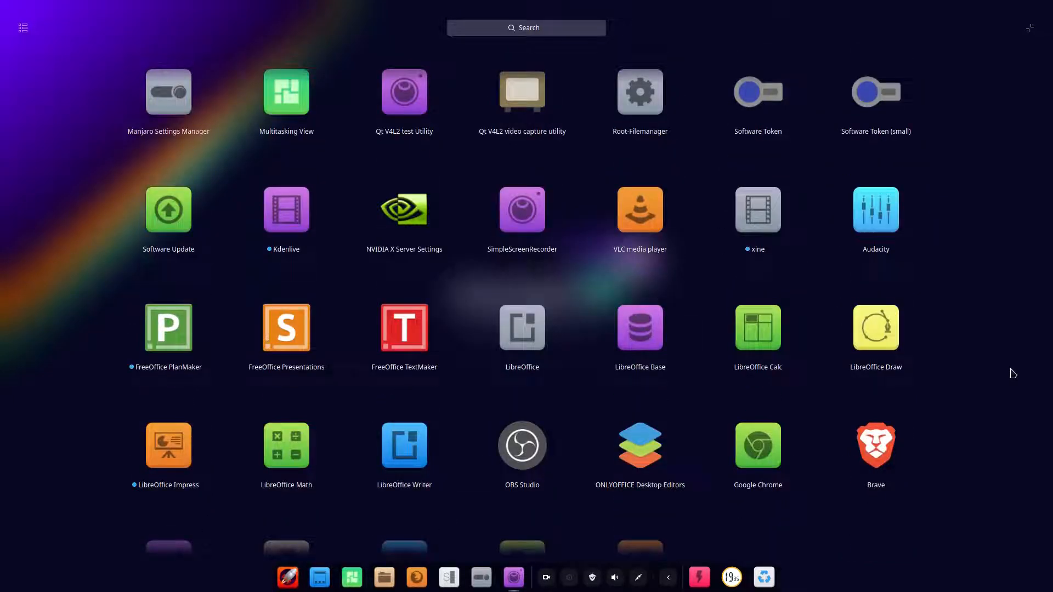
pyautogui.scroll(-3)
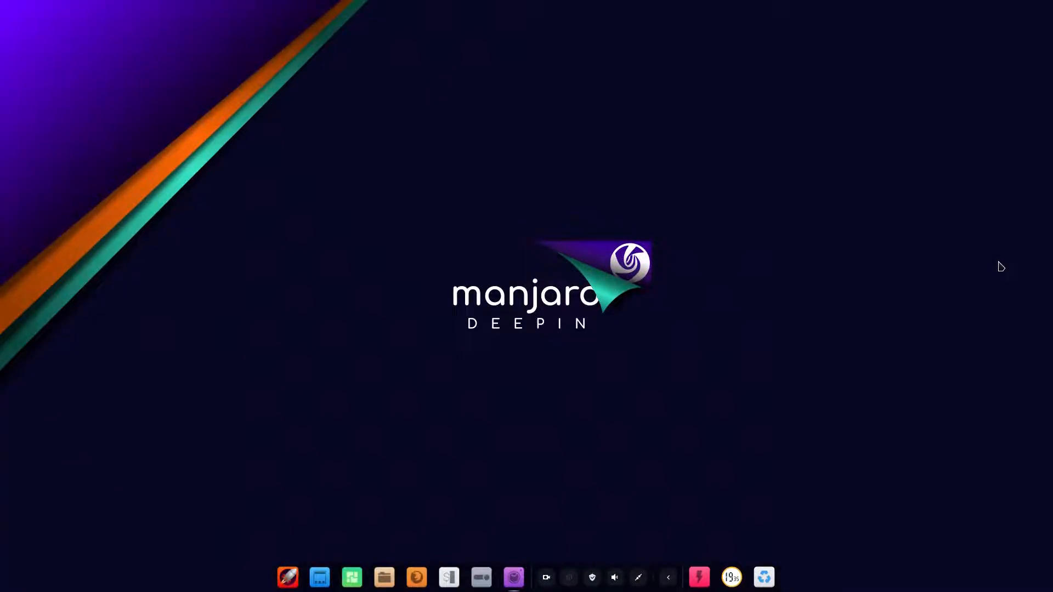
pyautogui.moveTo(518, 204)
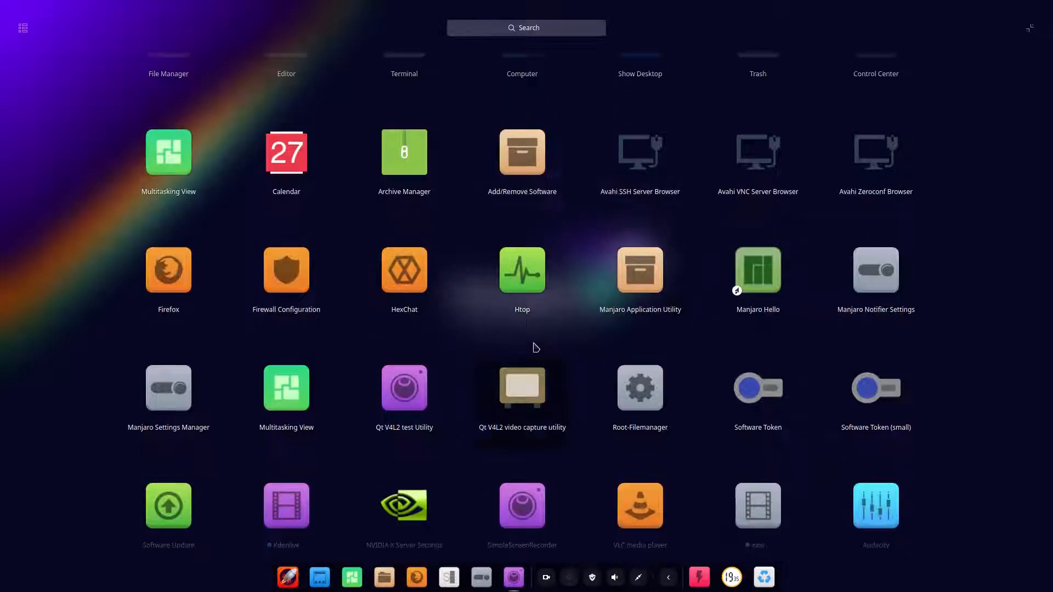
# Launch Htop to view the process list in Deepin Terminal
pyautogui.click(522, 270)
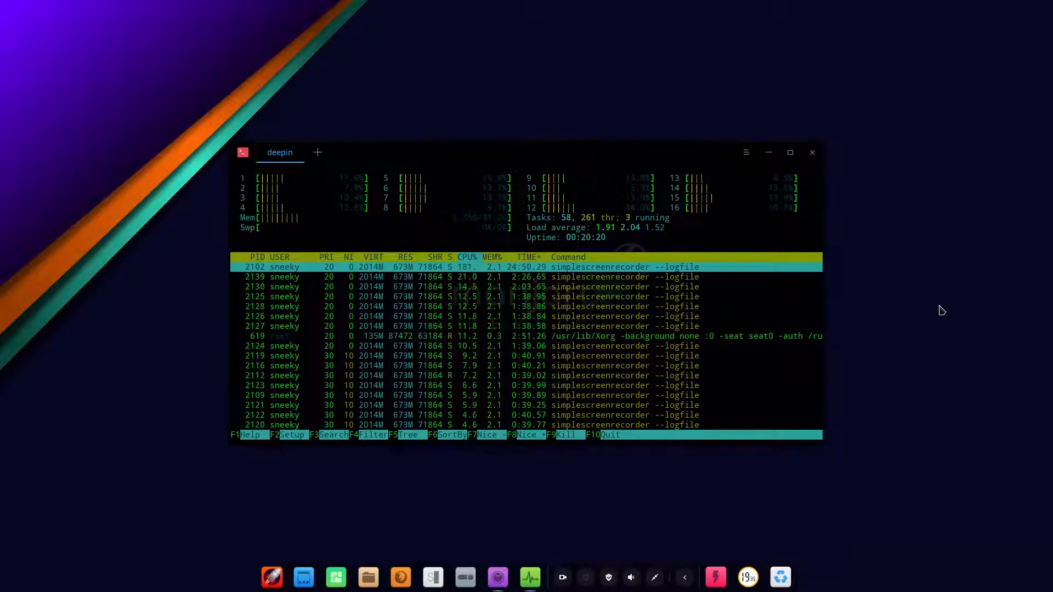
pyautogui.moveTo(456, 229)
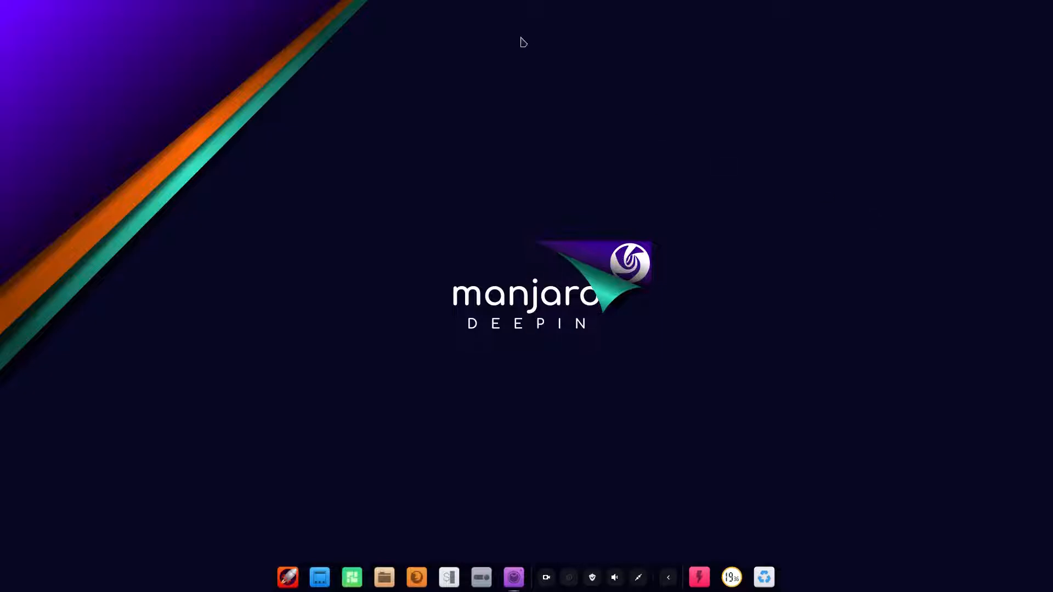
pyautogui.moveTo(352, 176)
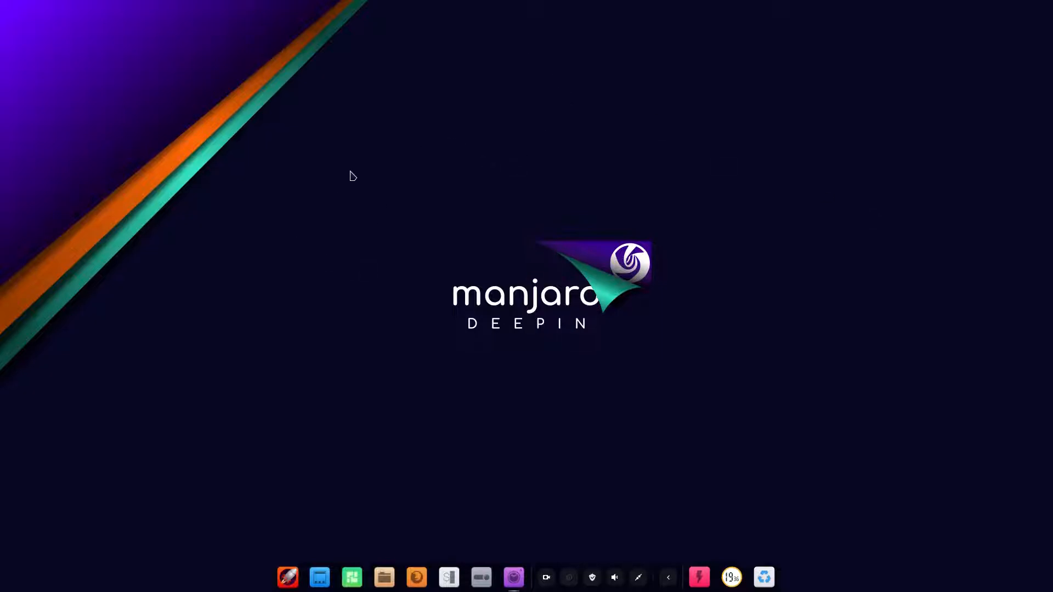
pyautogui.moveTo(395, 329)
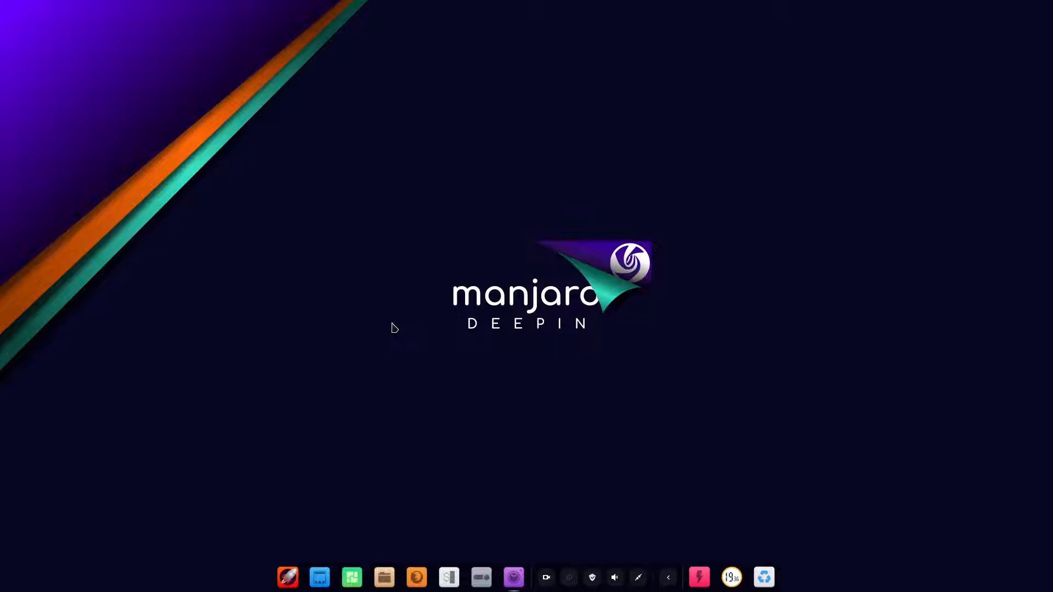
pyautogui.moveTo(867, 226)
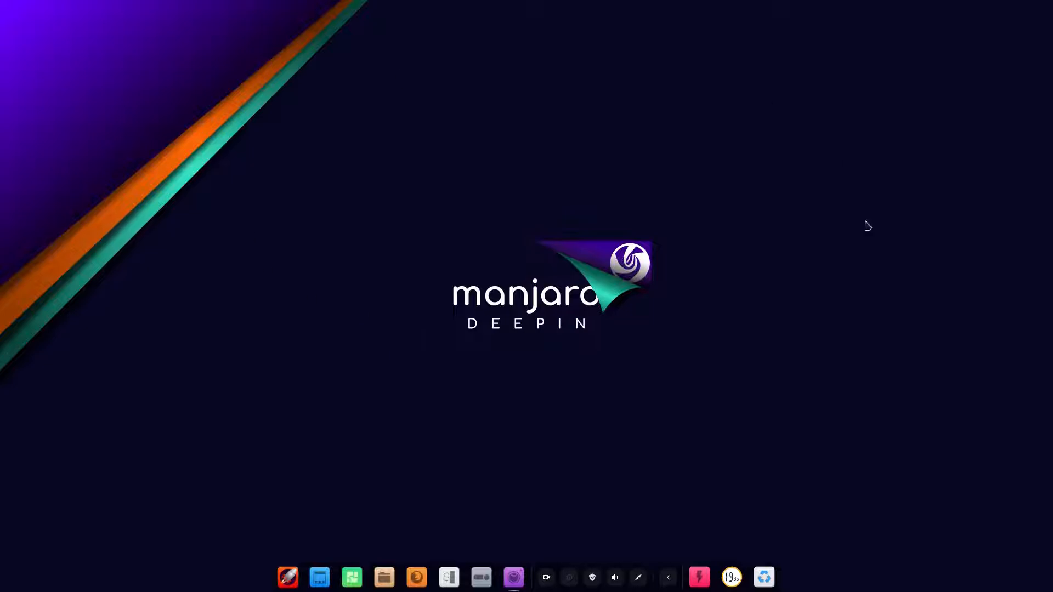